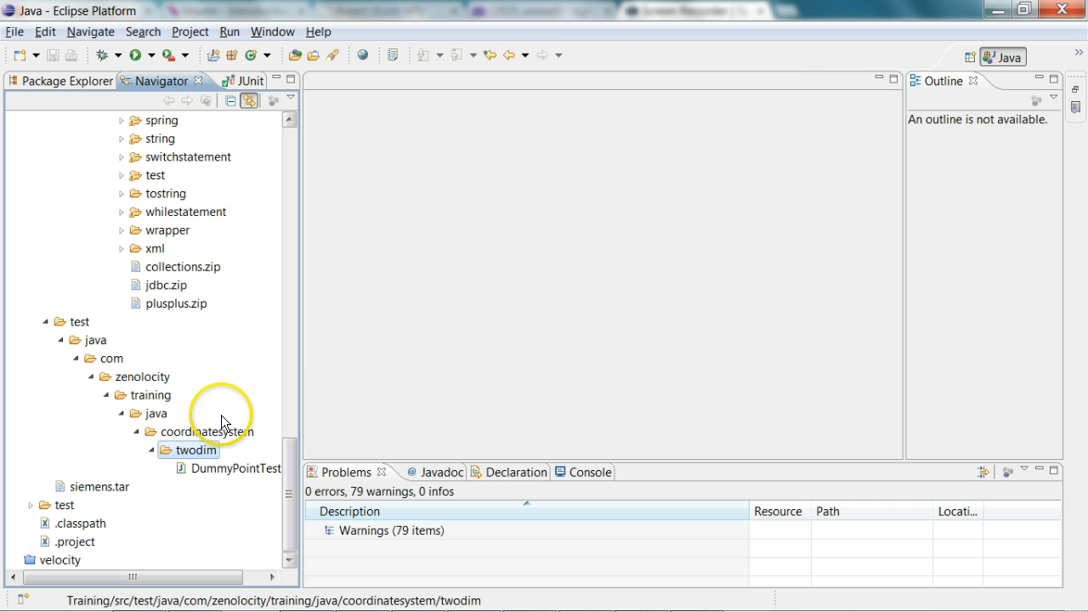
Step: Show the context menu with New options for the twodim test package
right_click(196, 449)
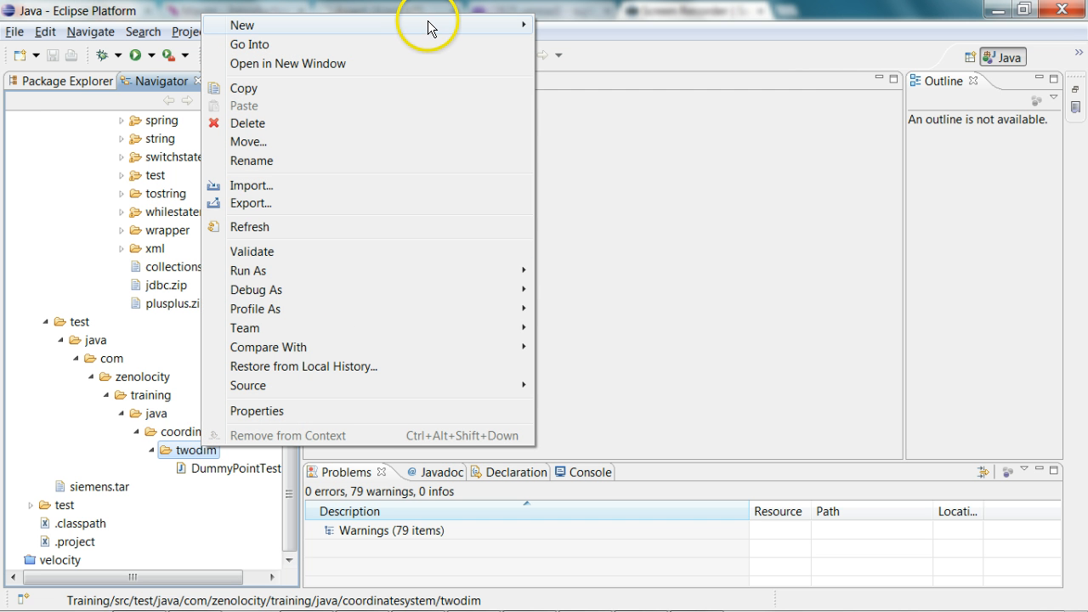
mouse_move(281, 55)
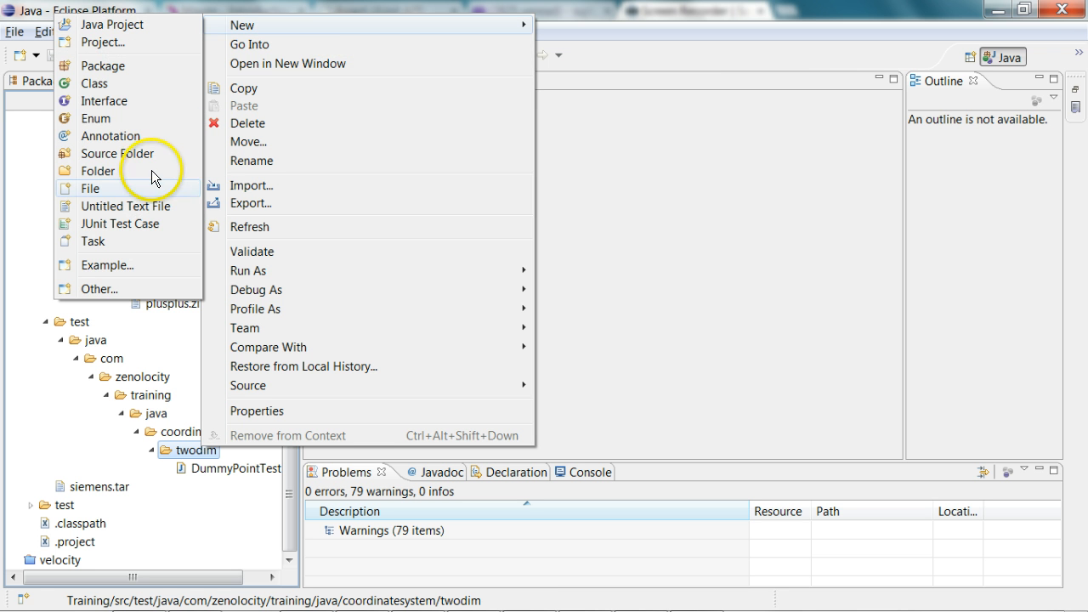
Step: Create JUnit test case PointTest with setUp() and tearDown() stubs ticked
left_click(119, 224)
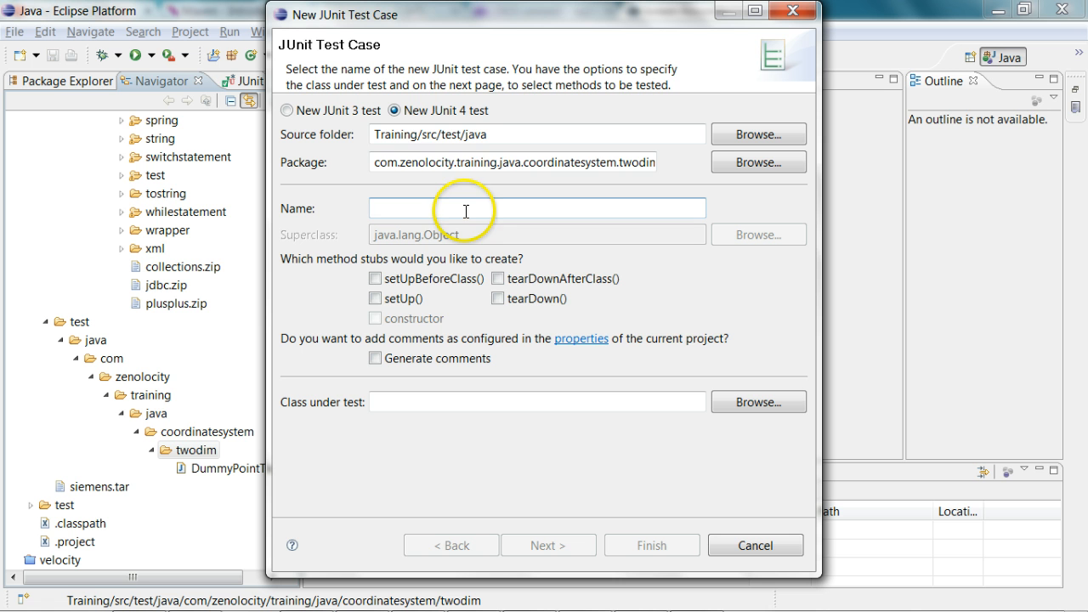
mouse_move(421, 149)
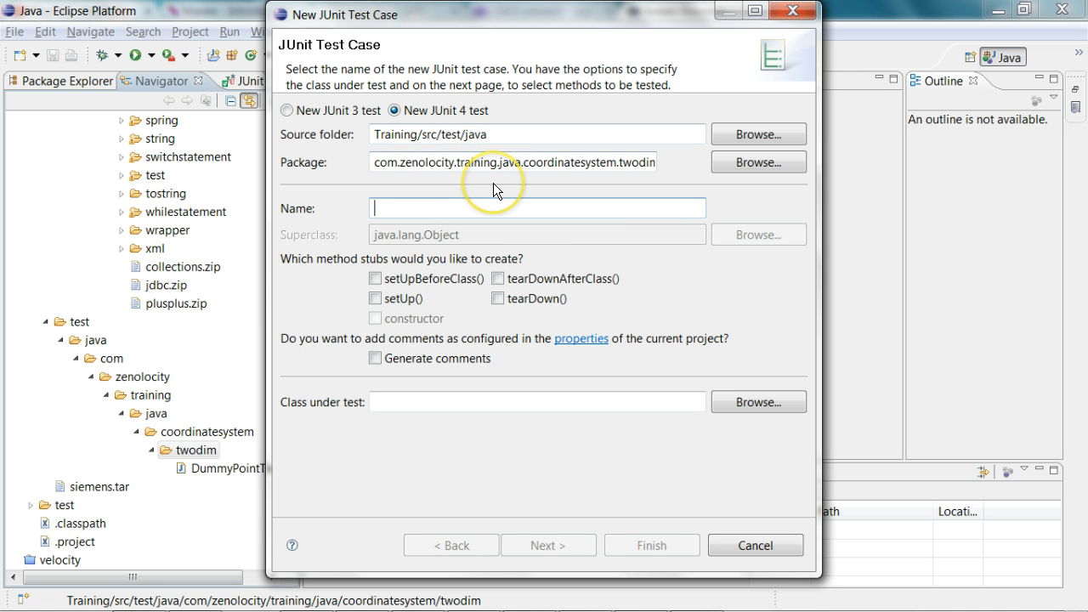
type("PointT")
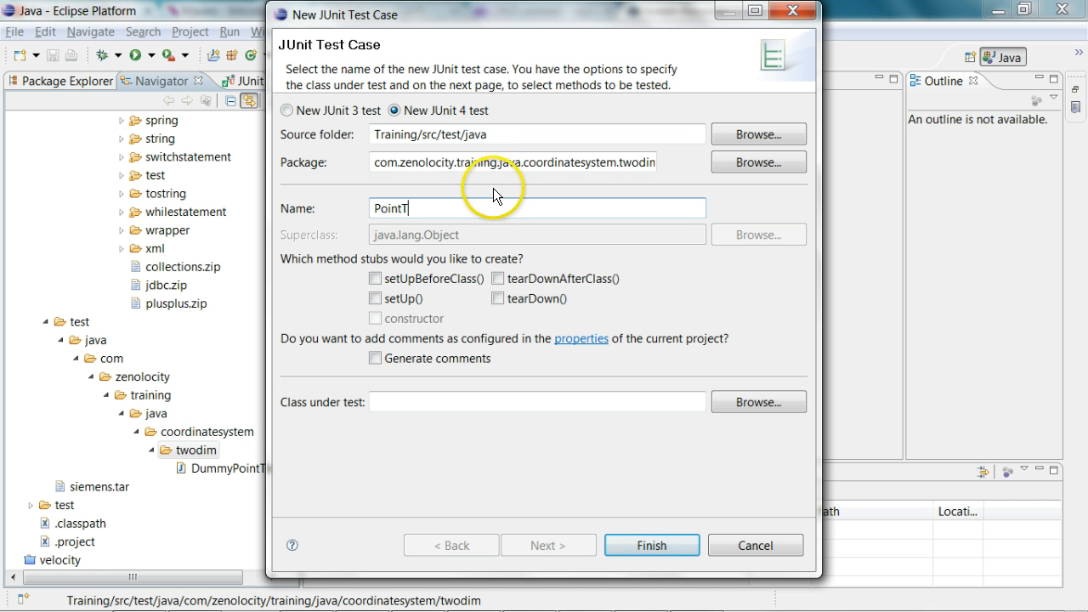
type("est")
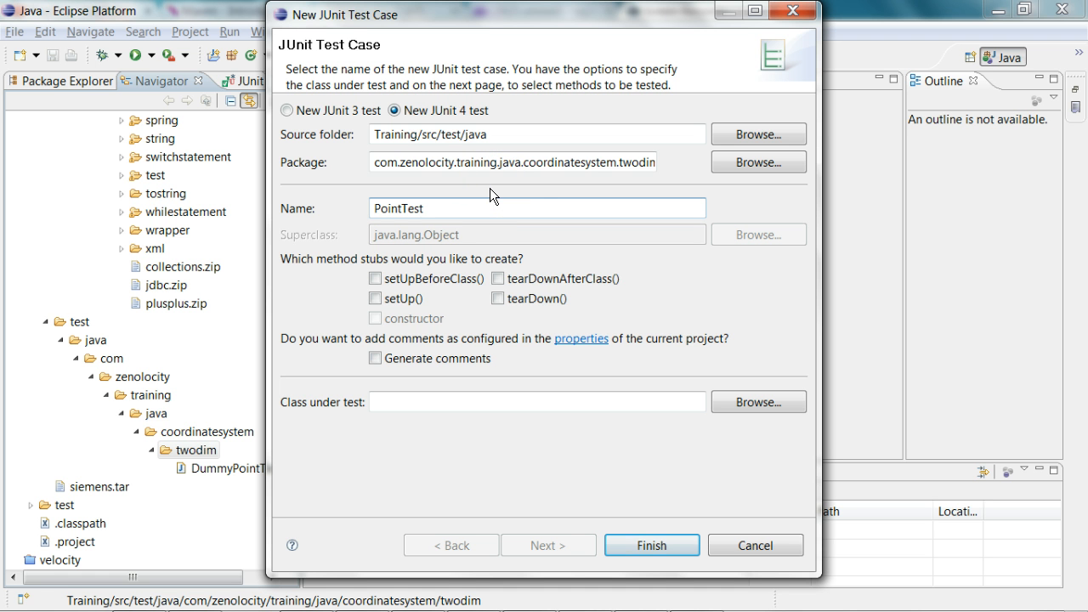
left_click(374, 297)
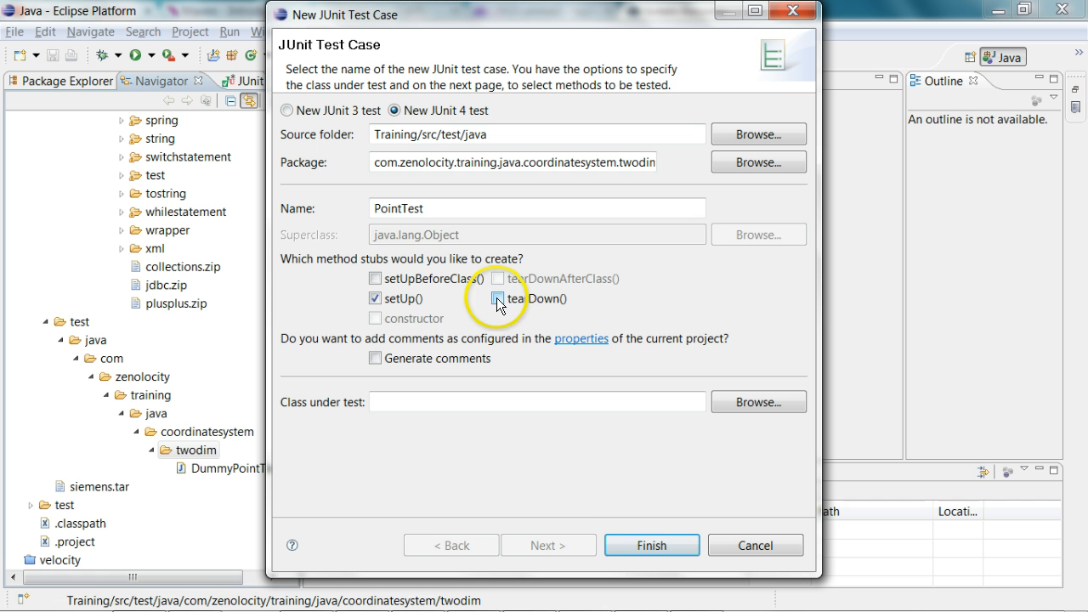
left_click(497, 299)
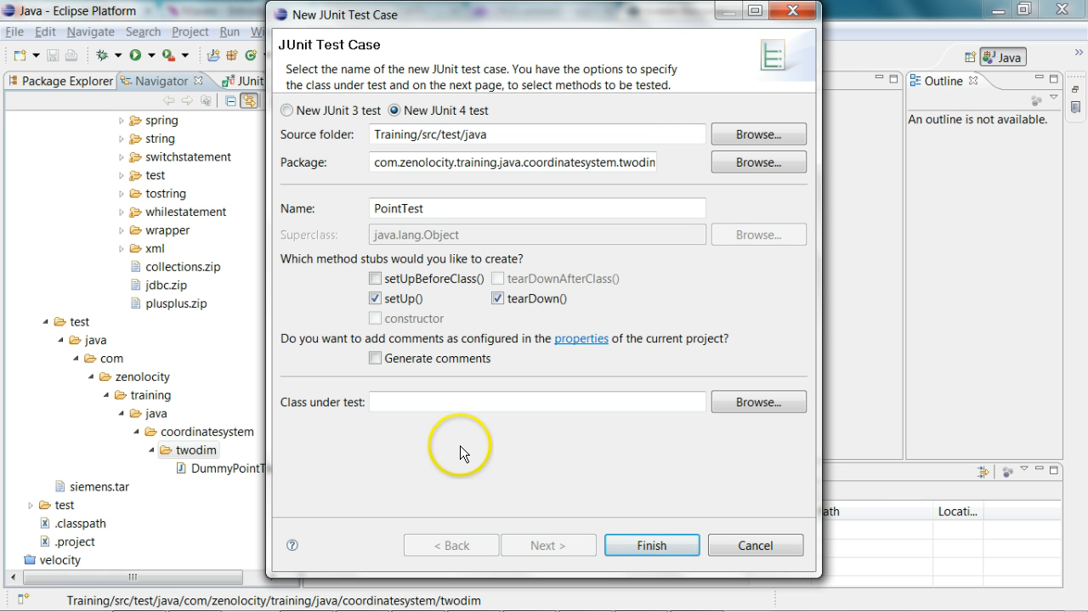
left_click(537, 401)
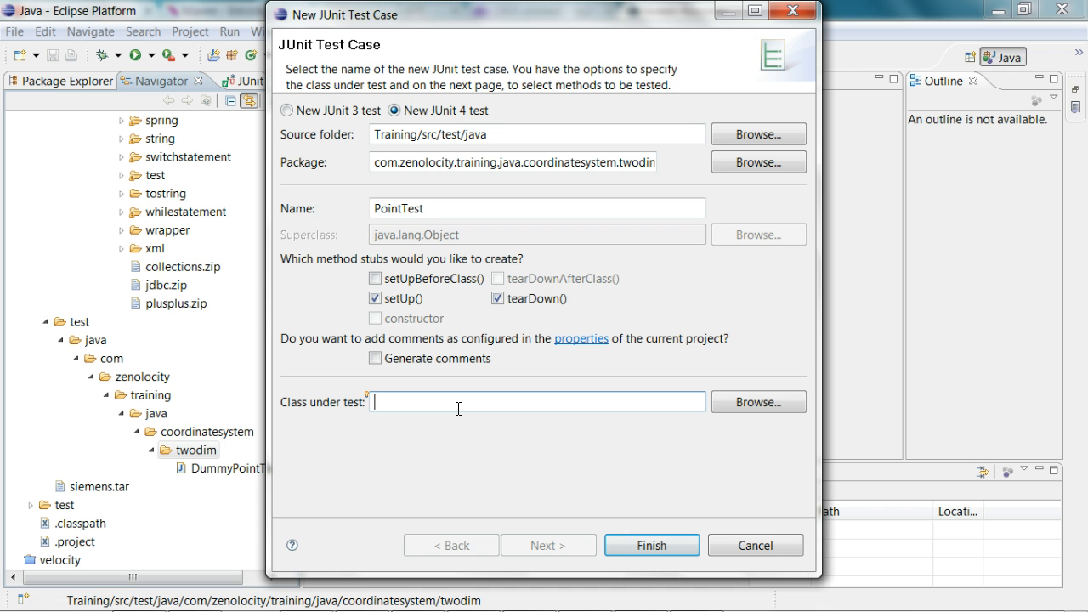
mouse_move(459, 418)
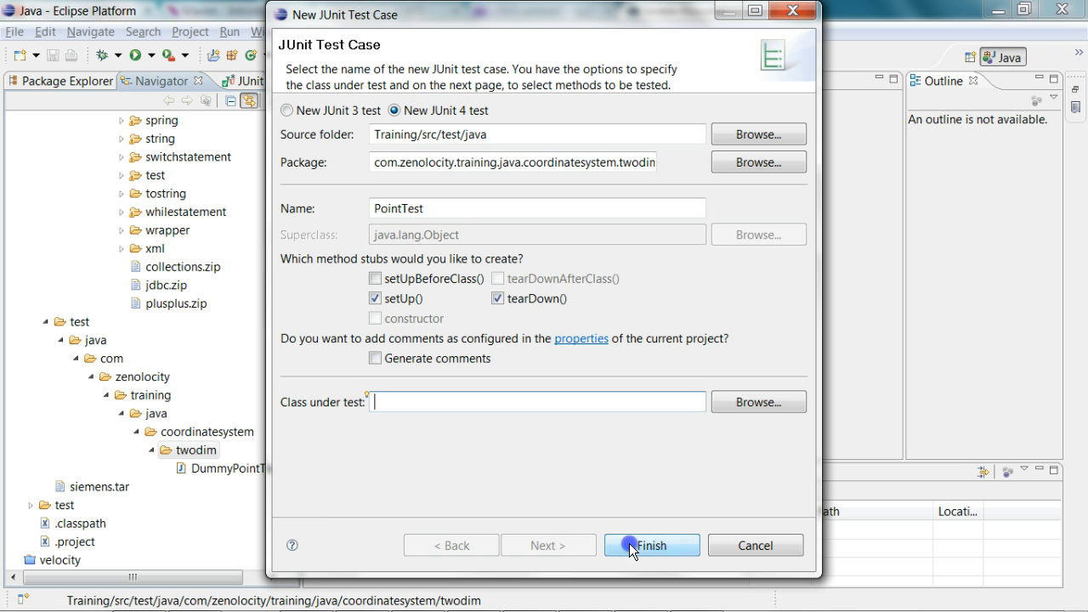
left_click(651, 543)
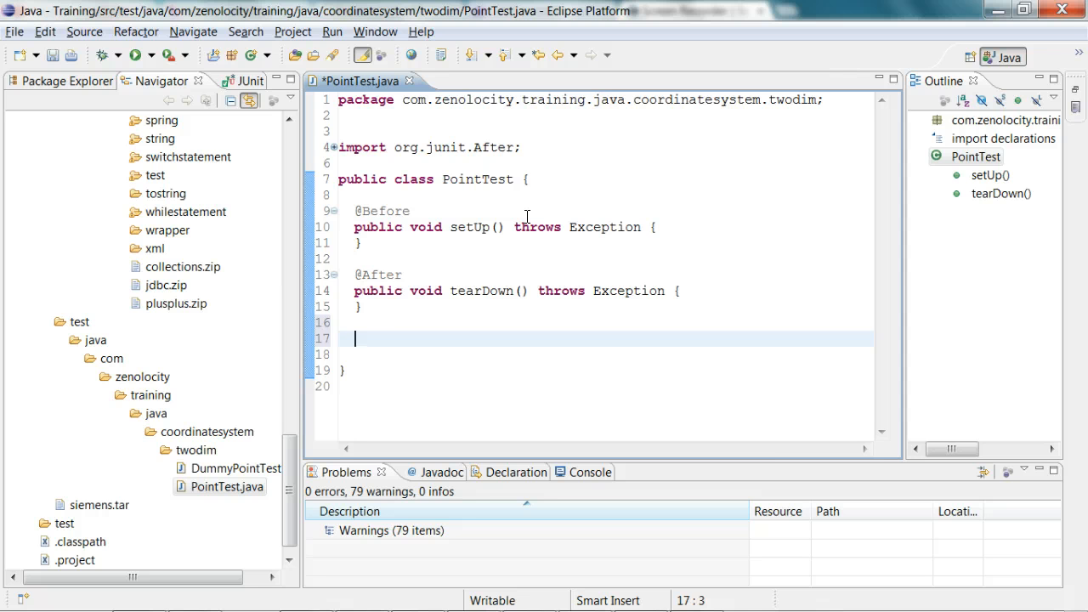
type("@Test")
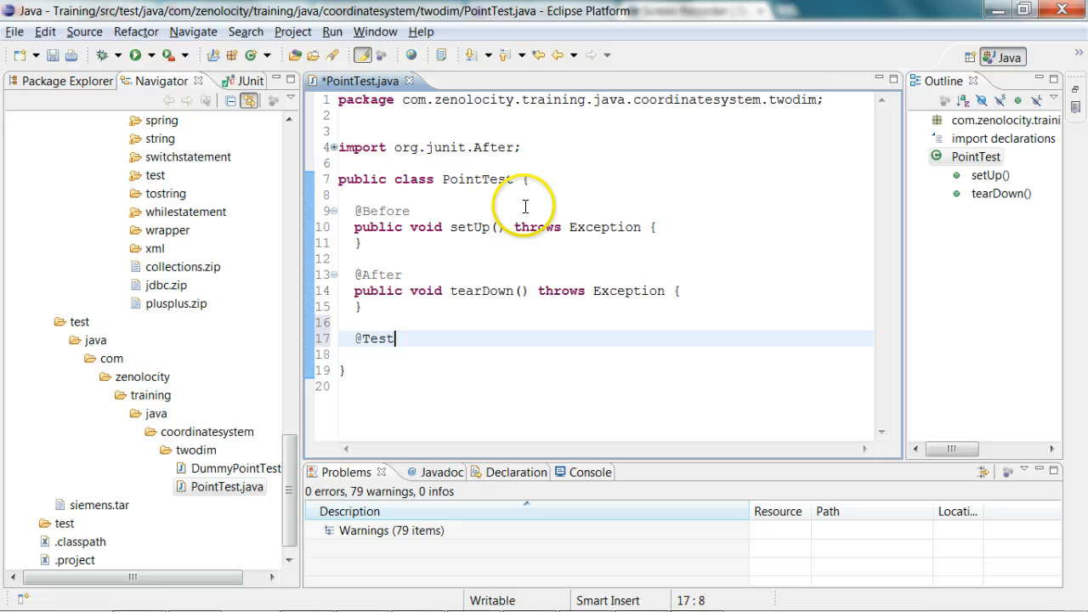
type("p")
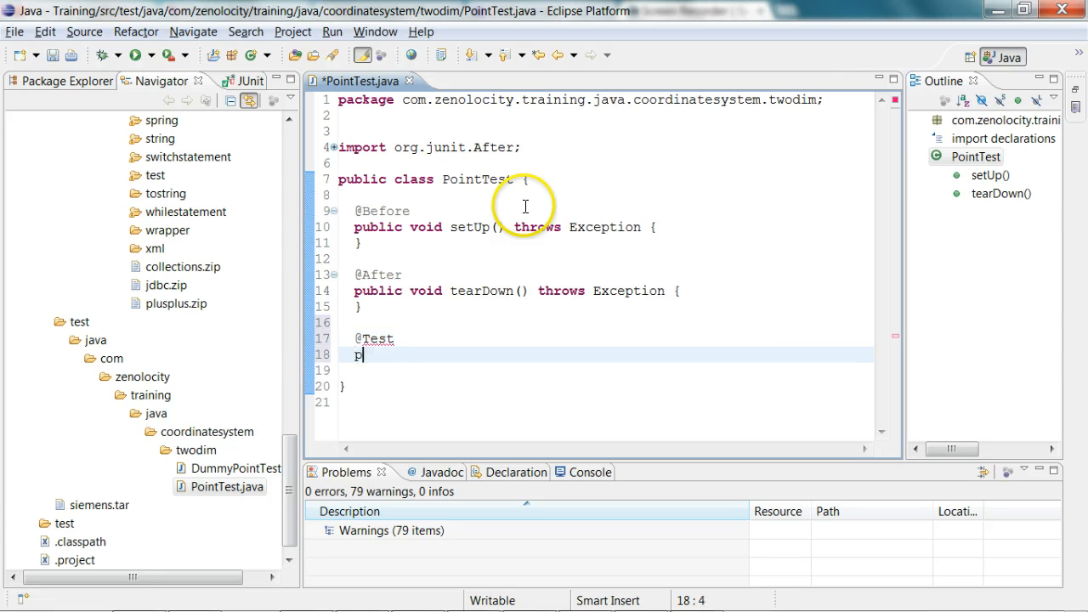
type("ublic void")
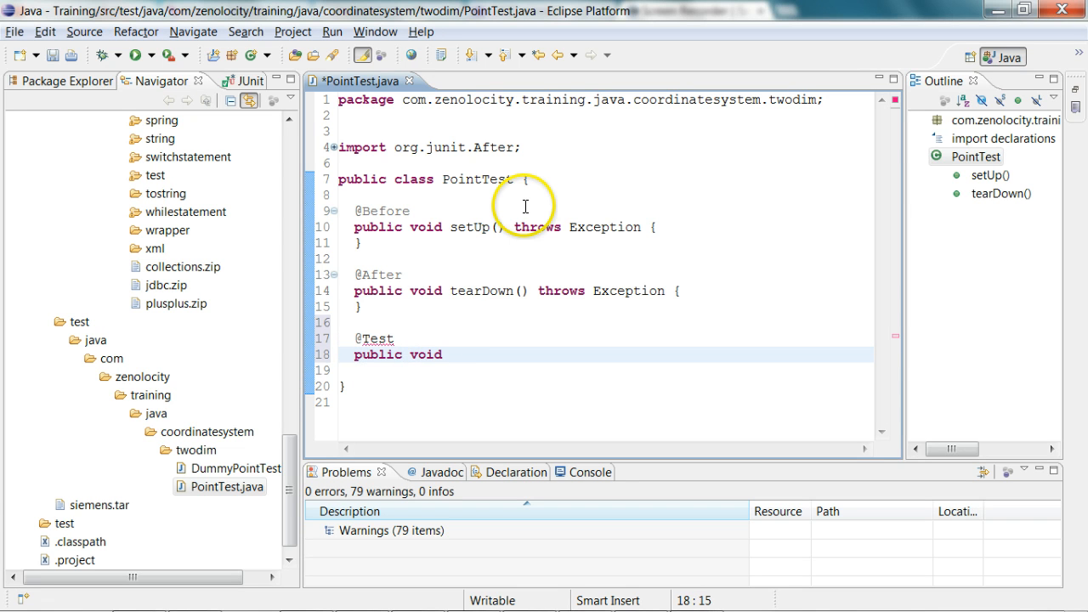
type("testMidPoint(")
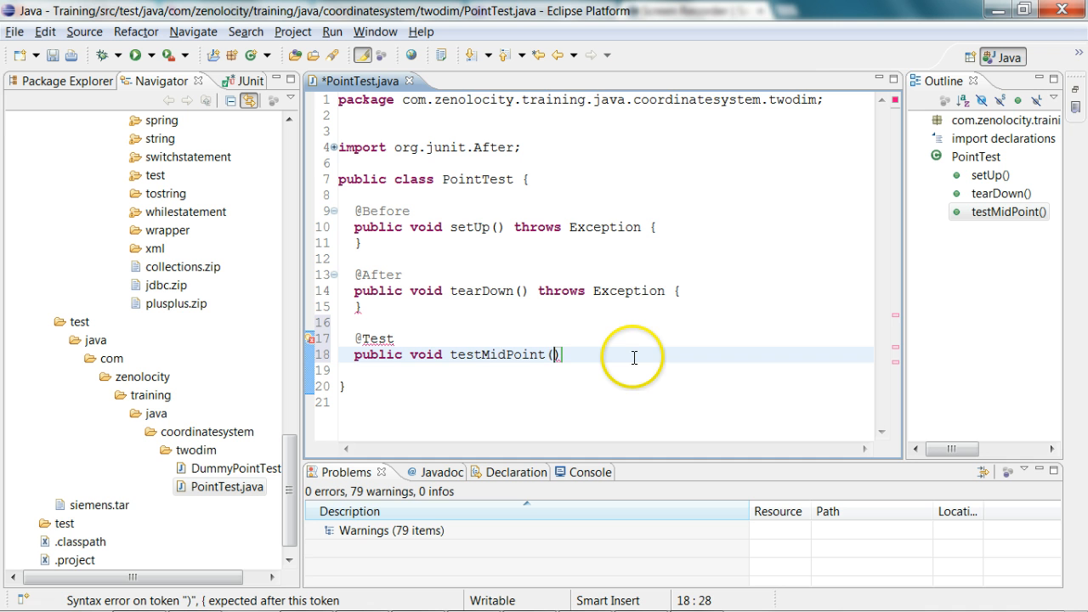
type("{")
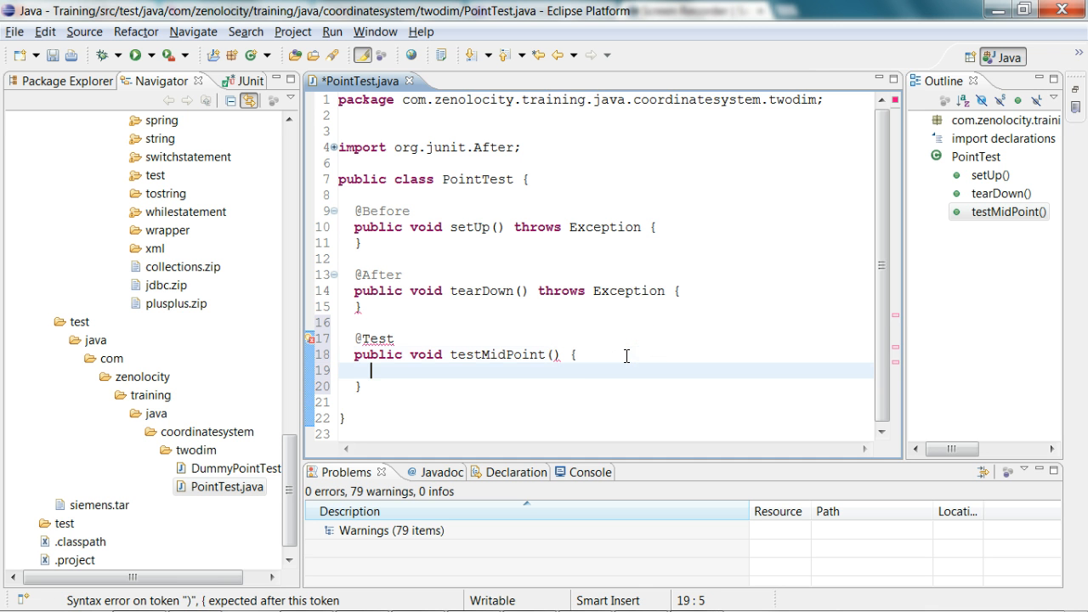
Step: Add the line Point p1 = new Point(3, 5); inside testMidPoint
type("P")
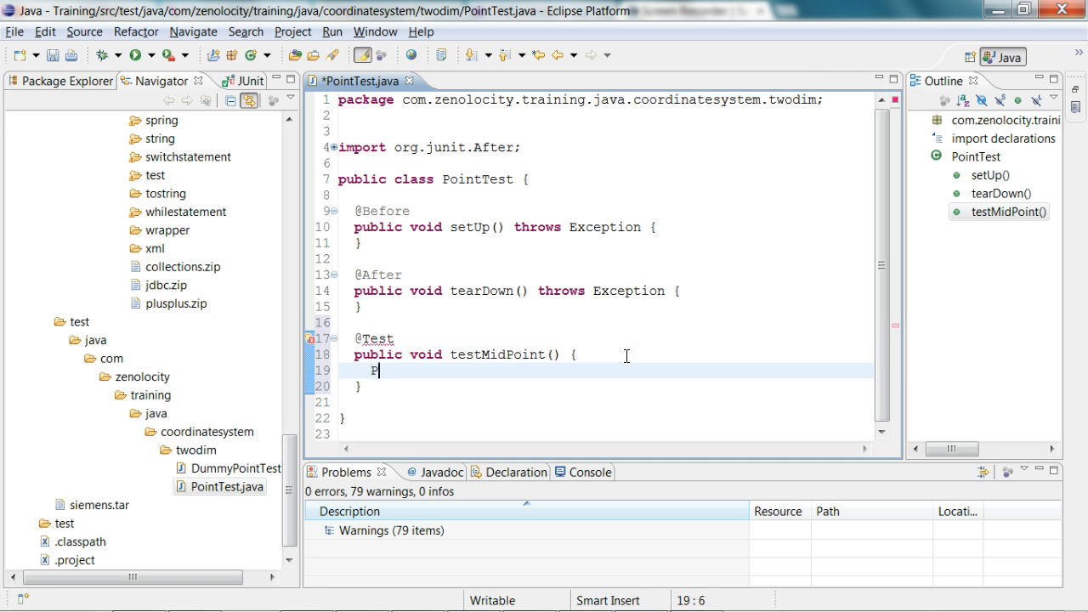
type("Point")
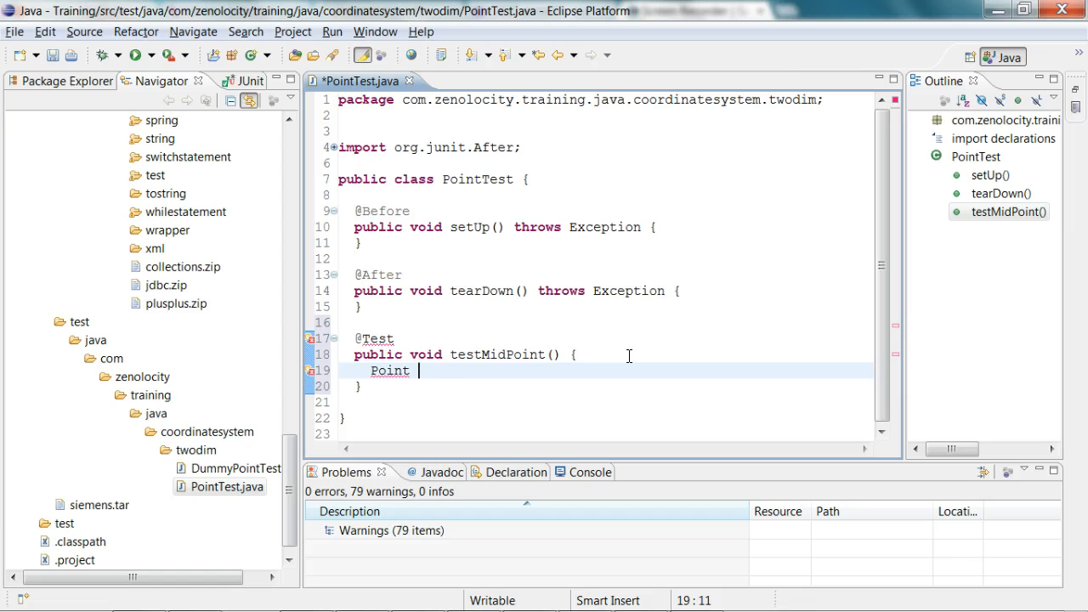
type("p1 =")
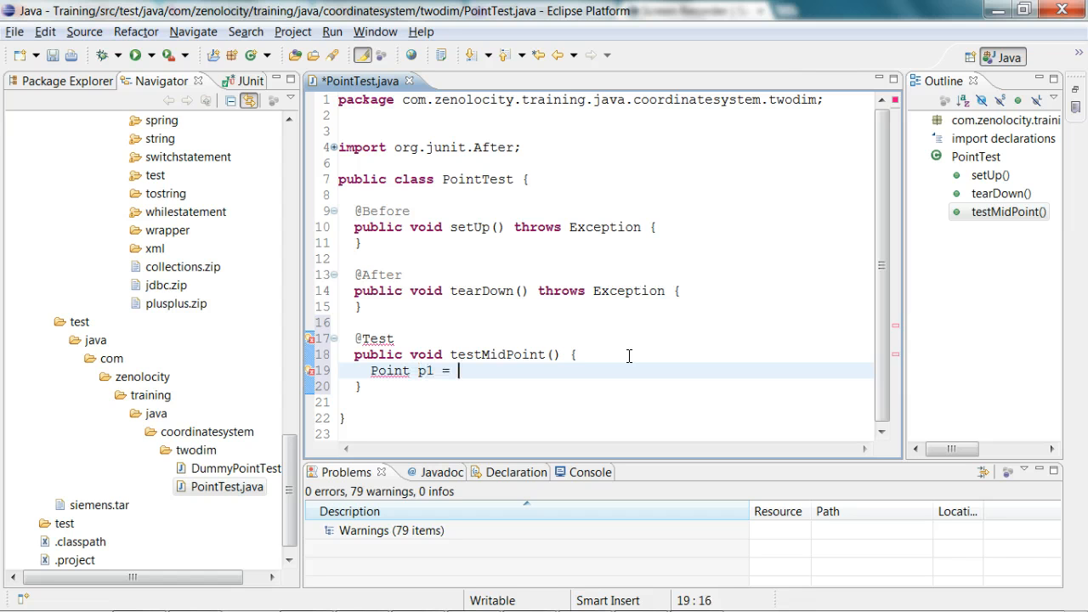
type("new Point")
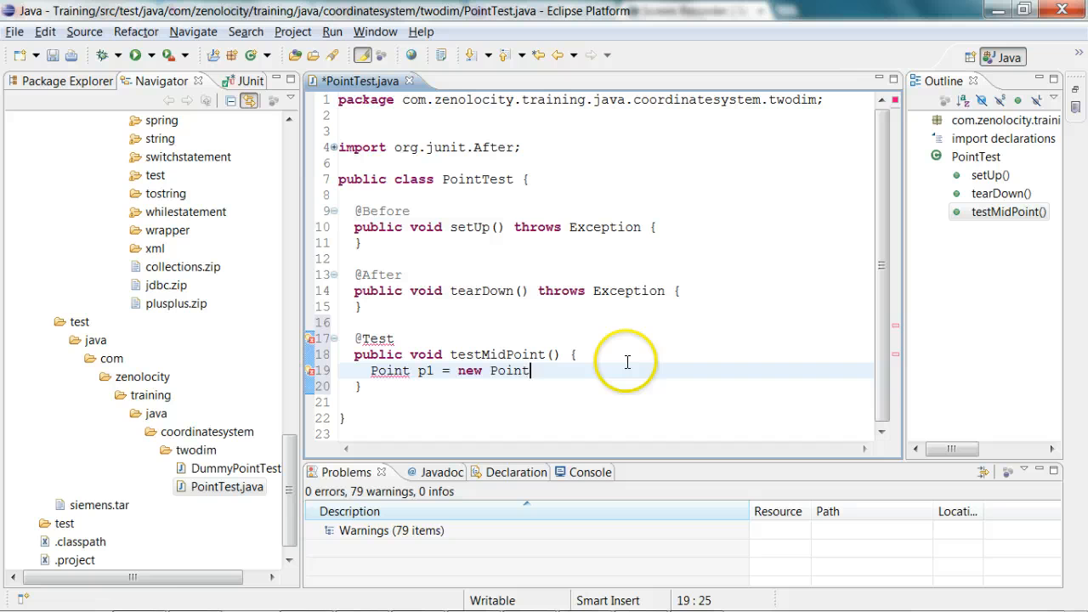
type("(")
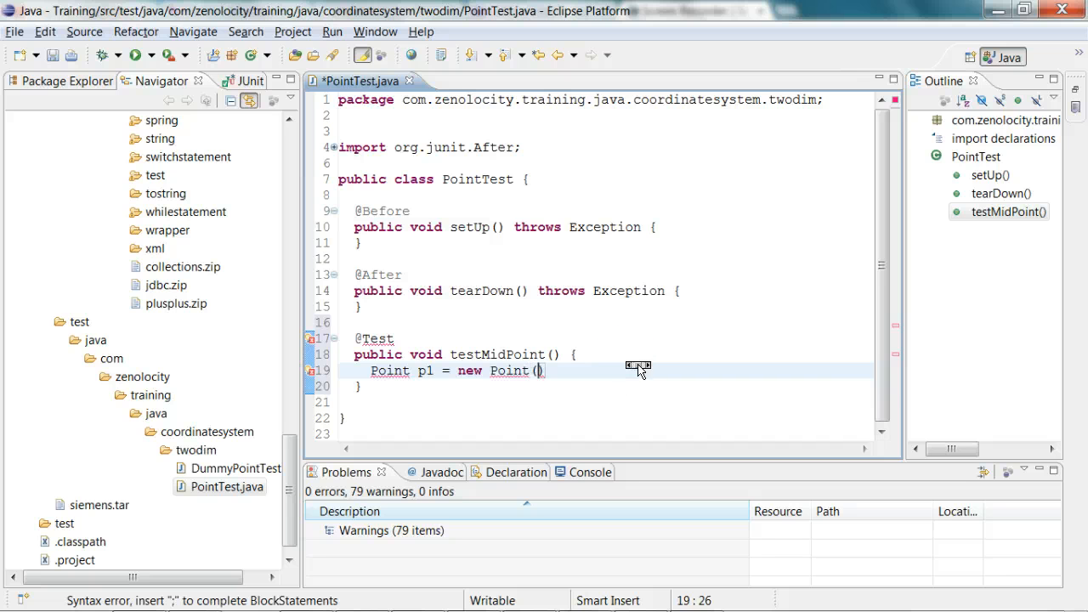
type("3,")
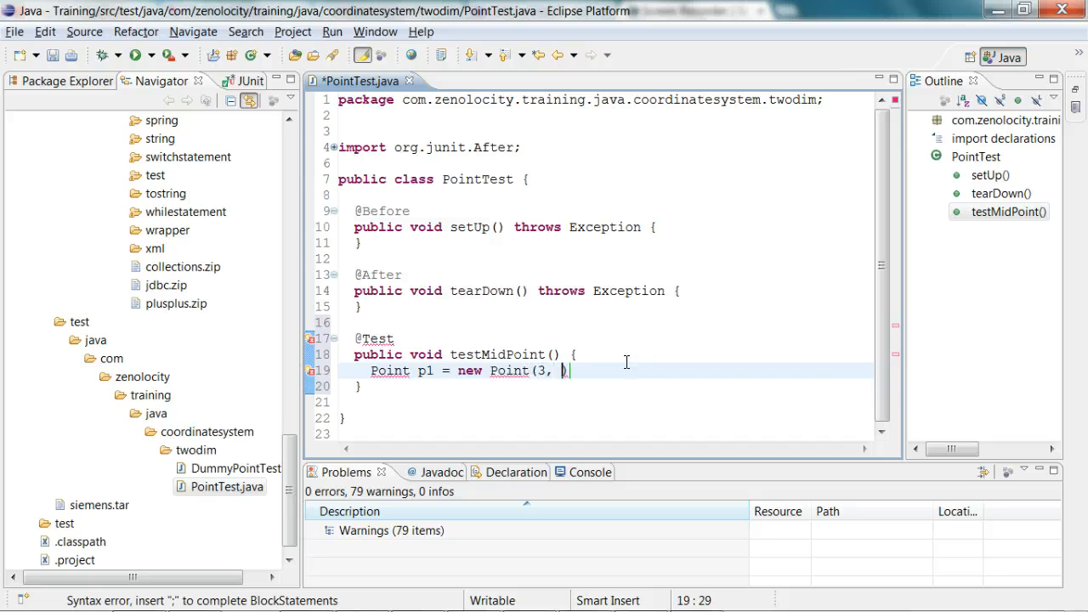
type("5)")
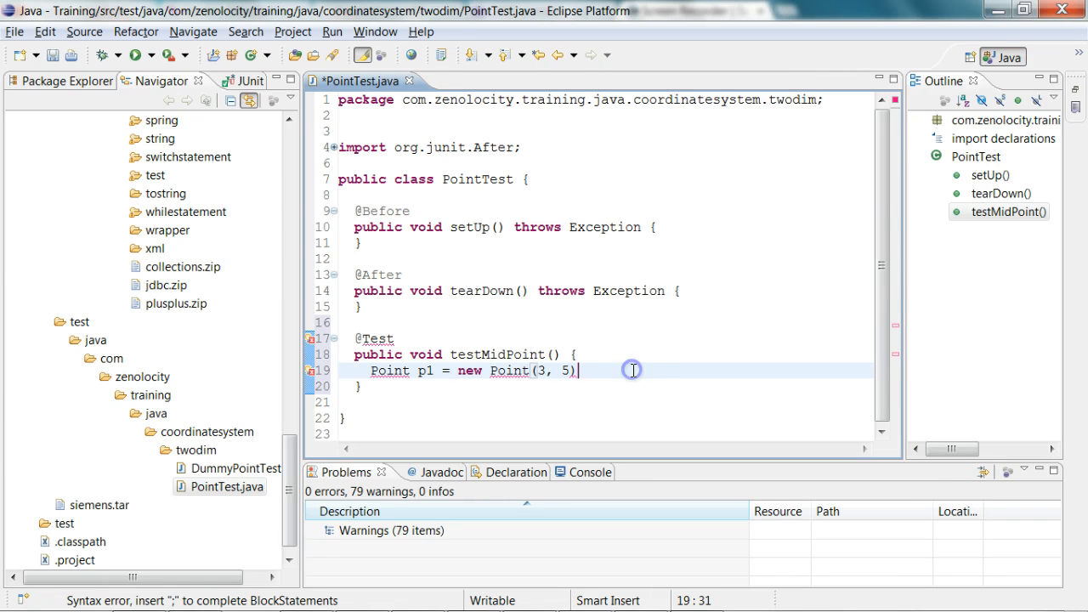
type(";")
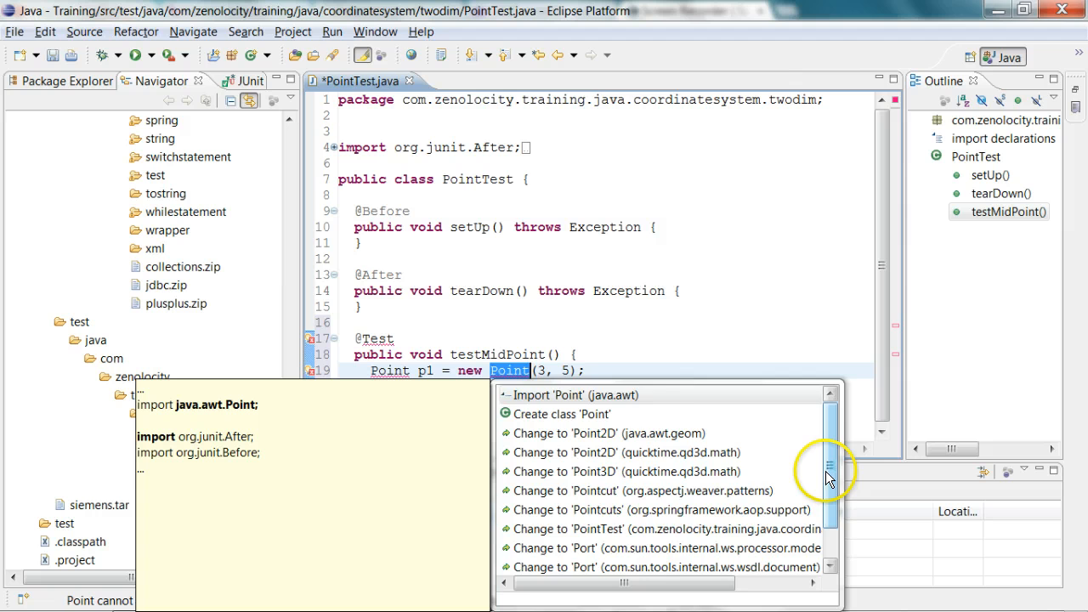
mouse_move(567, 415)
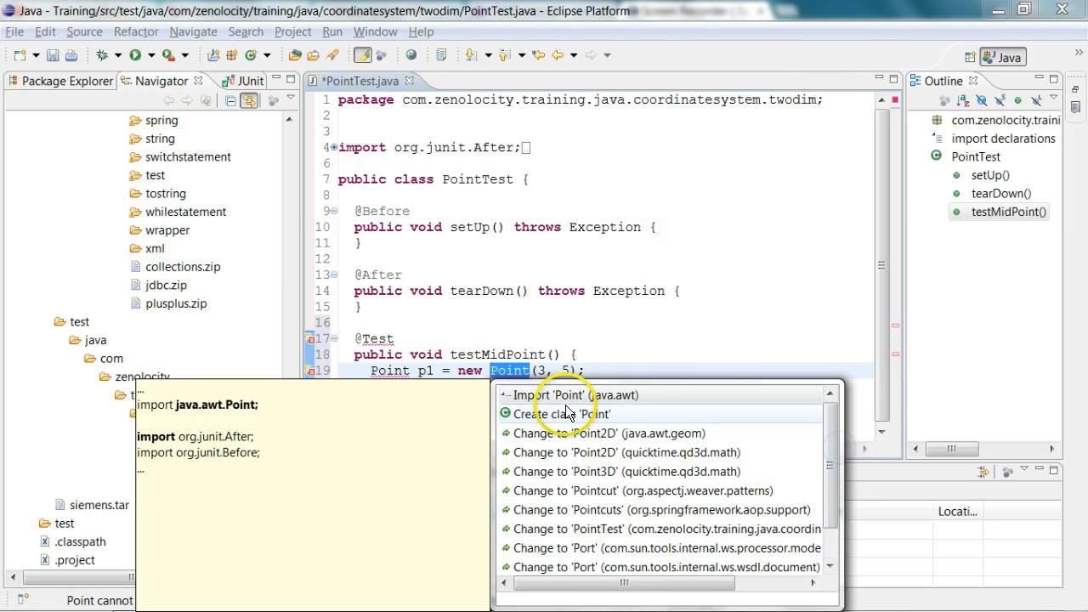
Step: Use the quick fix to create the empty Point class in the twodim main package
left_click(560, 413)
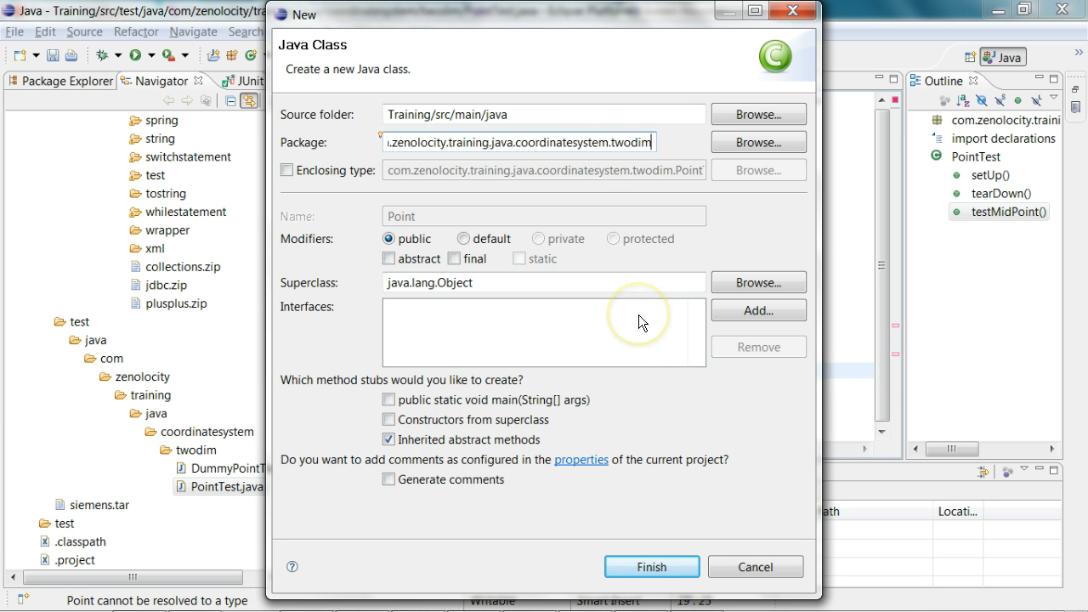
mouse_move(504, 354)
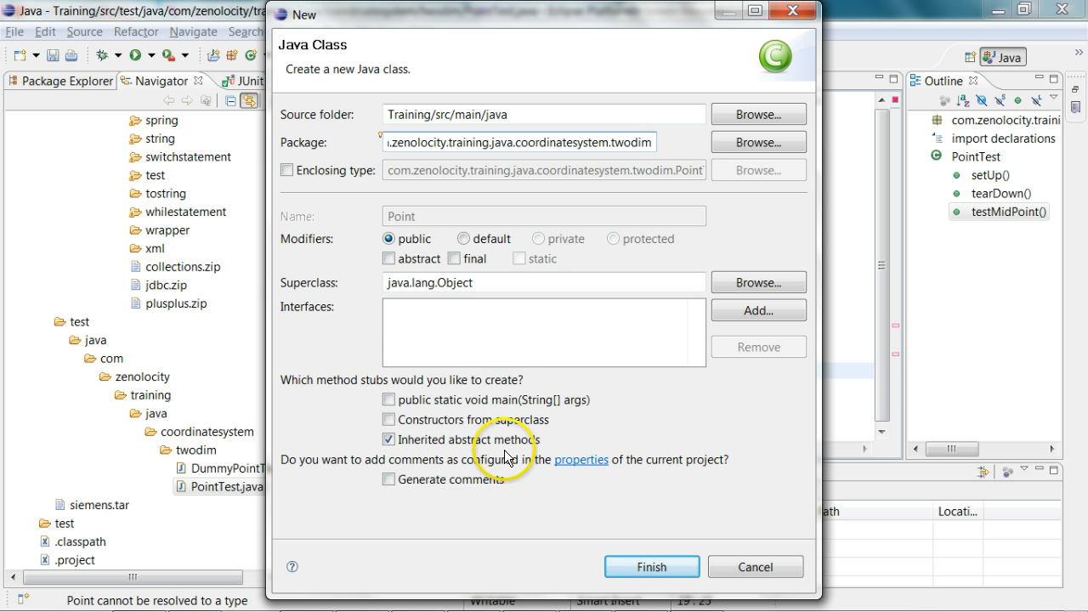
left_click(651, 566)
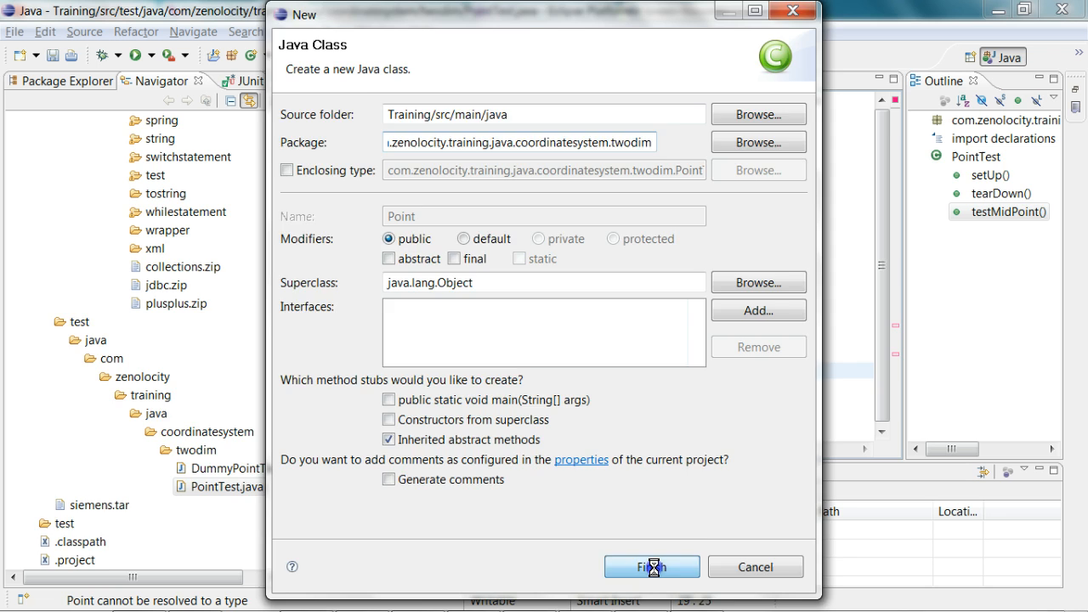
left_click(651, 568)
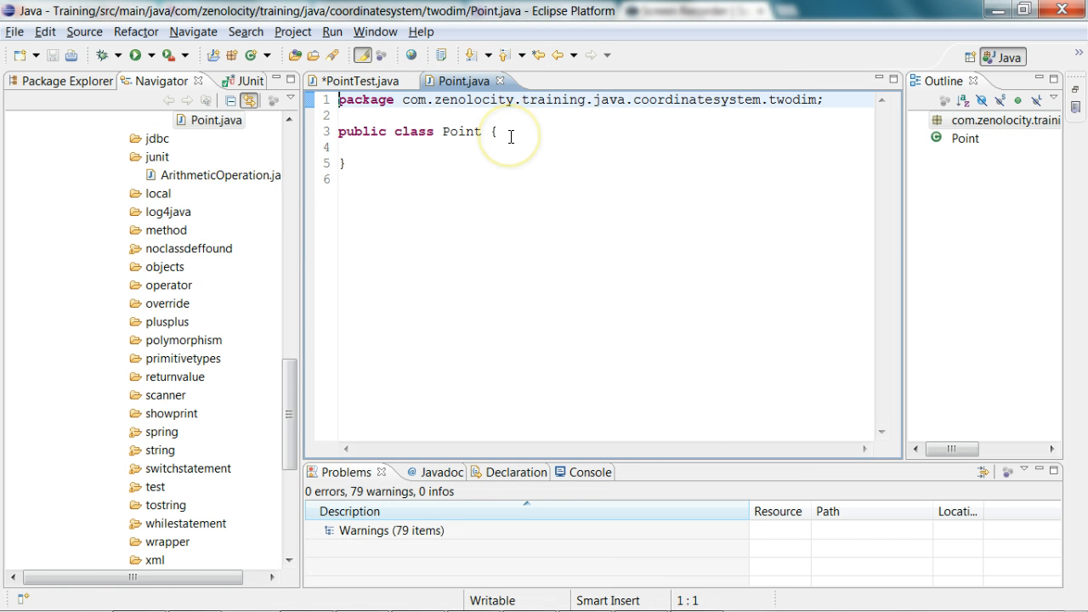
Step: Generate the Point(int, int) constructor via quick fix, save Point.java and return to PointTest
left_click(357, 80)
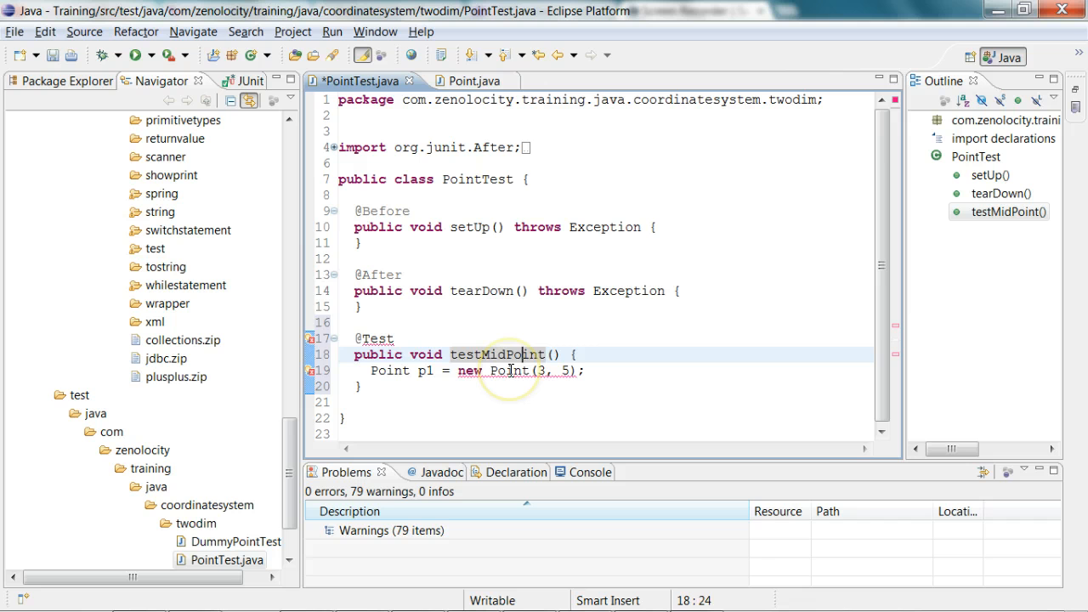
mouse_move(510, 370)
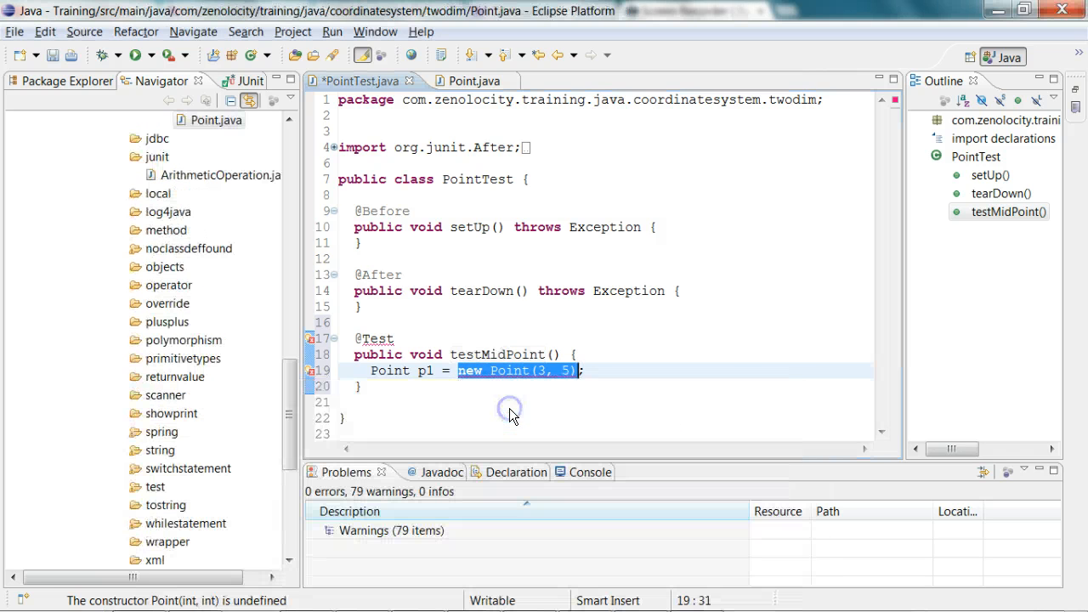
left_click(465, 82)
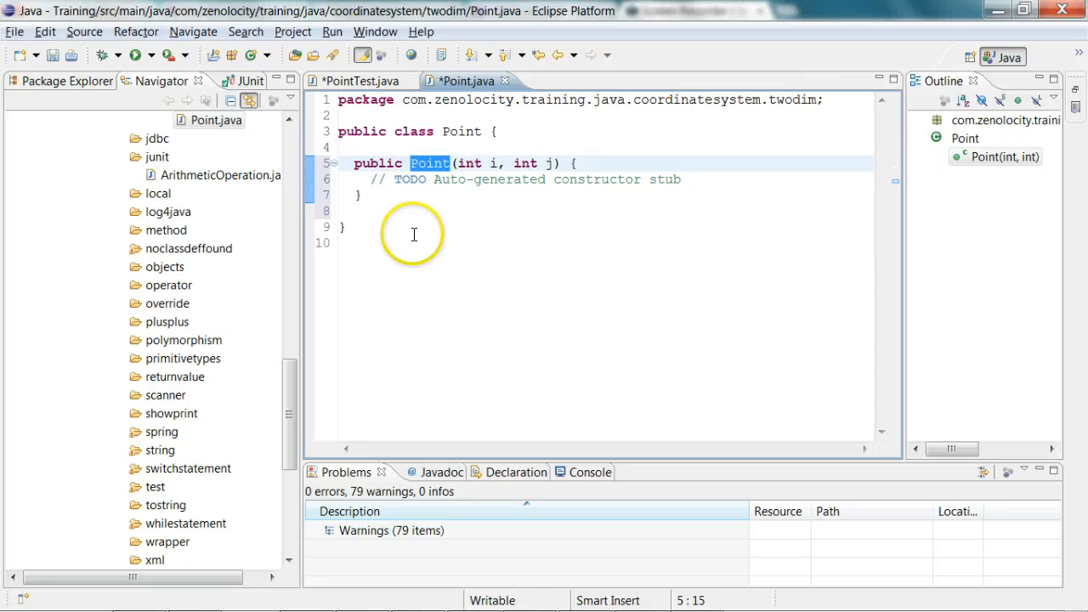
left_click(357, 82)
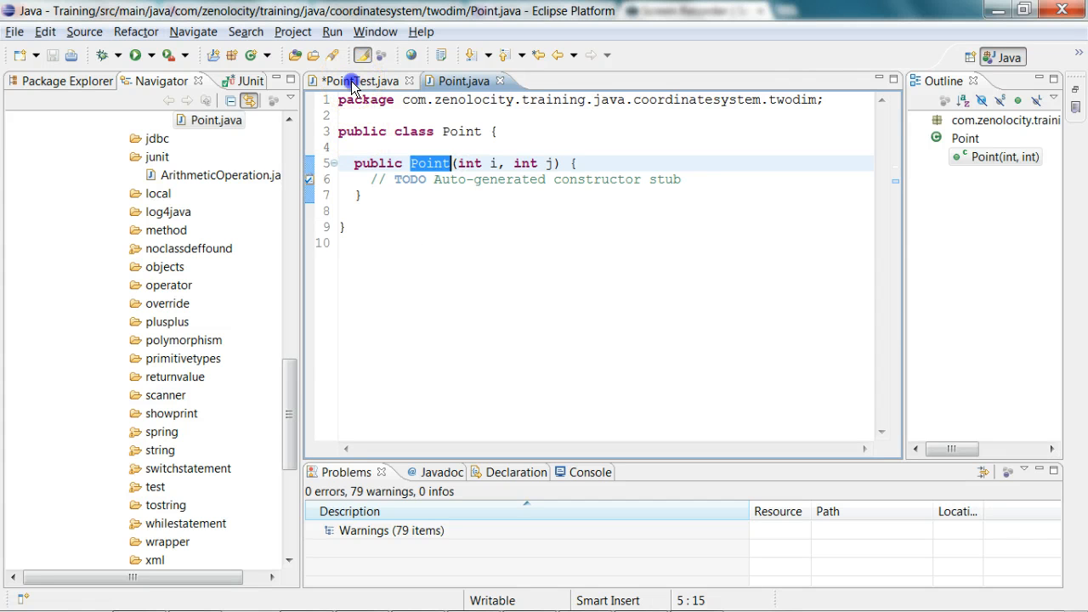
left_click(364, 82)
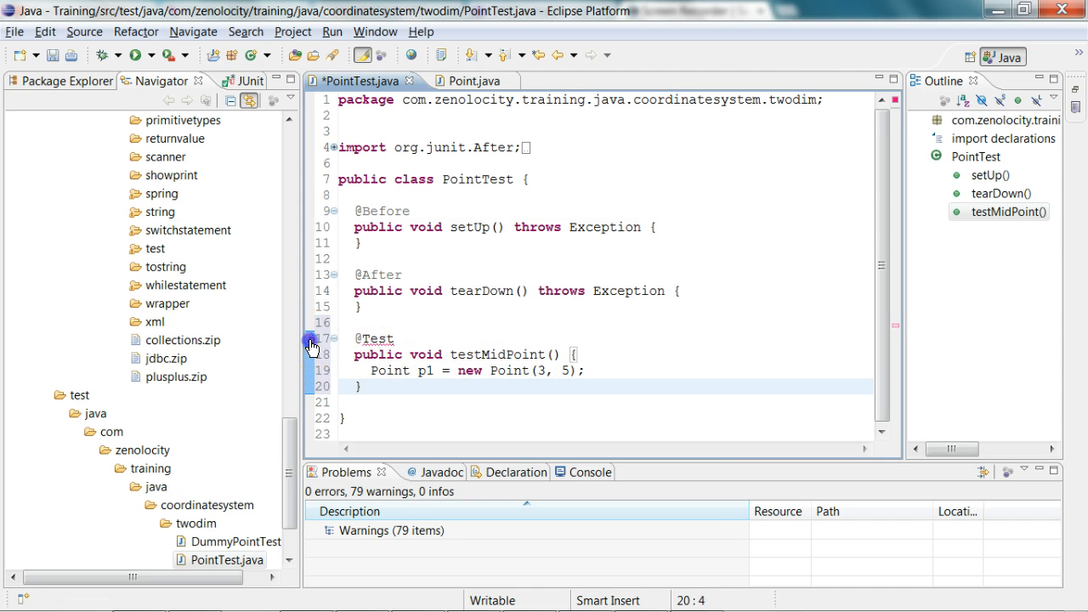
left_click(374, 338)
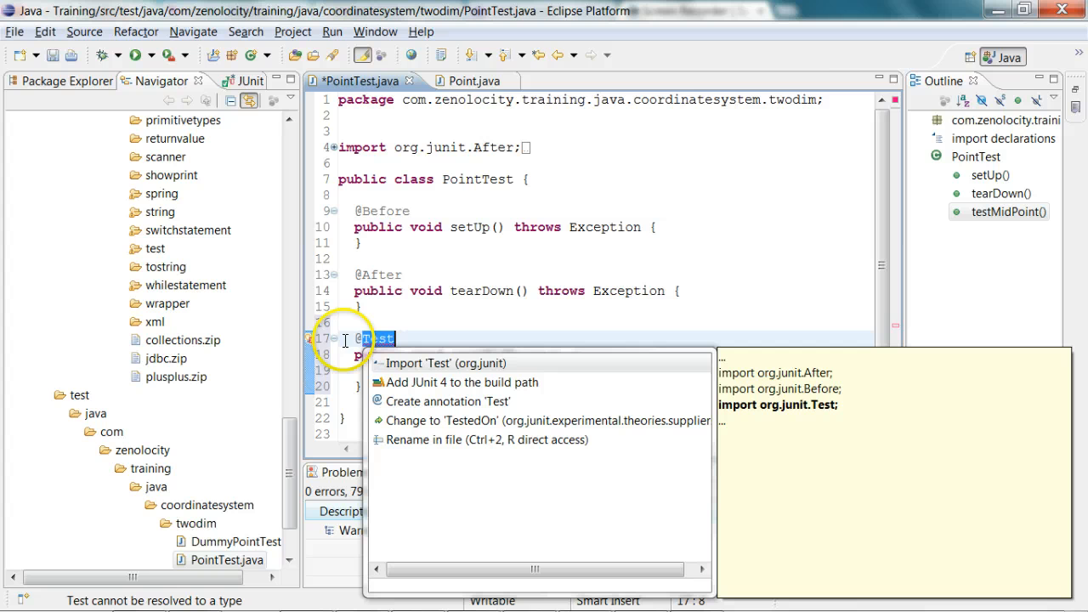
mouse_move(442, 363)
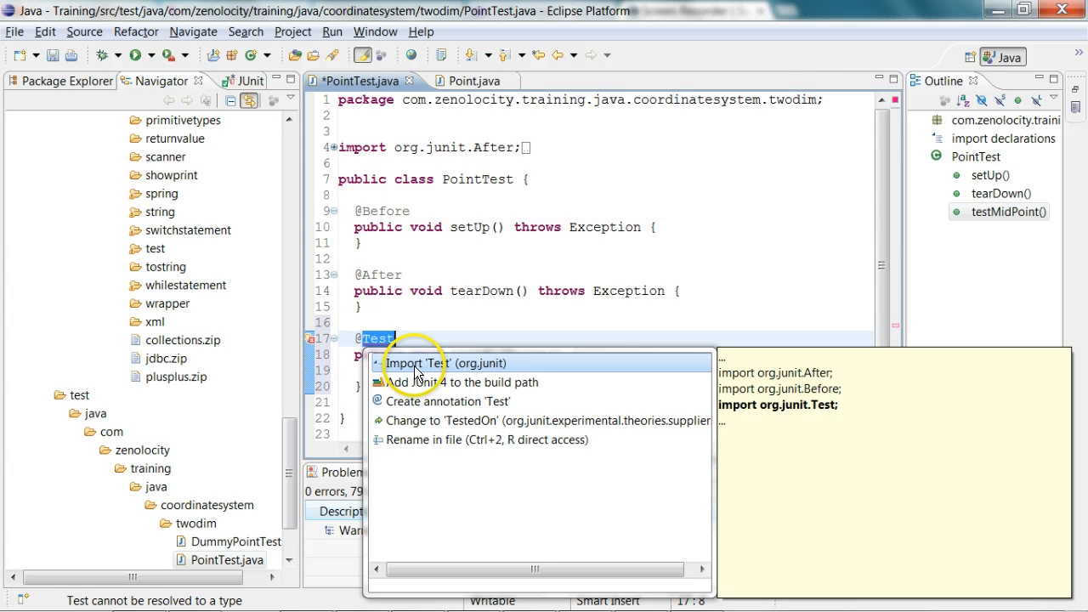
left_click(445, 364)
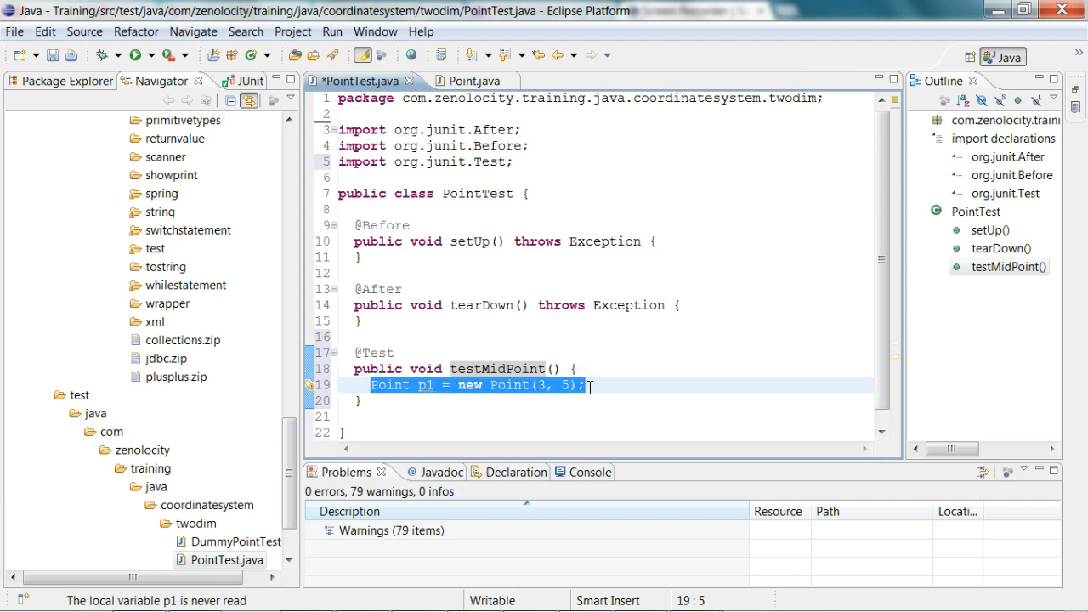
Step: Duplicate the p1 line as Point p2 and start its coordinates with 9
type("Point p1 = new Point(3, 5);")
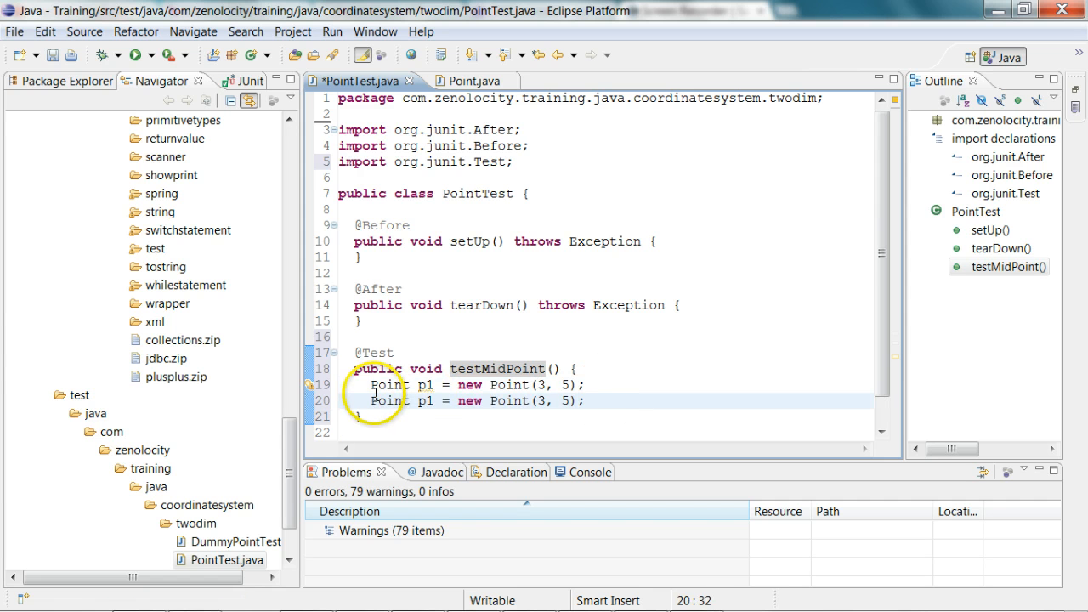
type("2")
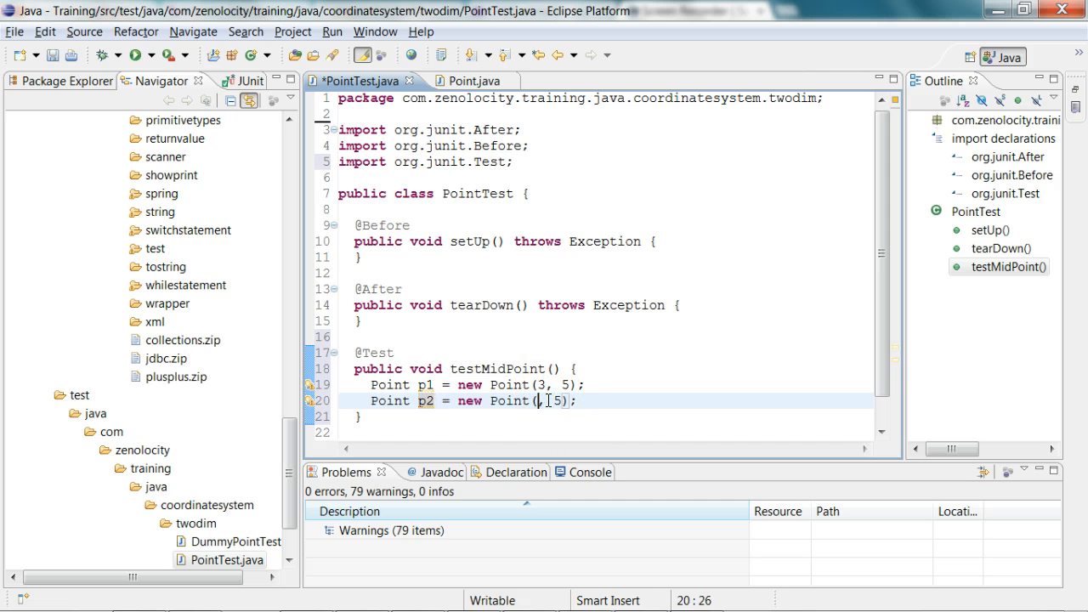
type("9,")
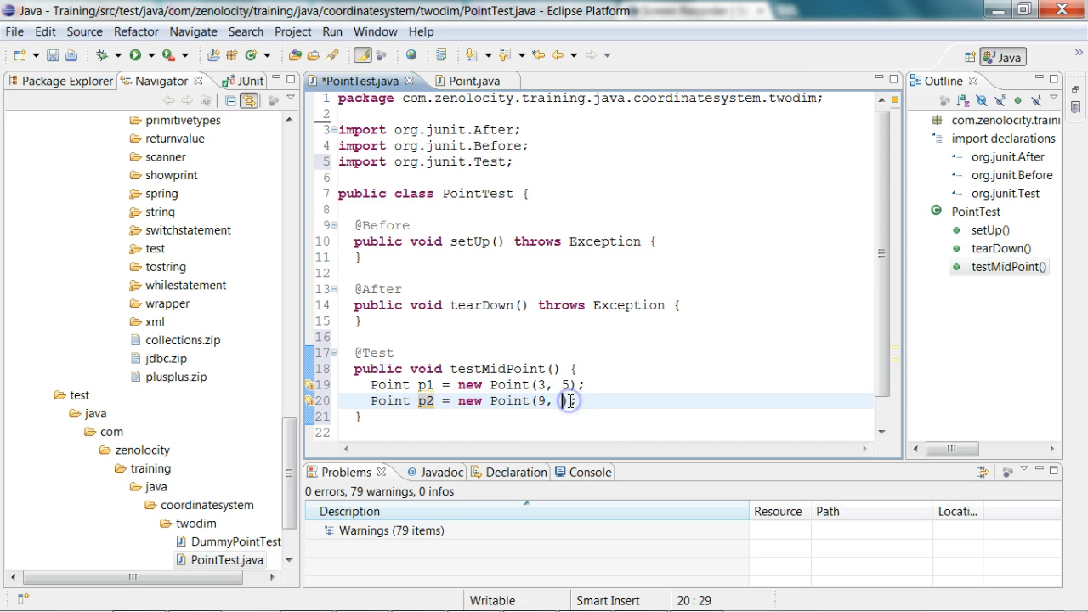
Step: Finish p2 = new Point(9, 3) and add Point p3 = p1.midPoint(p2);
type("3")
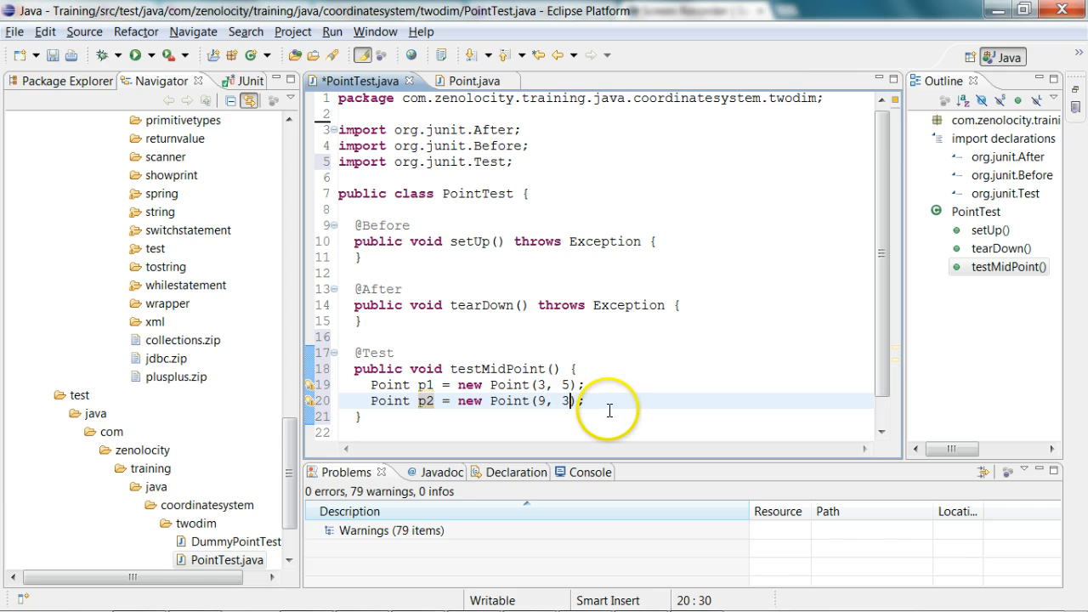
type(");")
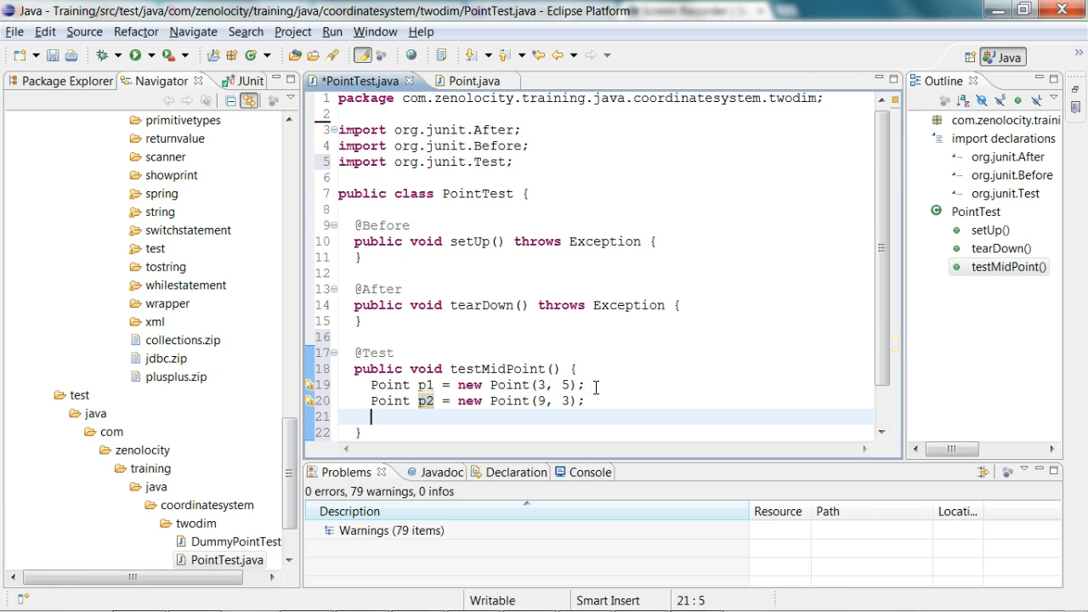
type("p1.midP")
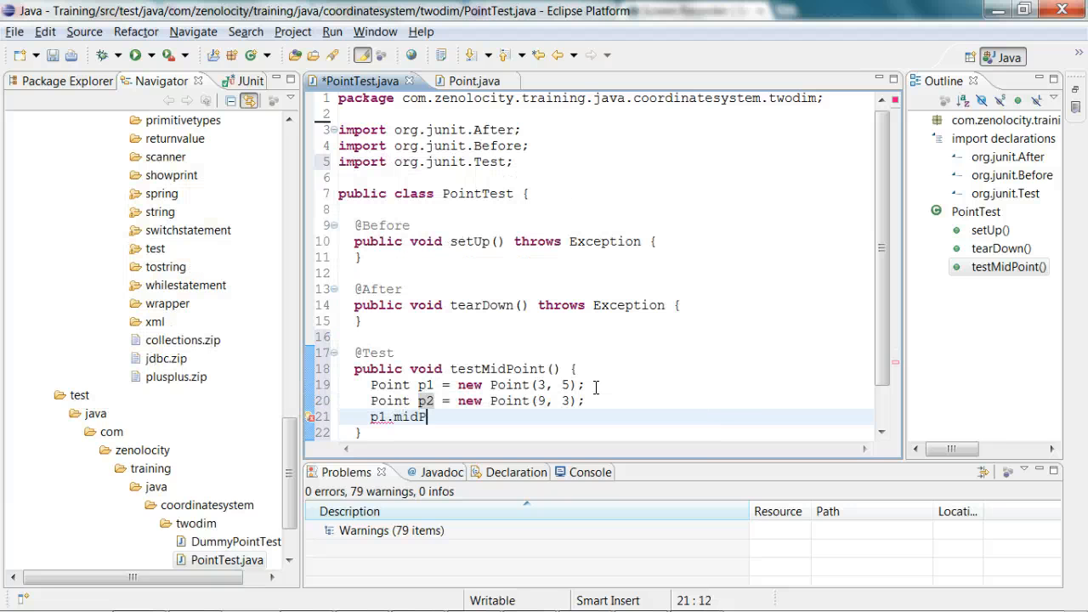
type("oint()")
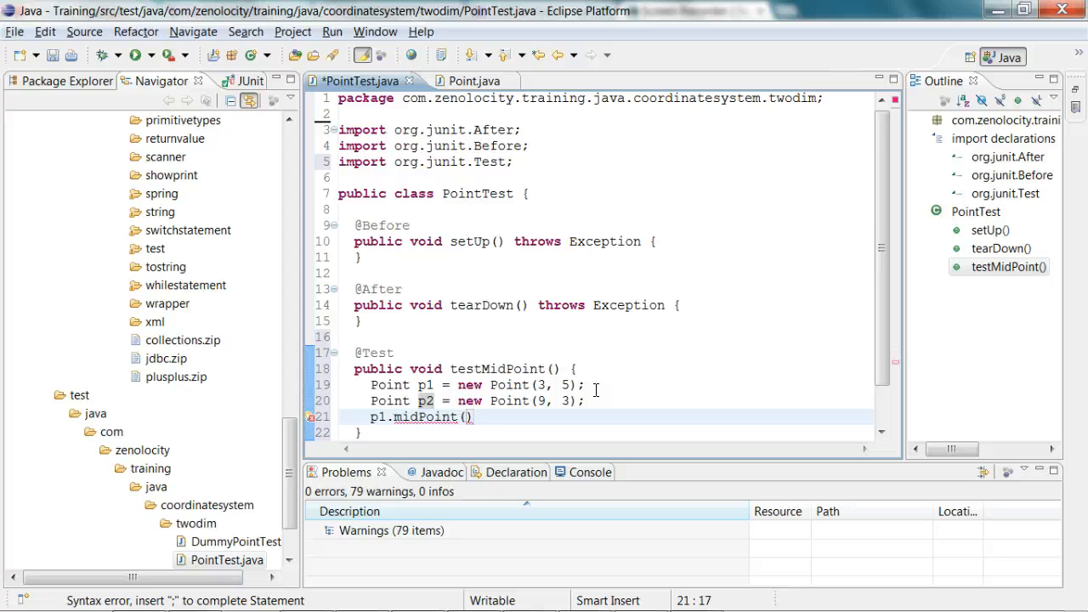
type("p2")
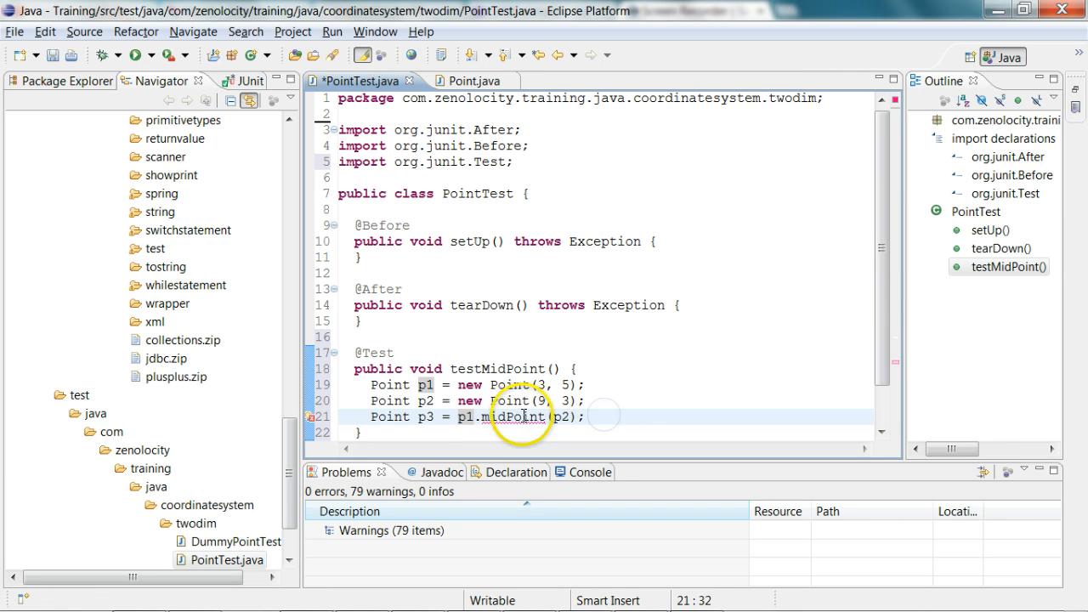
mouse_move(316, 417)
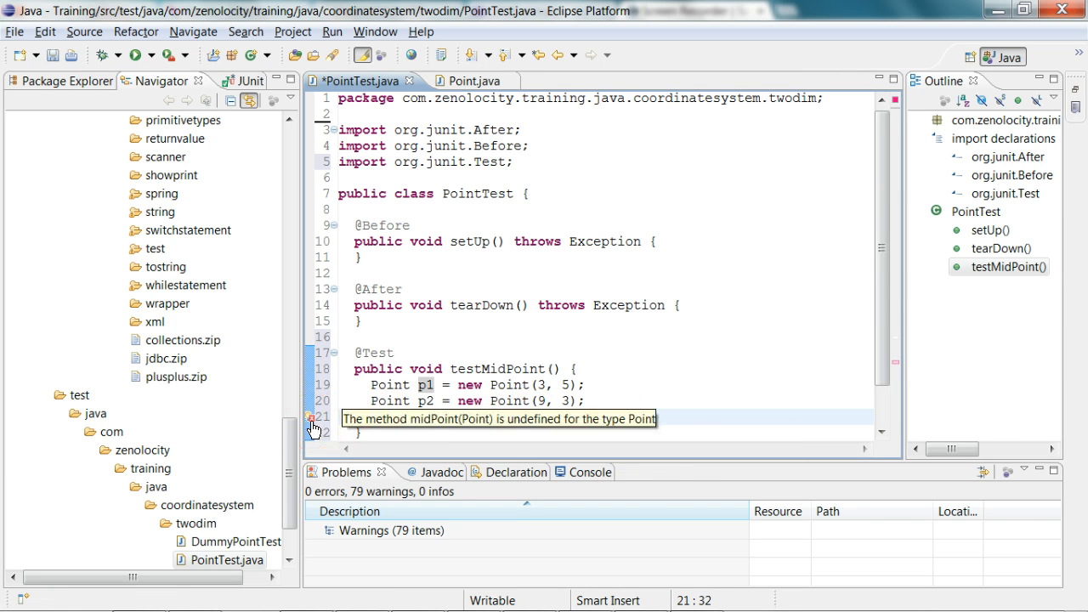
type("Point p3 = p1.midPoint(p2);")
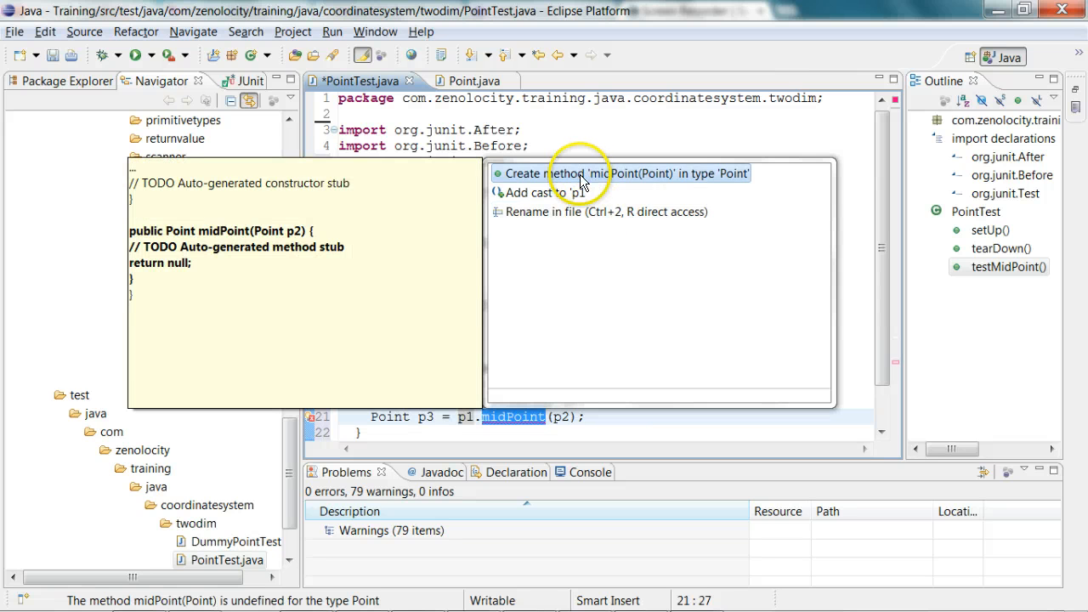
Step: Generate the midPoint(Point) stub in Point and select the constructor's TODO comment
left_click(625, 173)
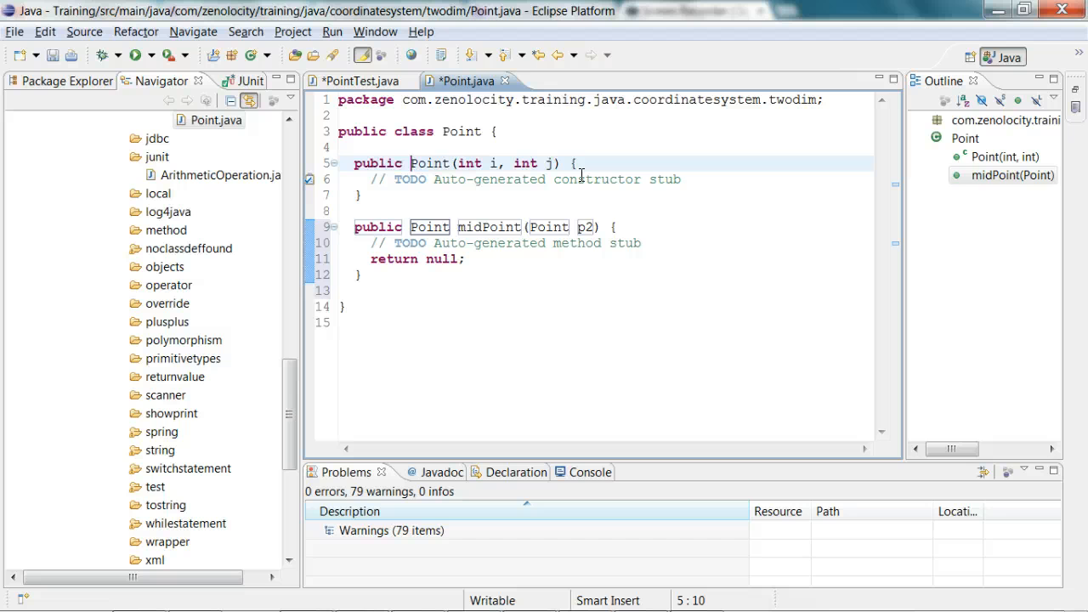
double_click(490, 228)
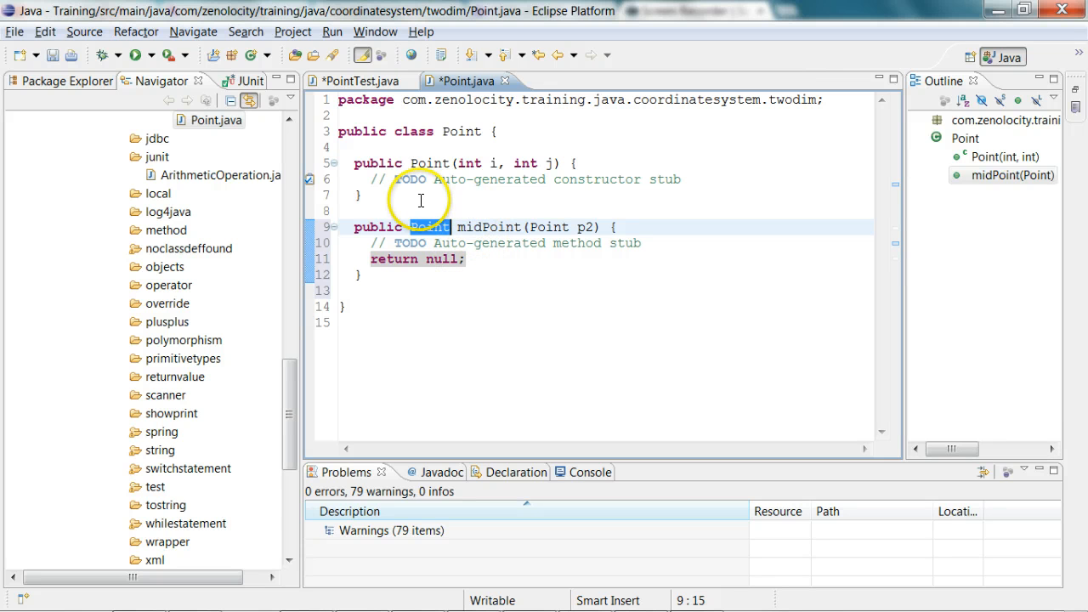
left_click(438, 180)
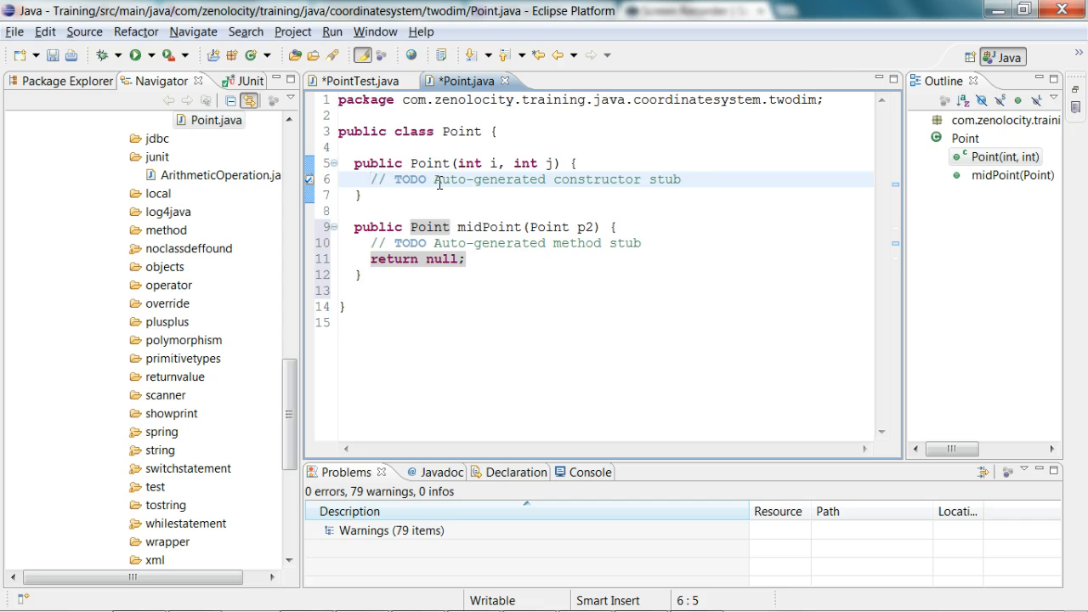
triple_click(524, 181)
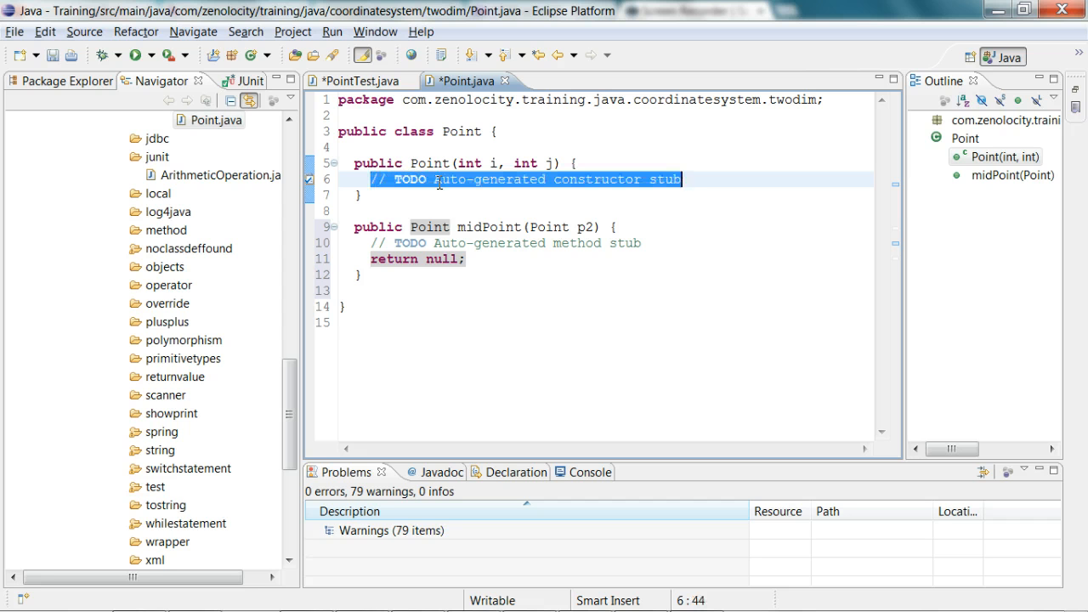
Step: Make the constructor assign this.x = i; this.y = j; and create field x via quick fix
type("this.x = i;")
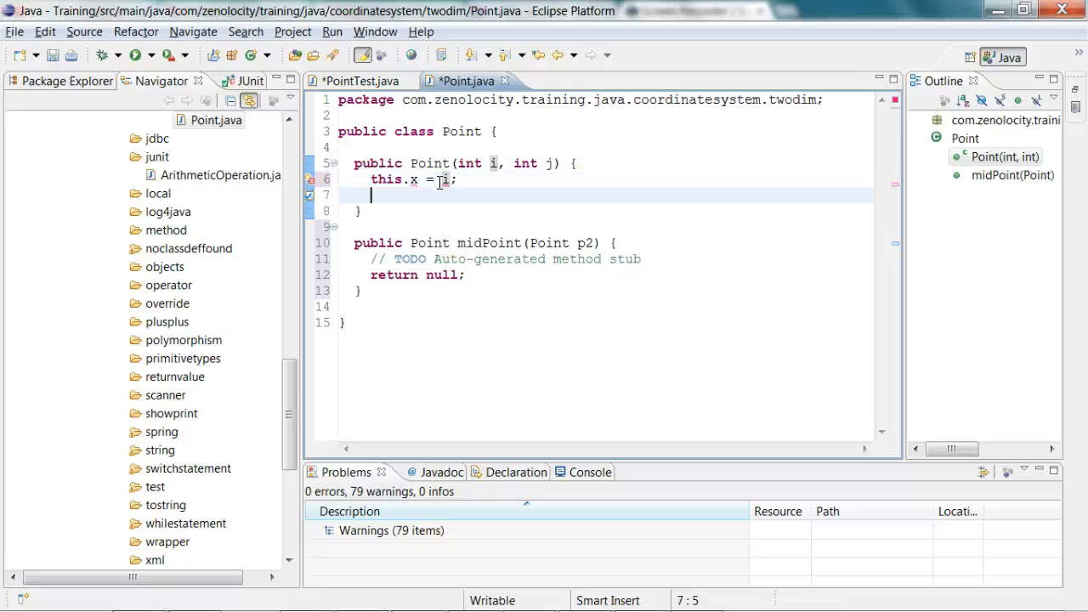
type("this.y")
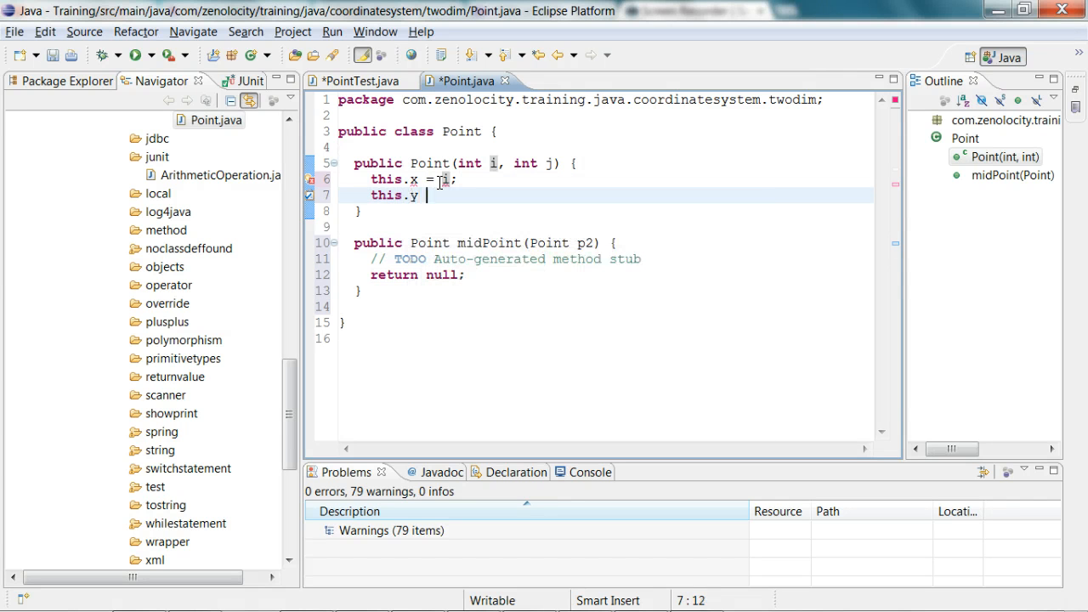
type("= j;")
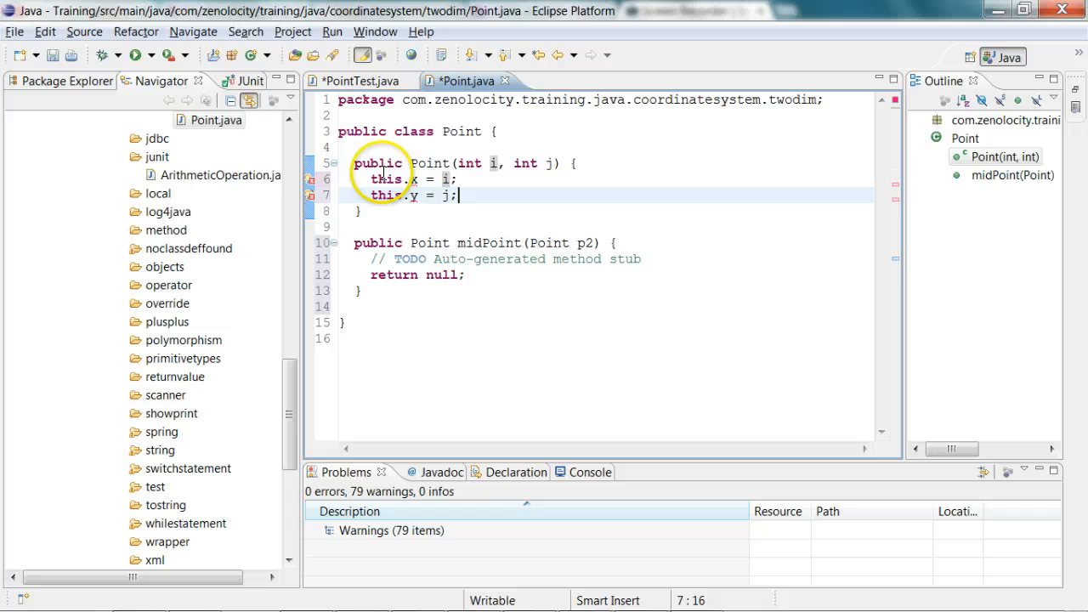
left_click(311, 178)
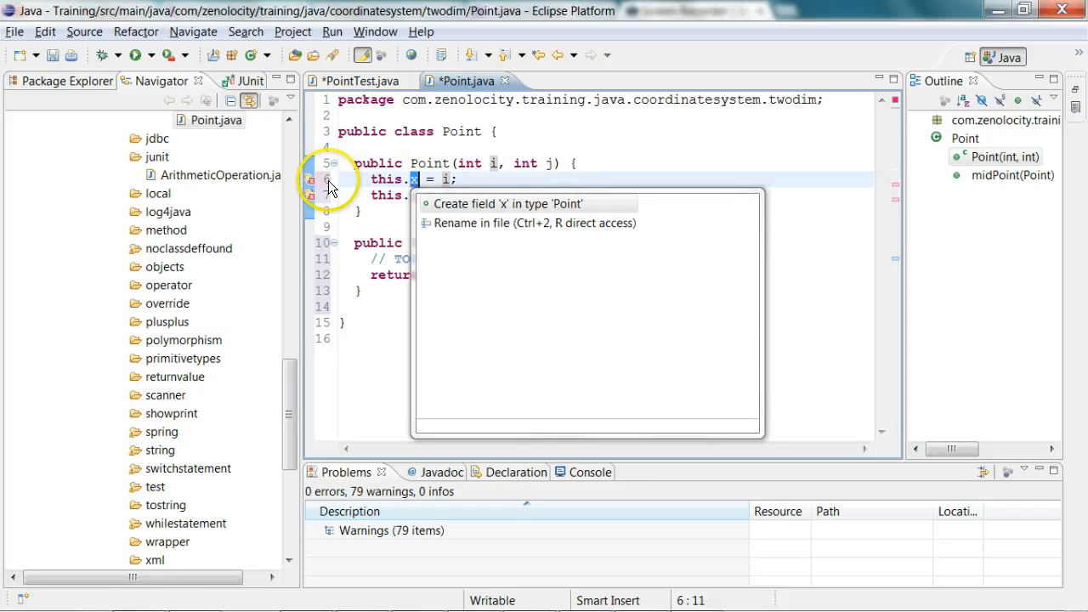
left_click(506, 203)
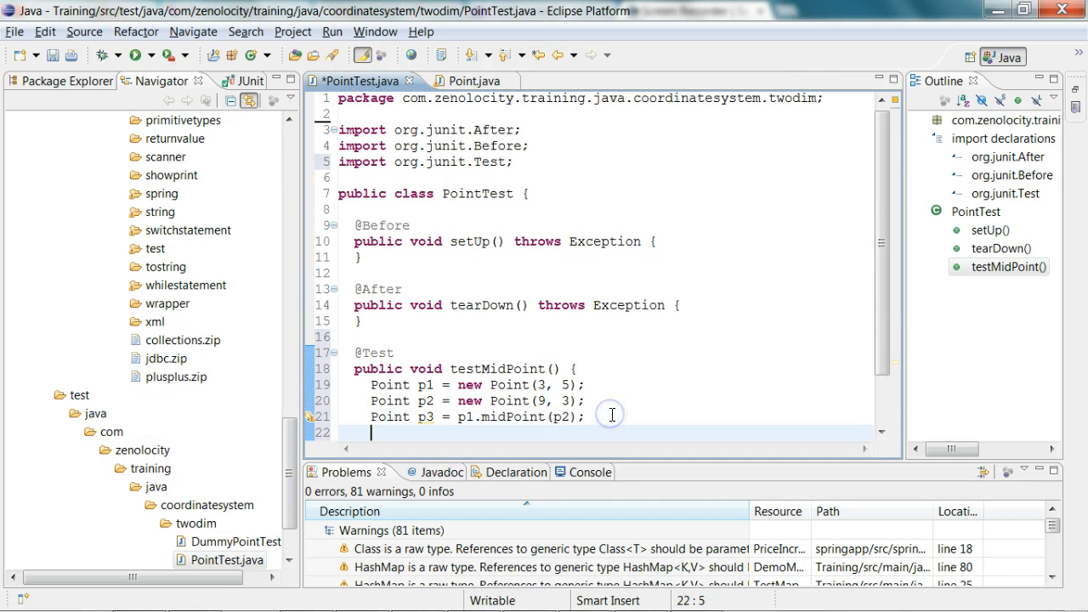
Step: Add int expectedX = (3 + 9) / 2; to testMidPoint
type("int")
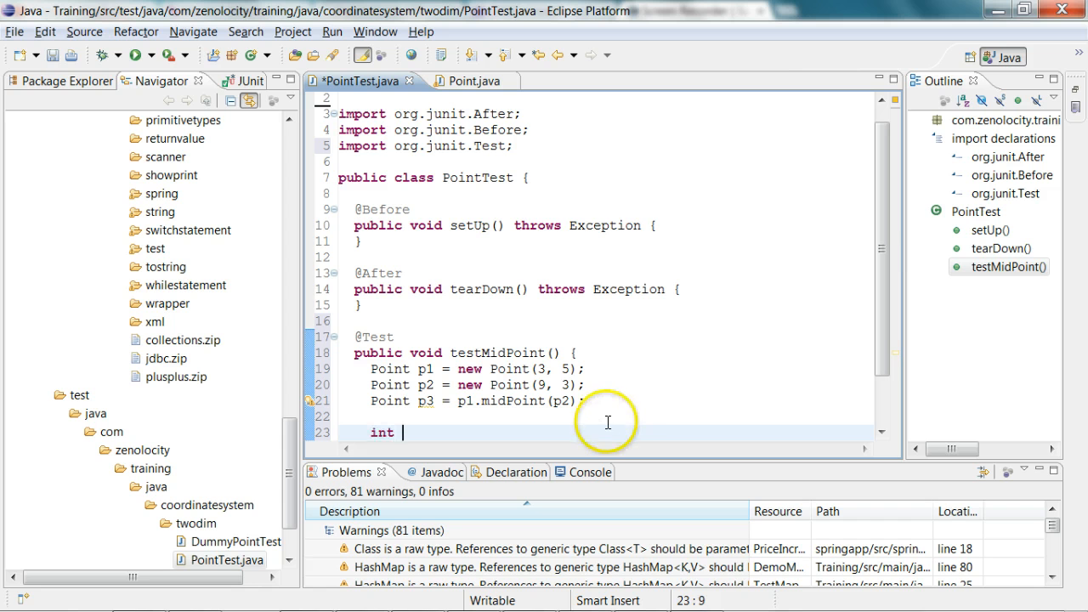
type("expectedX =")
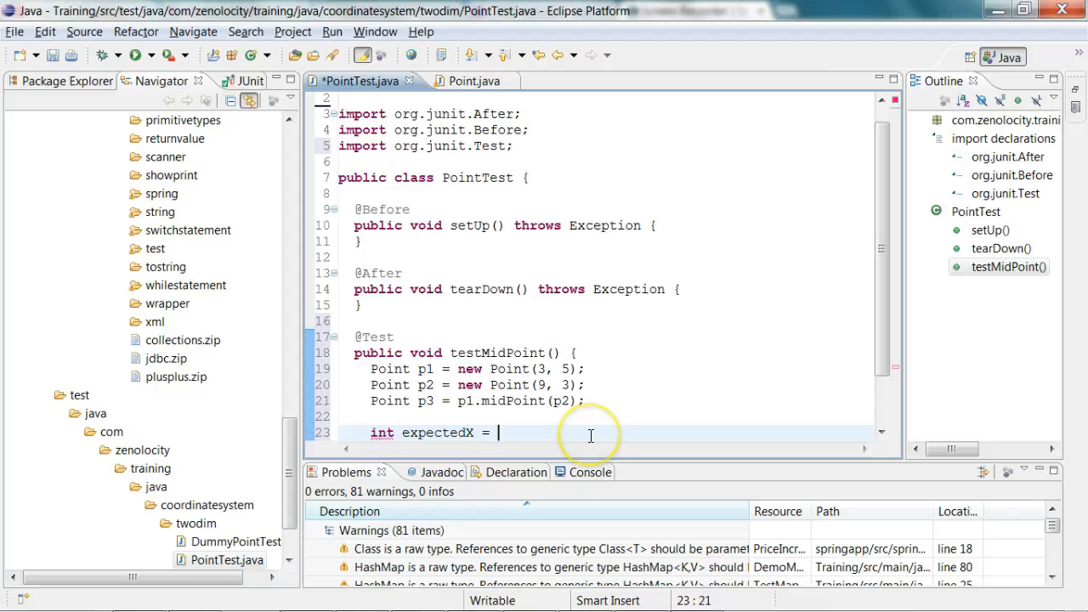
type("3")
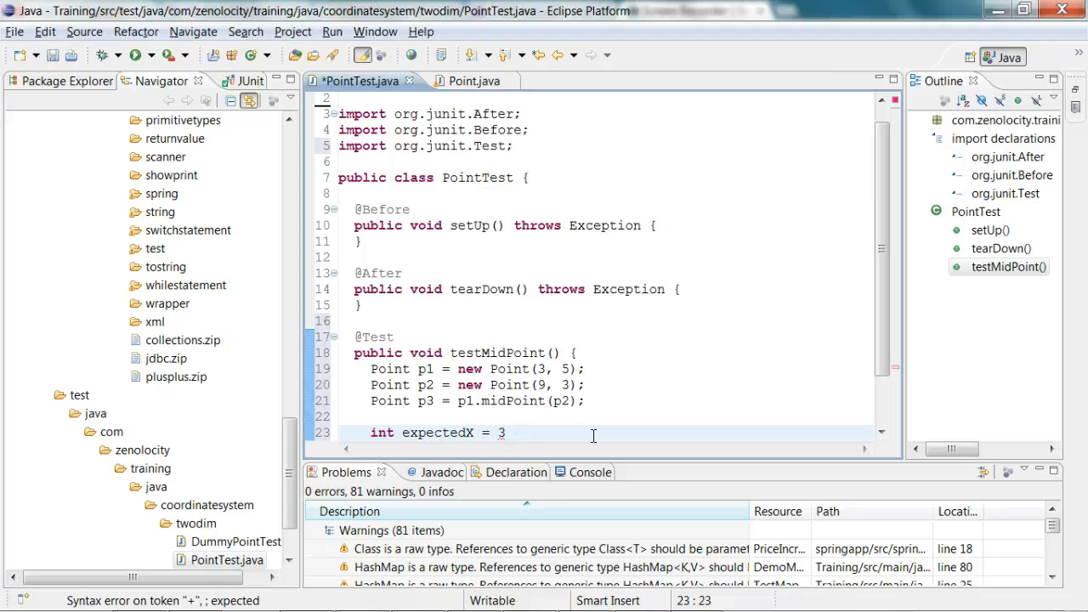
type("+ 9")
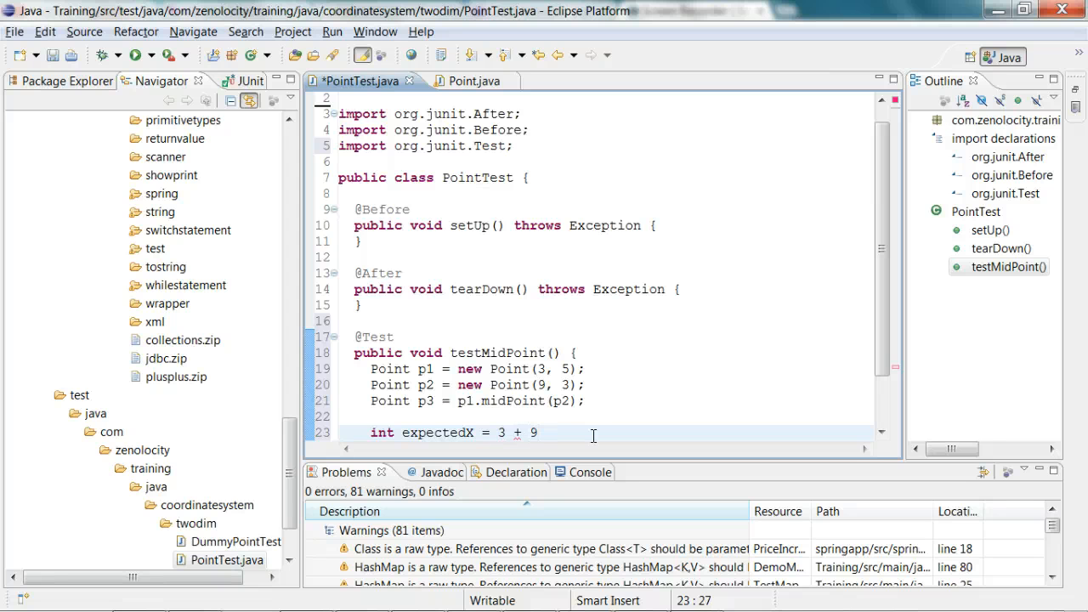
type("/")
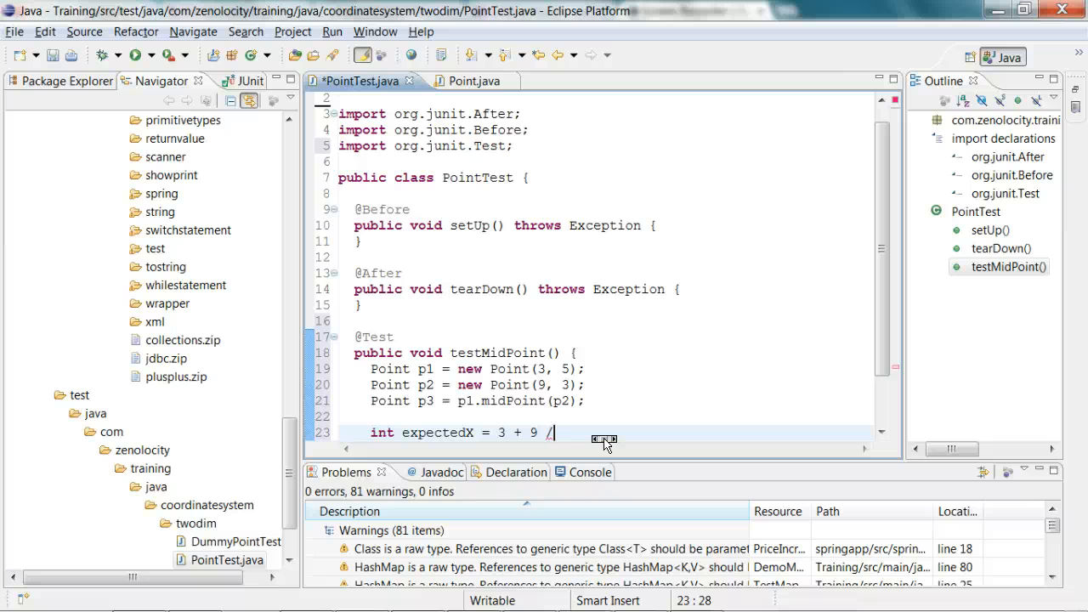
type("2;")
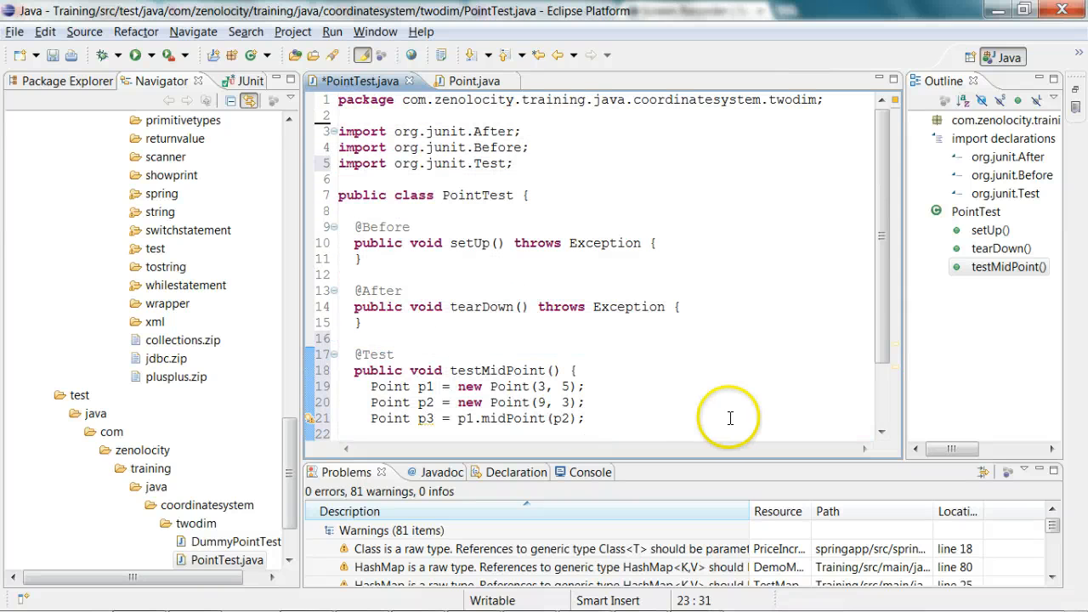
Step: Duplicate it as expectedY = (5 + 3) / 2 and begin typing assertEquals
type("int expectedX = 3 + 9 / 2;")
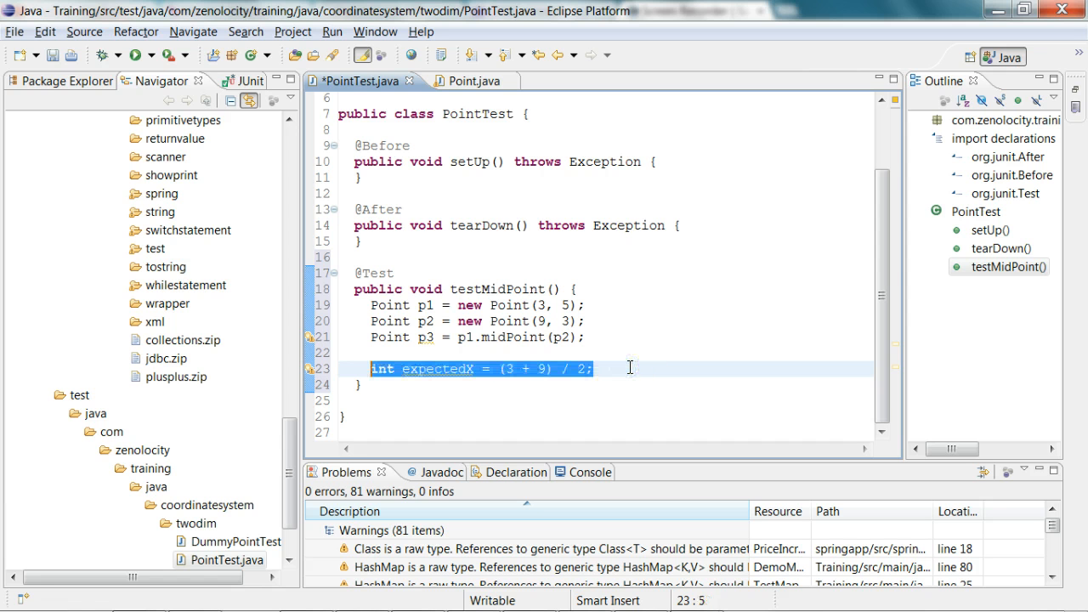
left_click(629, 367)
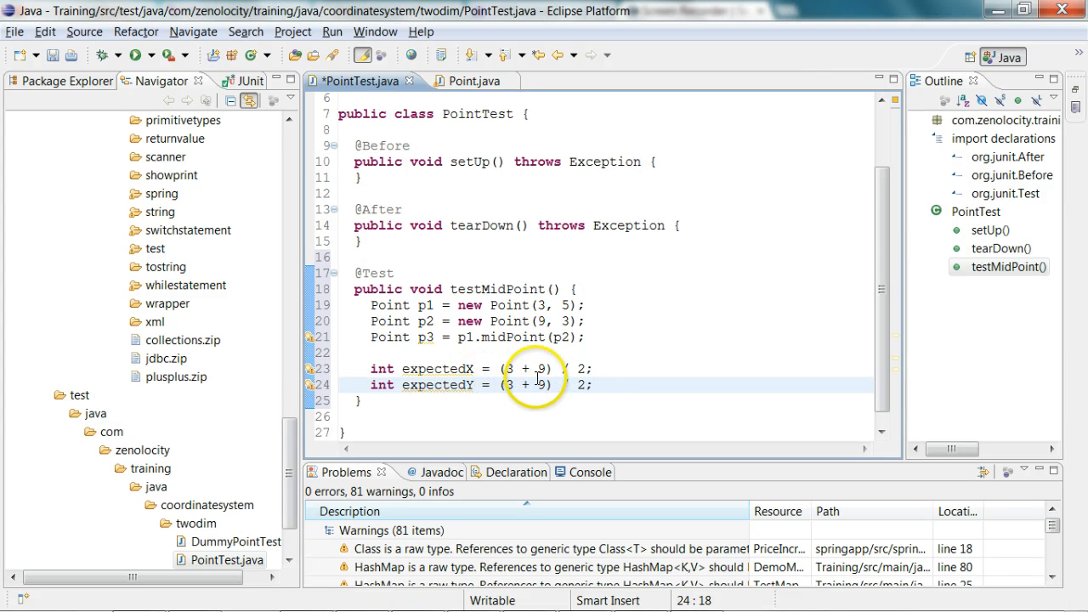
type("5")
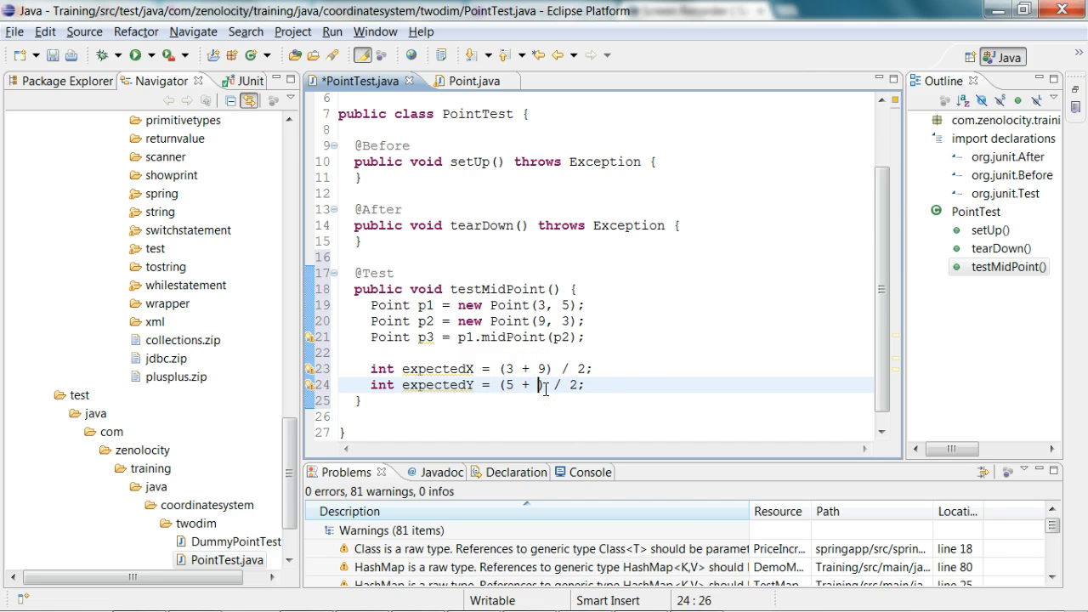
type("3")
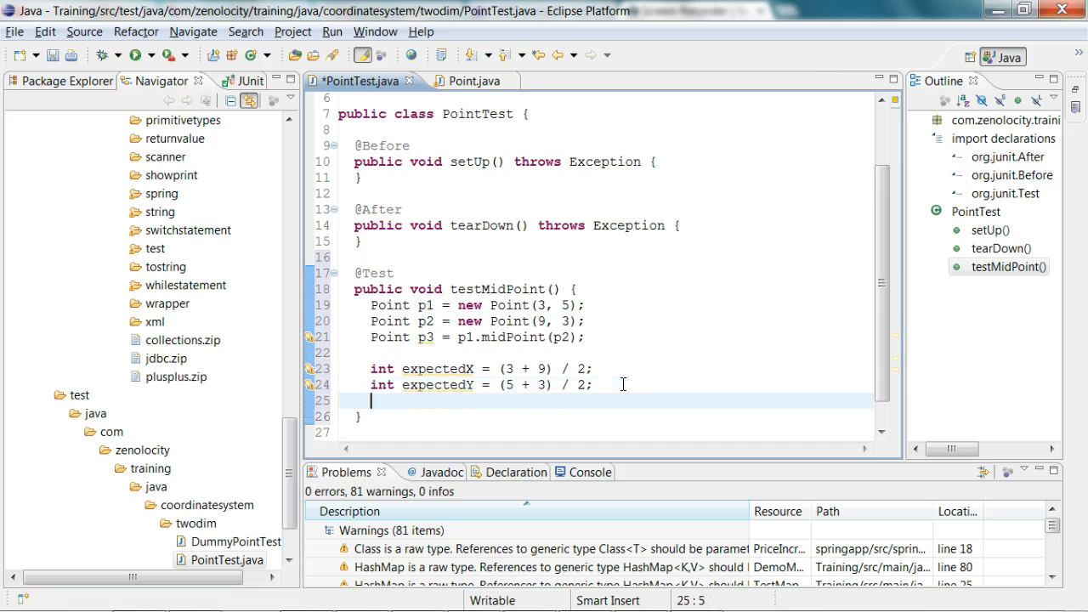
type("assertEau")
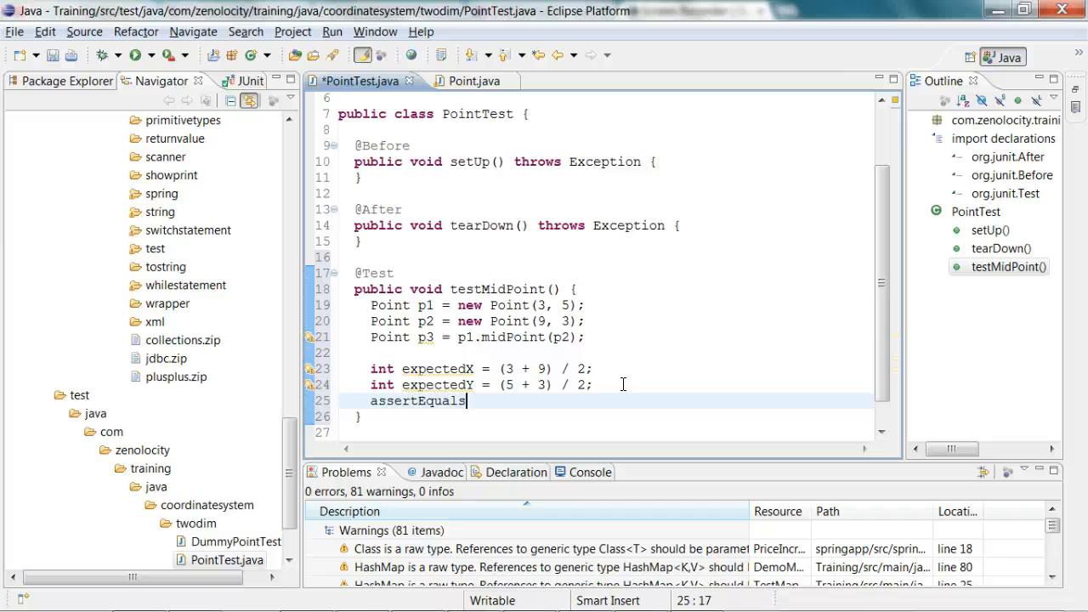
Step: Declare int actualX = p3.getX() in testMidPoint using content assist
type("(\"Ex\")")
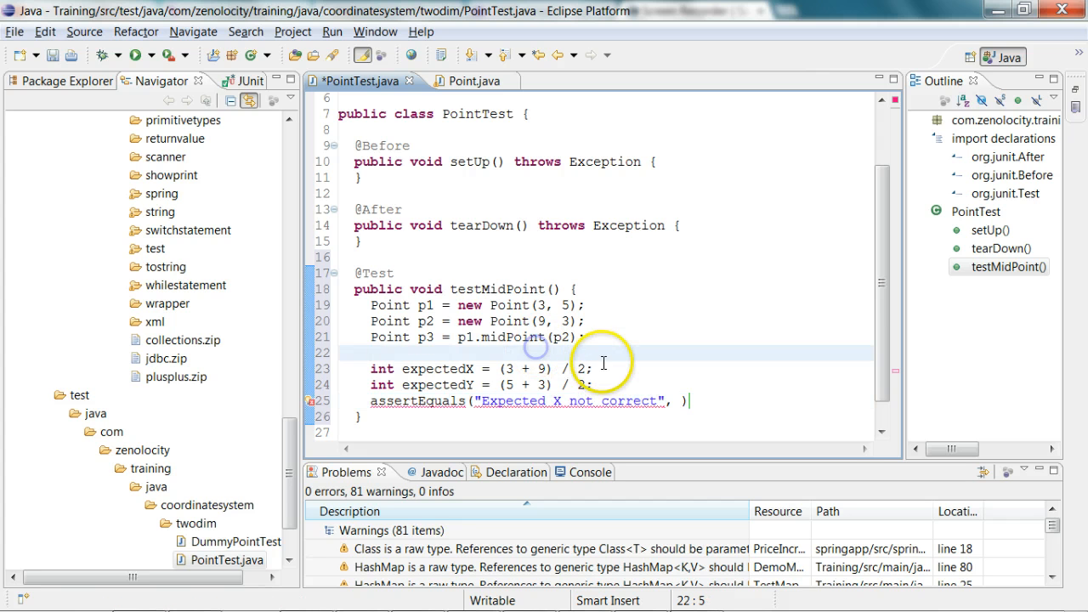
type("int actua")
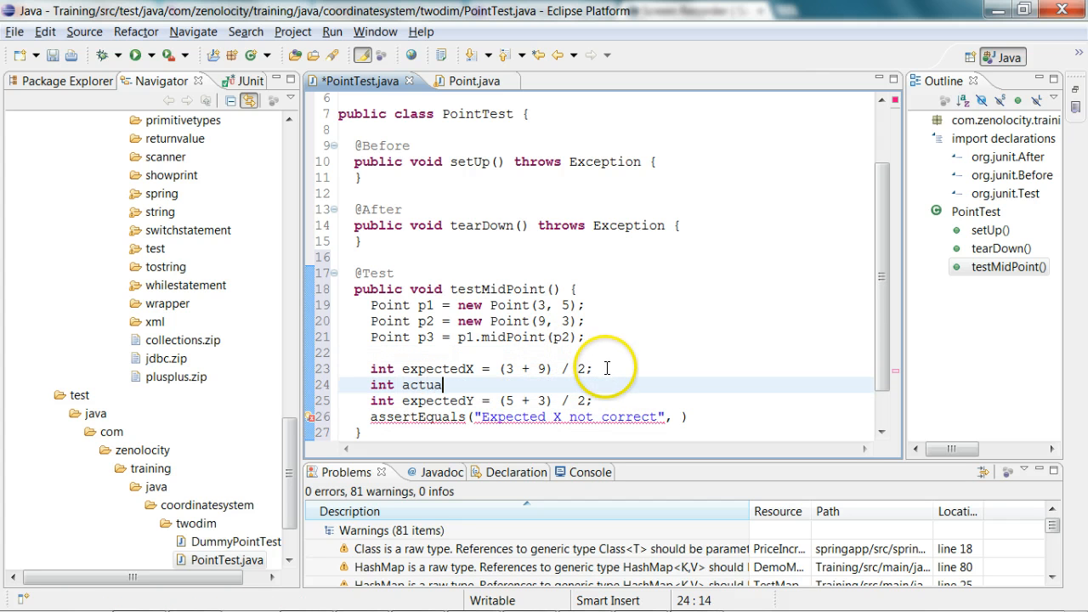
type("lX = p3.")
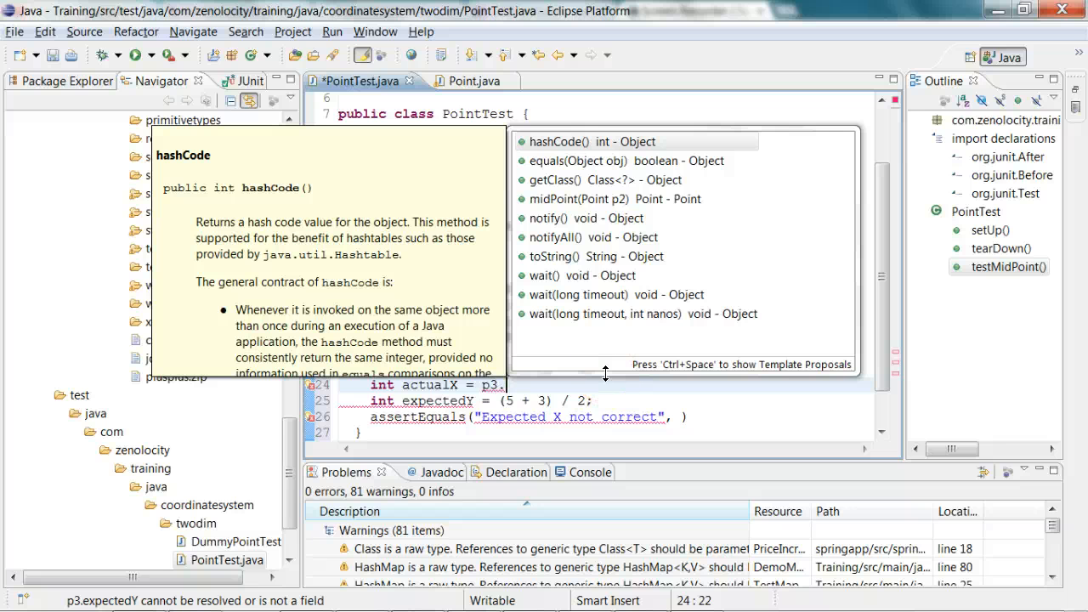
type("getX();")
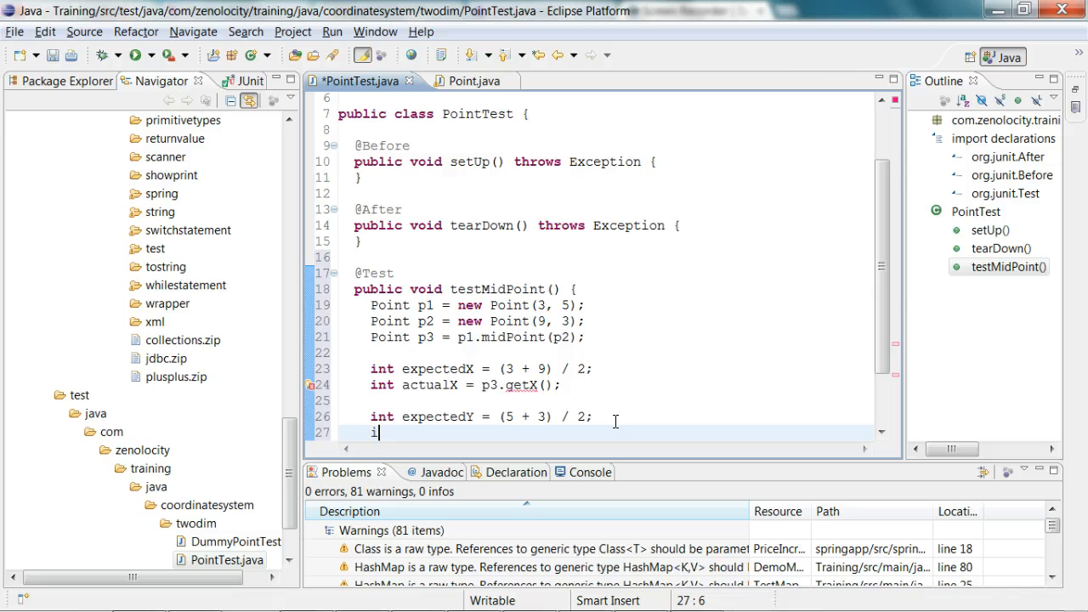
Step: Declare int actualY = p3.getY() and bring up Quick Fix for the undefined getX
type("int act")
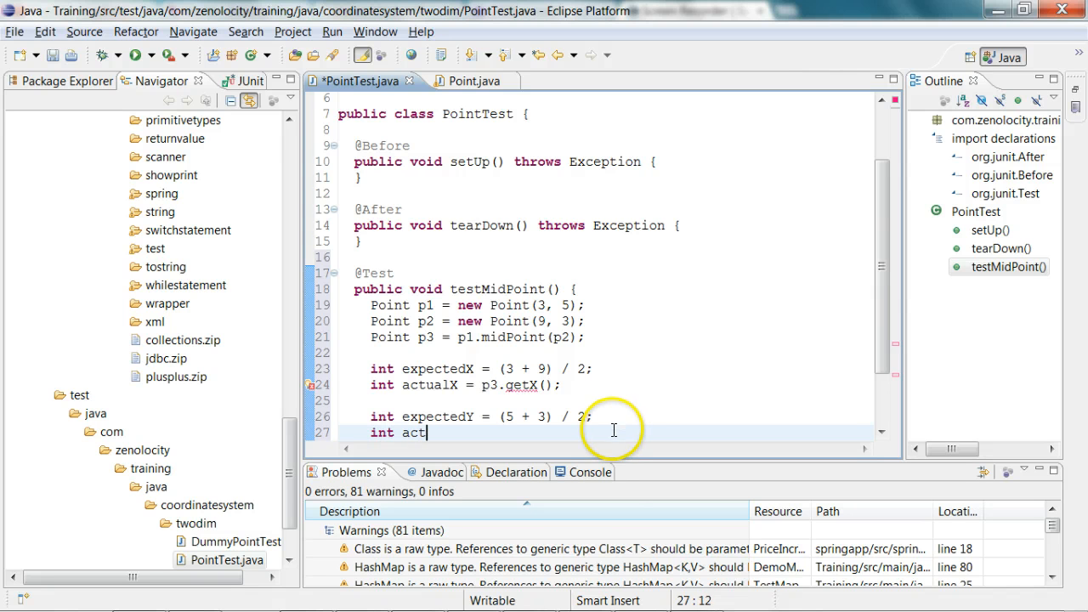
type("ual")
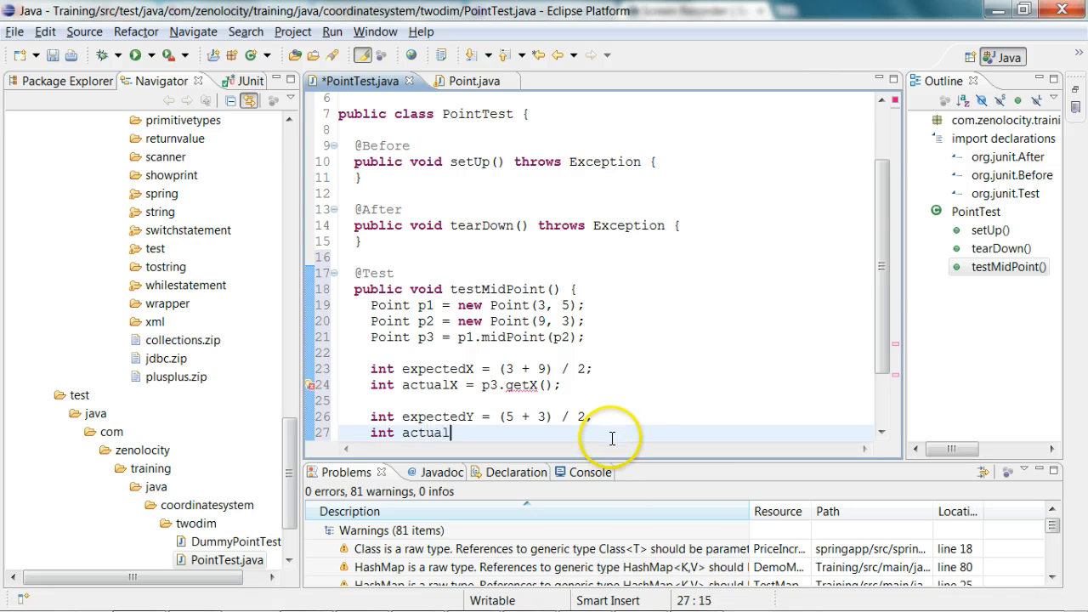
type("Y")
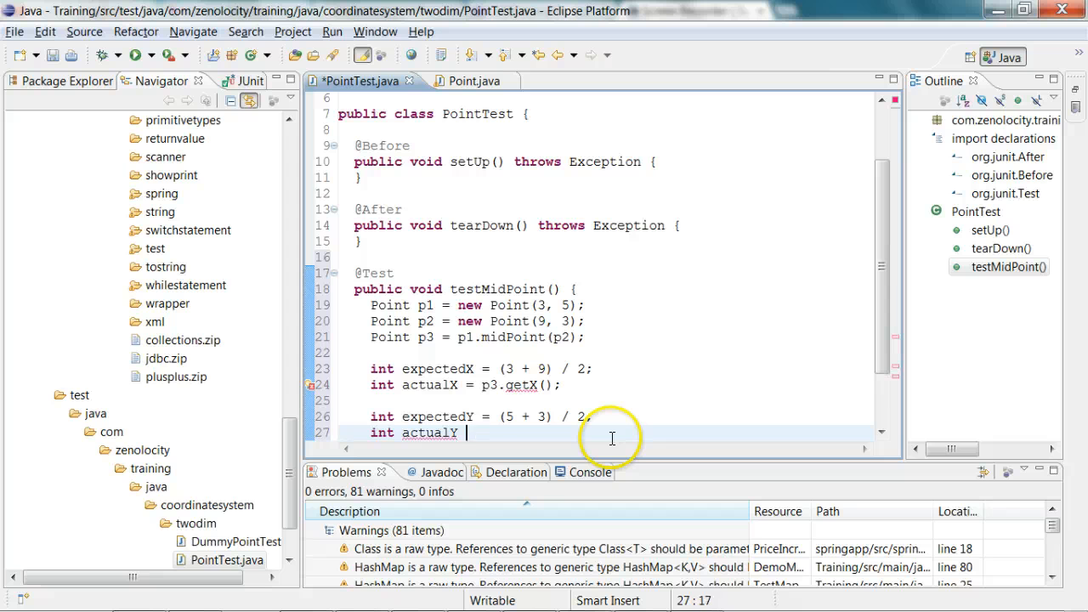
type(".")
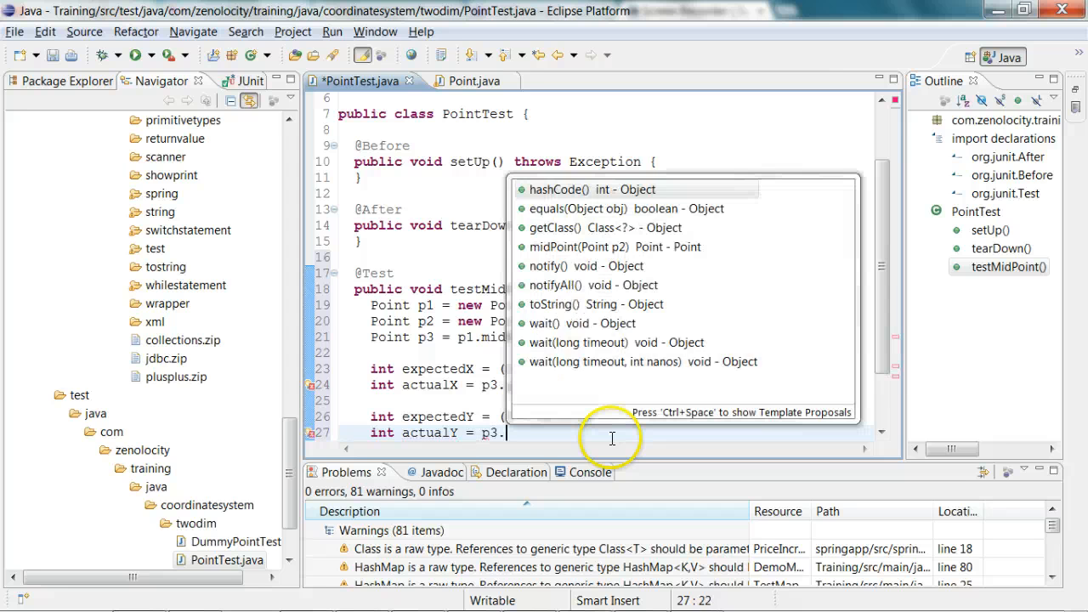
type("getY();")
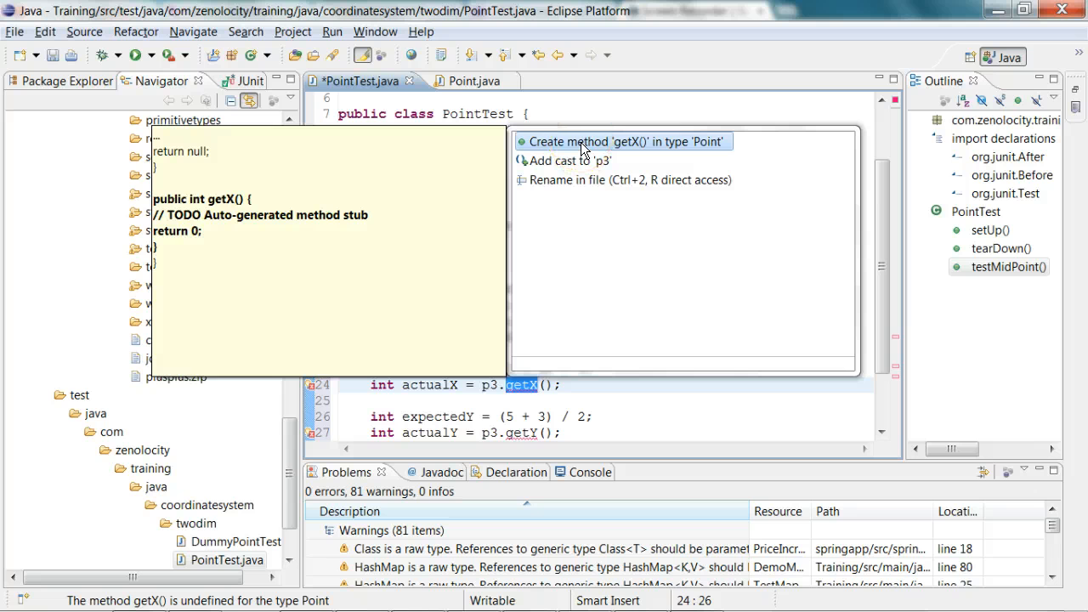
Step: Create getX() and getY() in Point returning this.x and this.y, then go back to PointTest
left_click(622, 141)
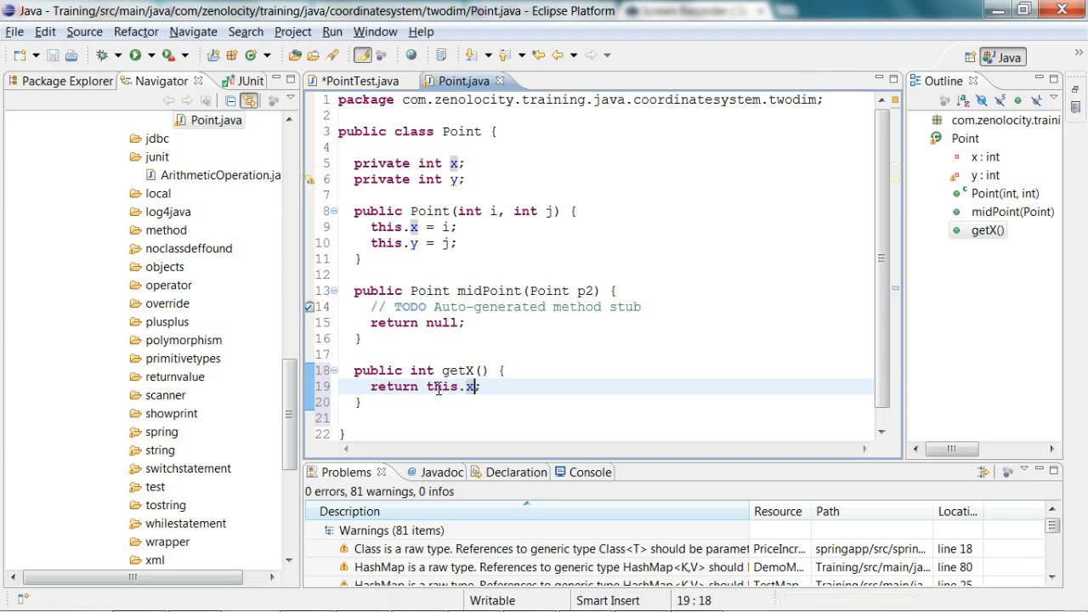
left_click(357, 82)
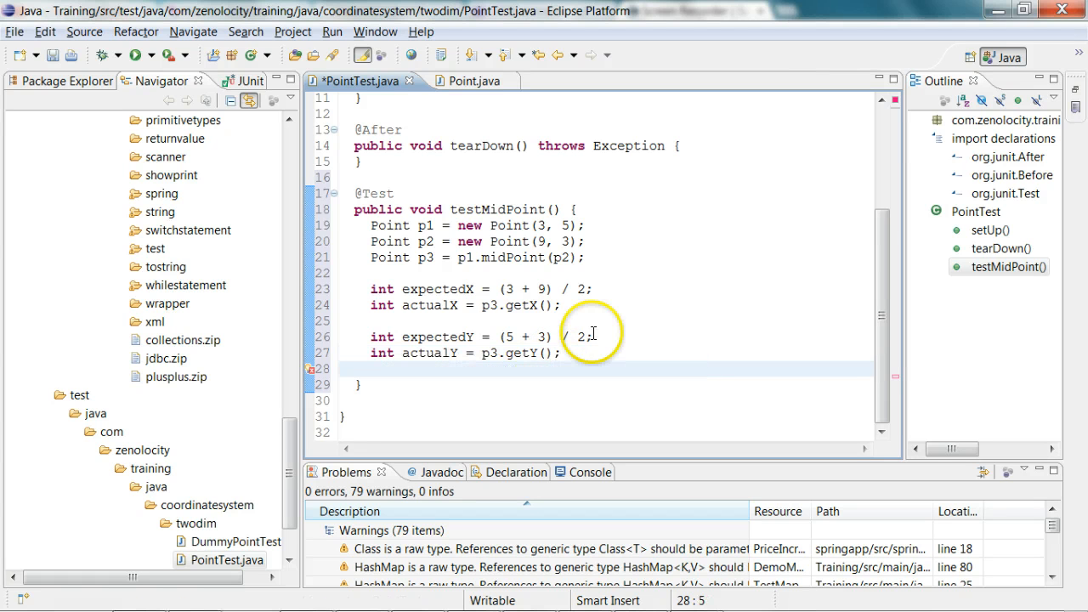
Step: Assert expectedX and expectedY against actuals with messages, importing org.junit.Assert statically
type("assertEquals(\"Expected X not correct\", )")
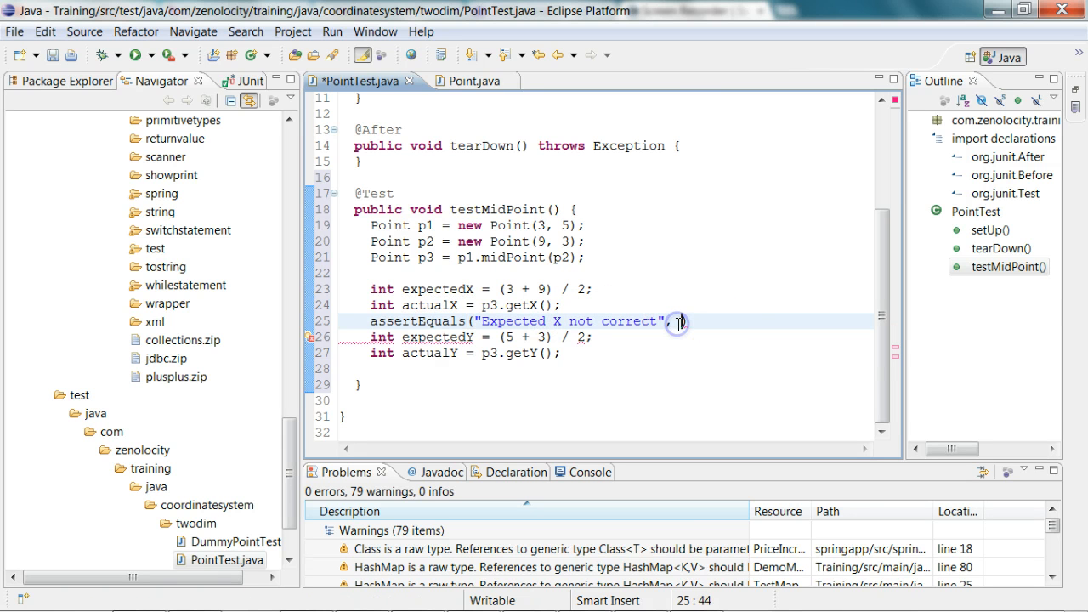
type("expectedX, actualX")
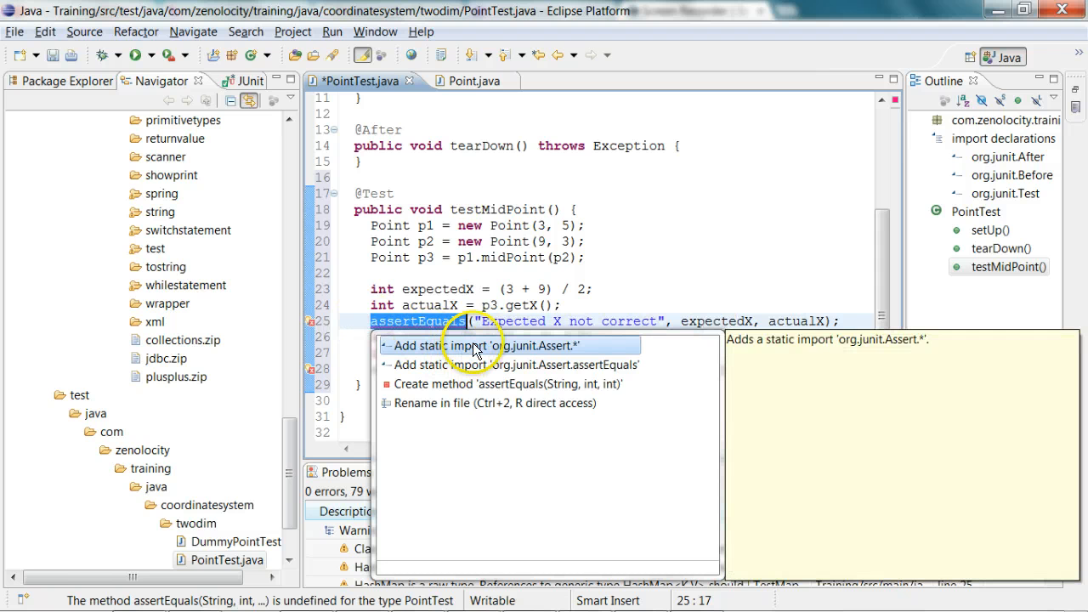
left_click(479, 345)
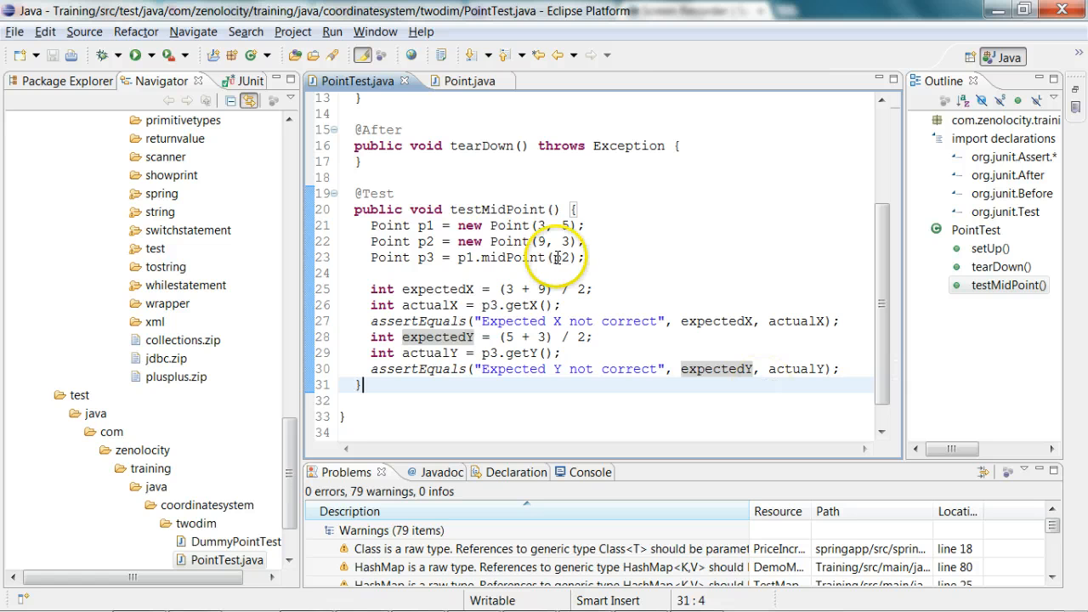
Step: Run testMidPoint as a JUnit test and trace its NullPointerException to midPoint returning null
right_click(553, 255)
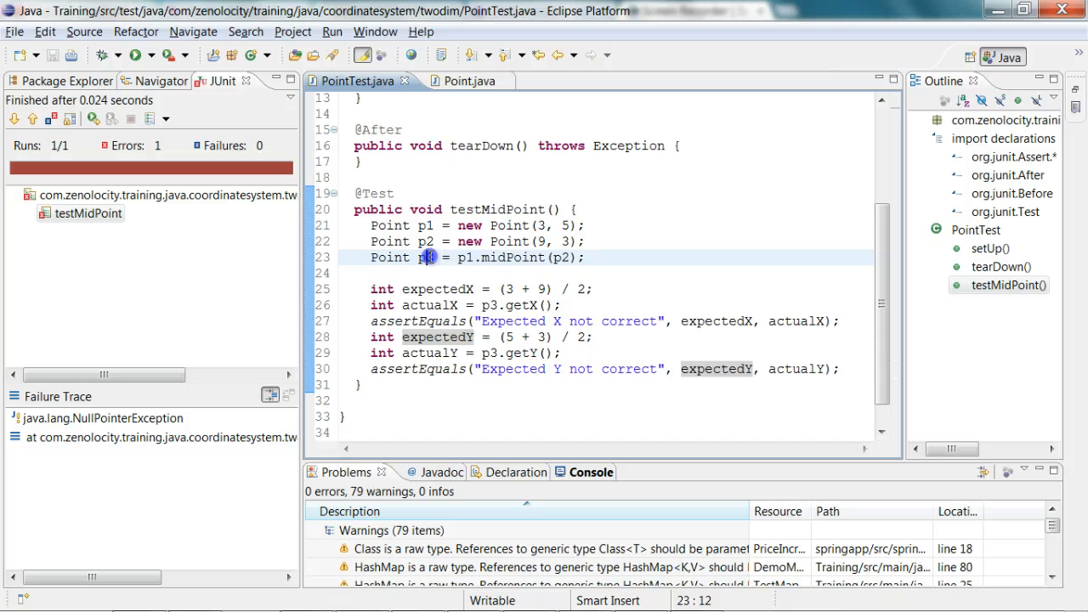
double_click(513, 258)
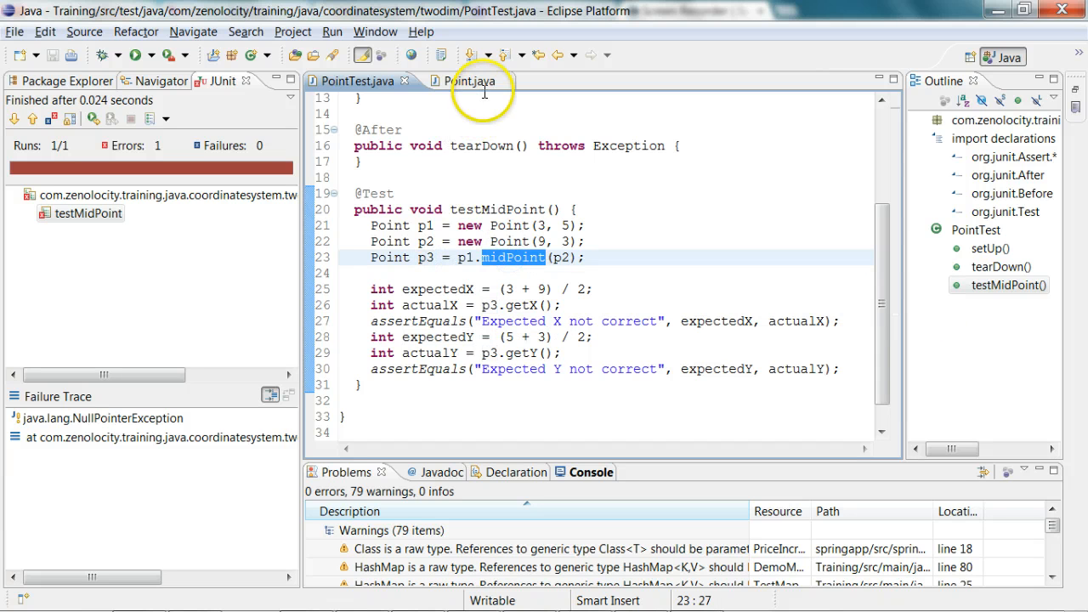
left_click(465, 82)
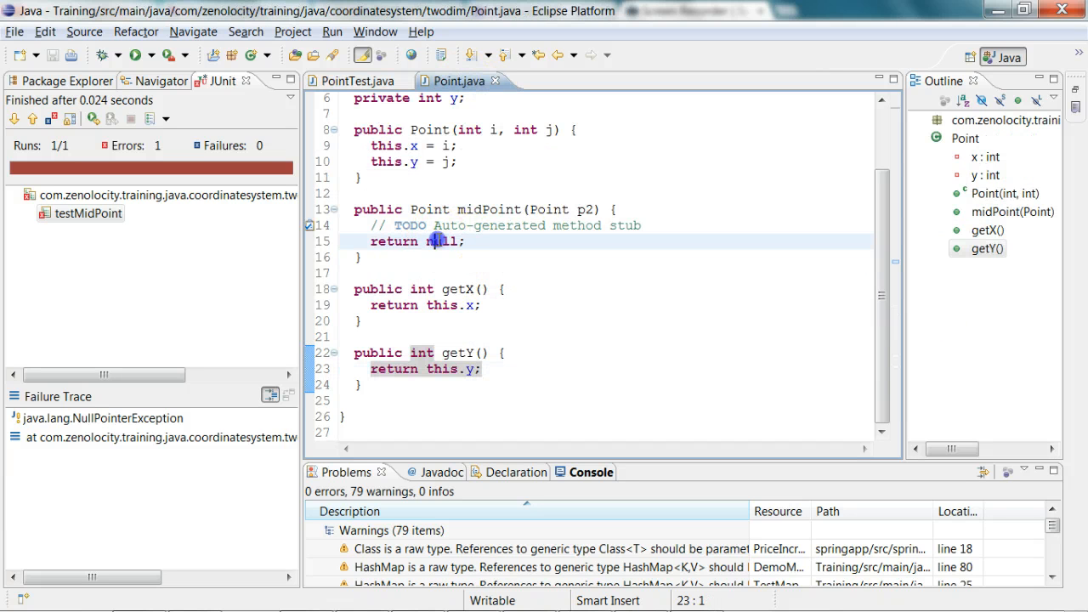
left_click(439, 241)
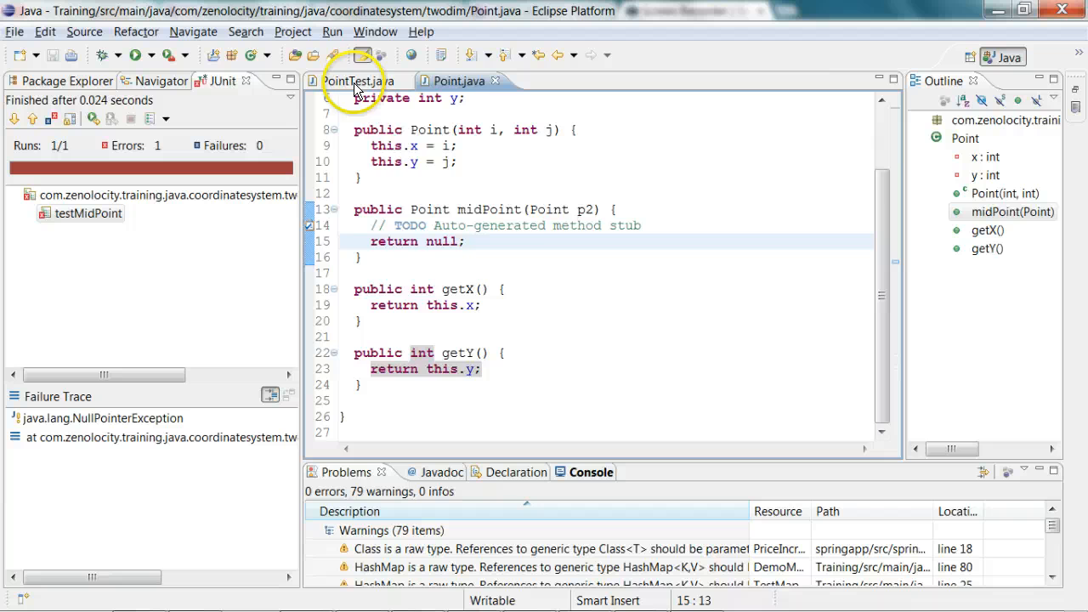
left_click(357, 82)
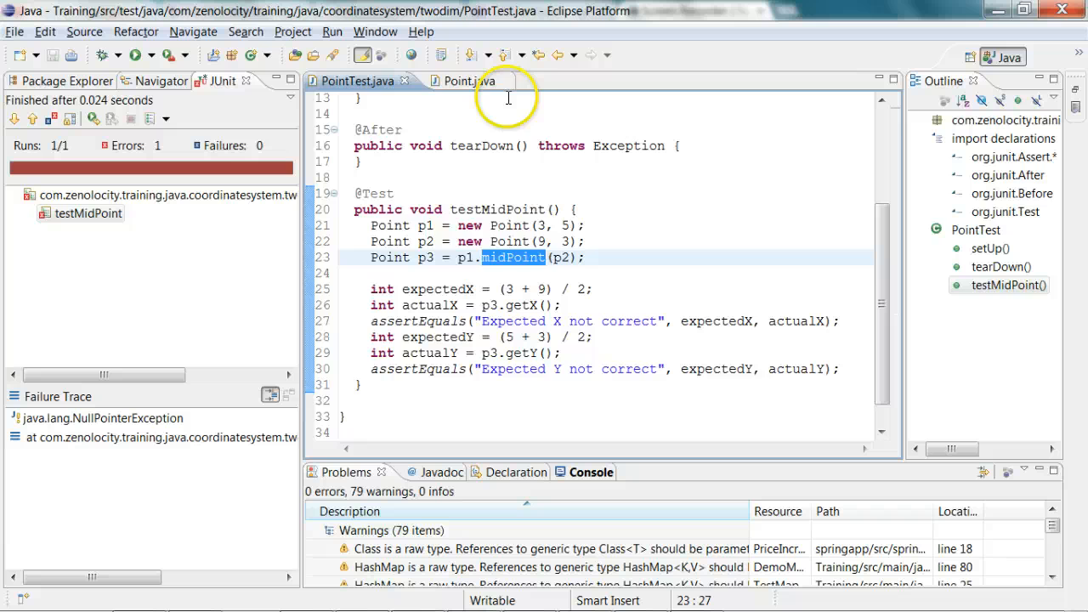
left_click(466, 80)
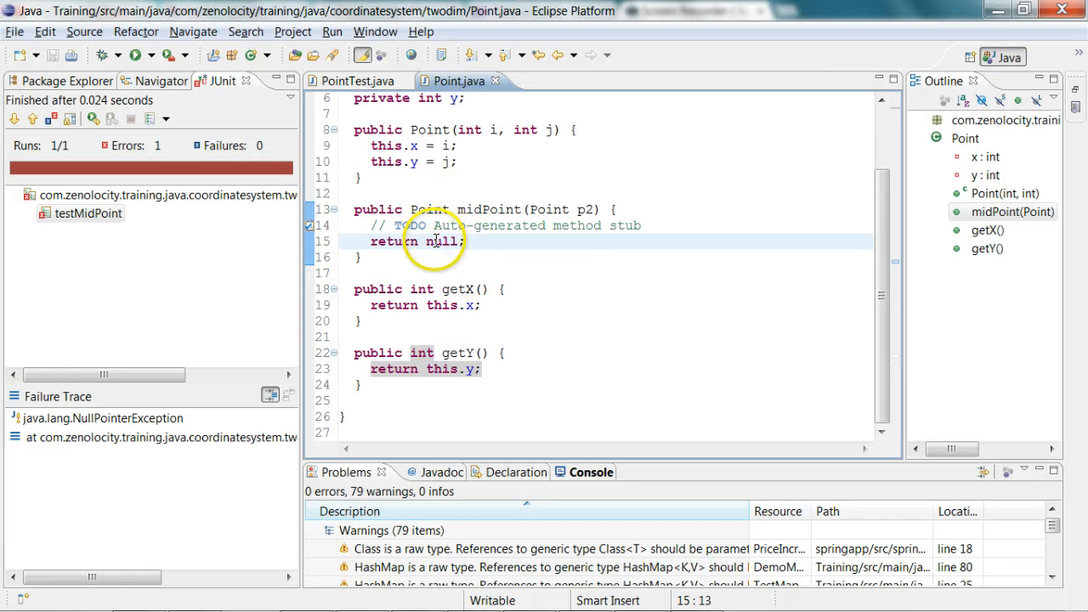
Step: Make midPoint return new Point((this.x + p2.x)/2, (this.y + p2.y)/2) and rerun the test
type("new Point(")
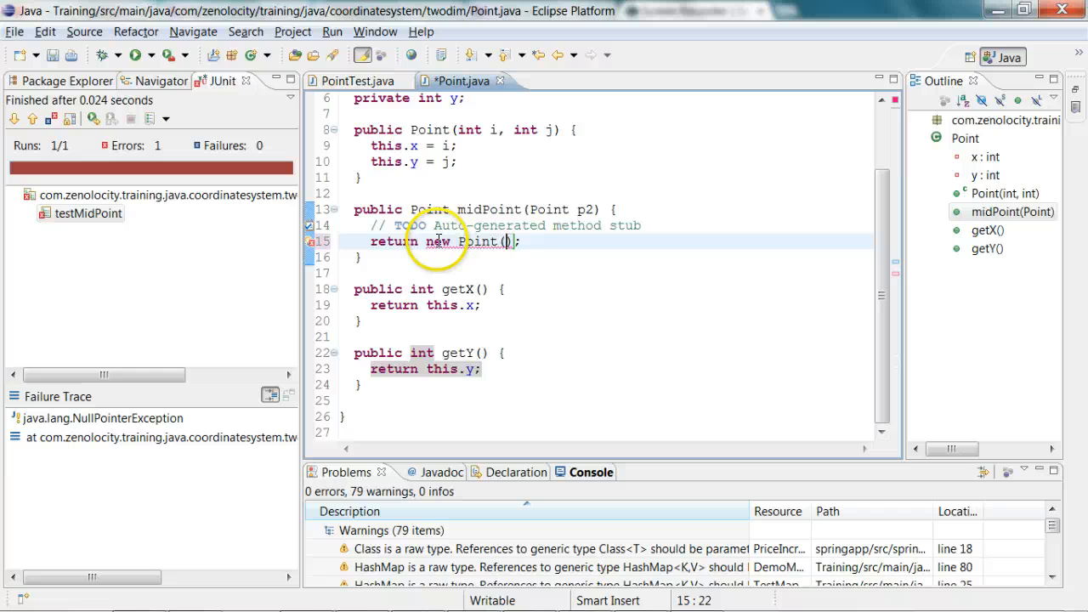
type("(this.x + p2.x)/2")
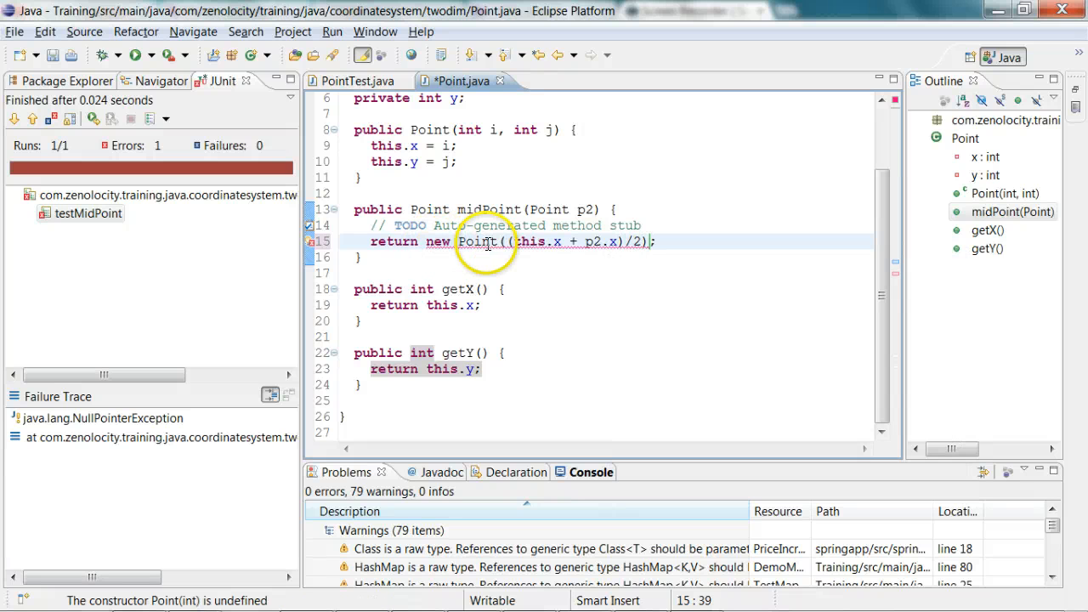
type(", (this.y + p2.y)/2")
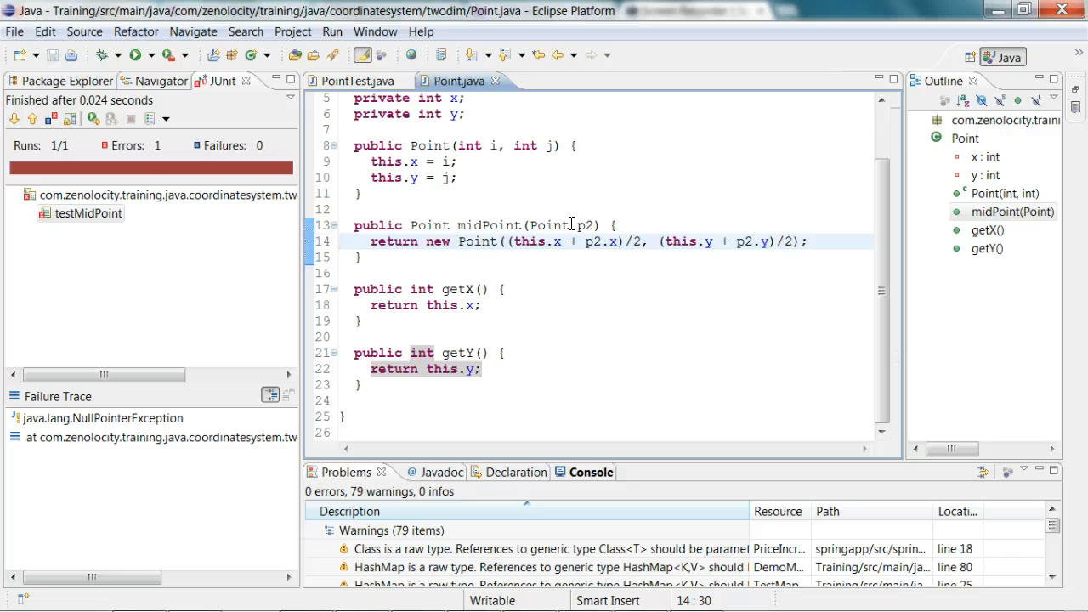
left_click(115, 196)
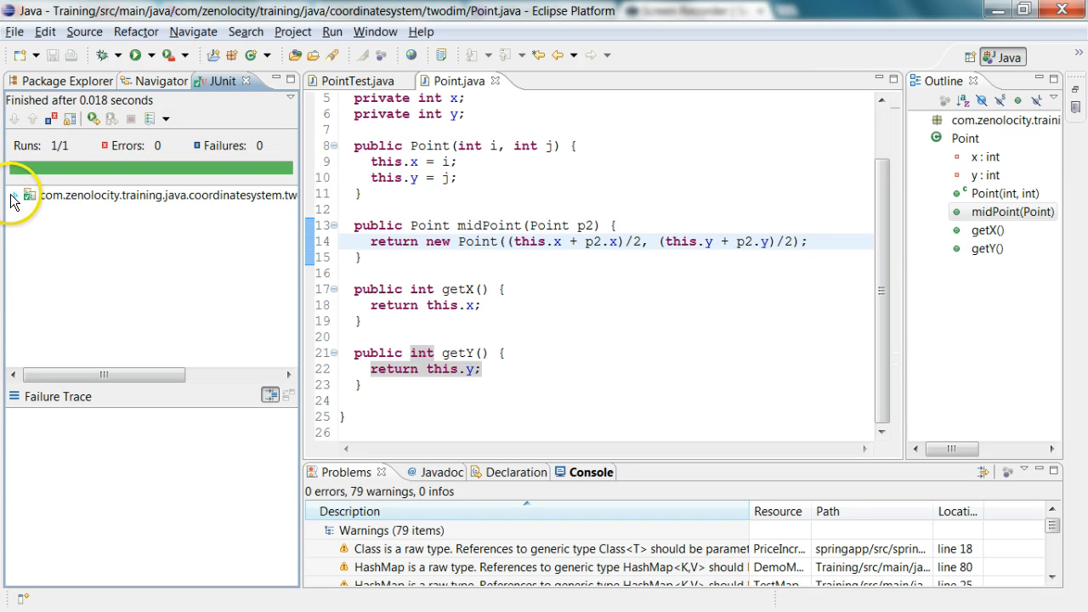
Step: Confirm testMidPoint passes 1/1 and select the whole testMidPoint method in PointTest
left_click(357, 80)
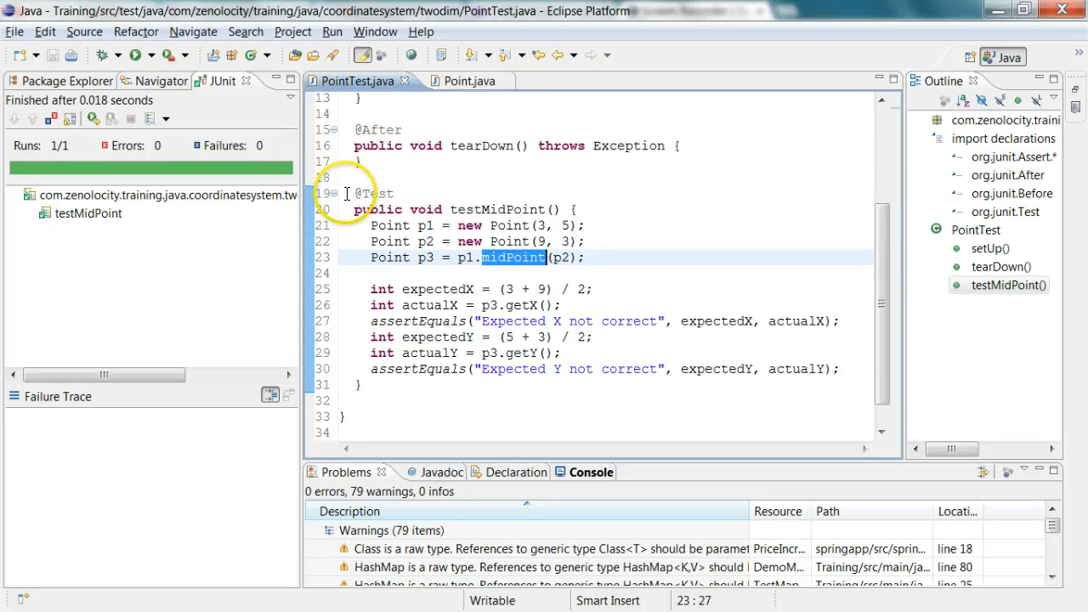
left_click_drag(357, 194, 393, 384)
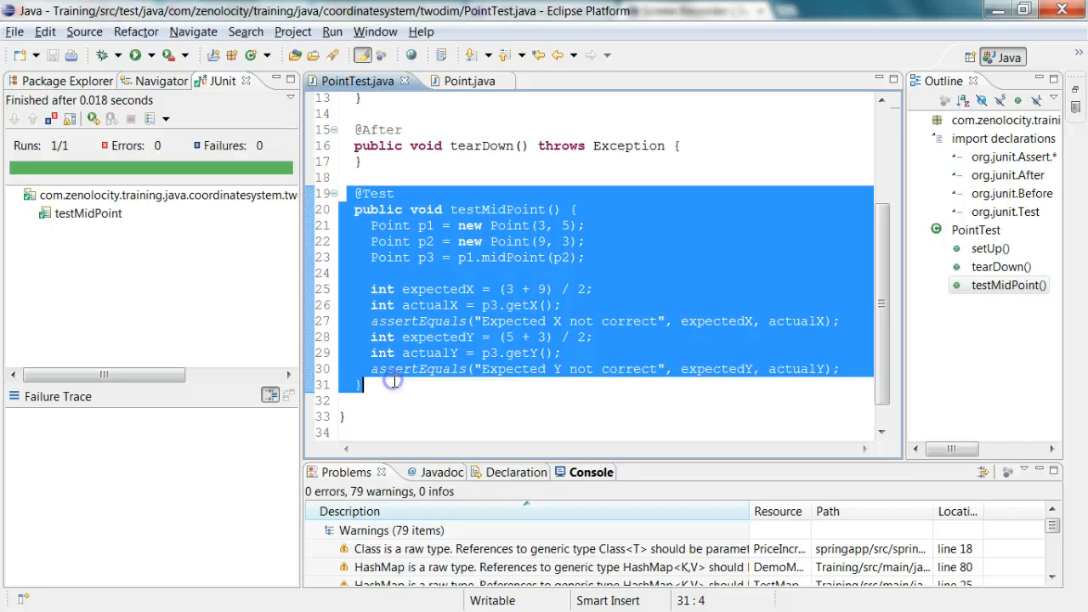
Step: Paste a copy of testMidPoint below it, rename it testScale and call p1.scale(scale) with scale = 3
left_click(388, 394)
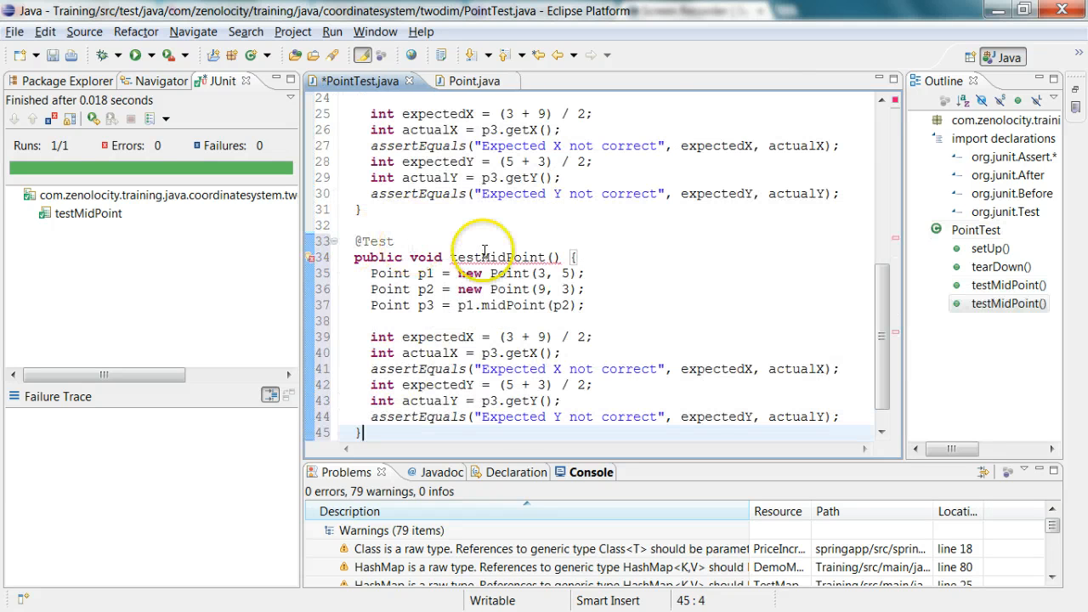
double_click(510, 256)
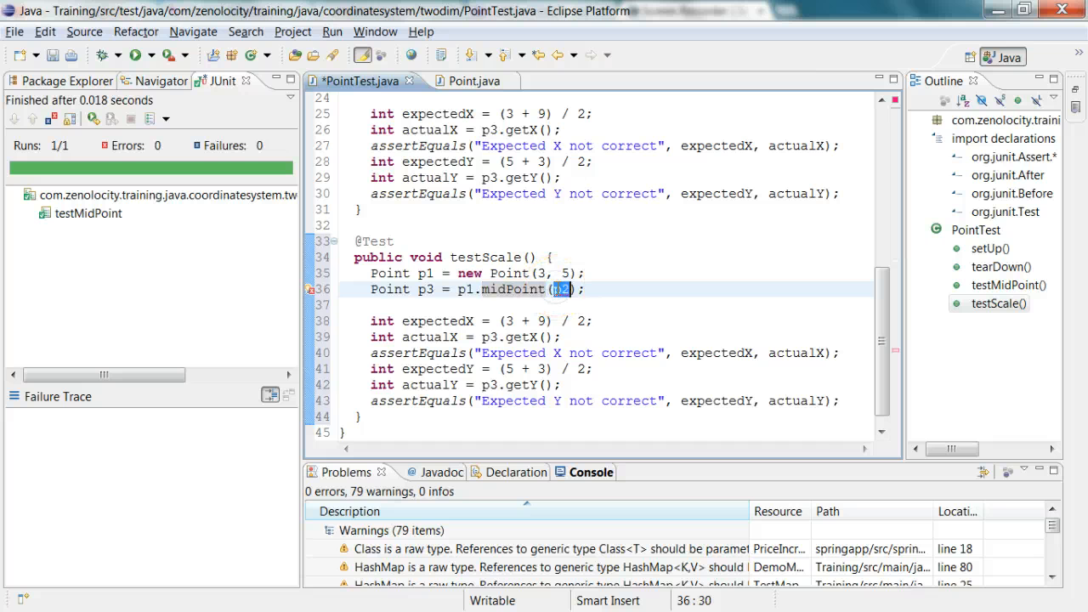
mouse_move(558, 289)
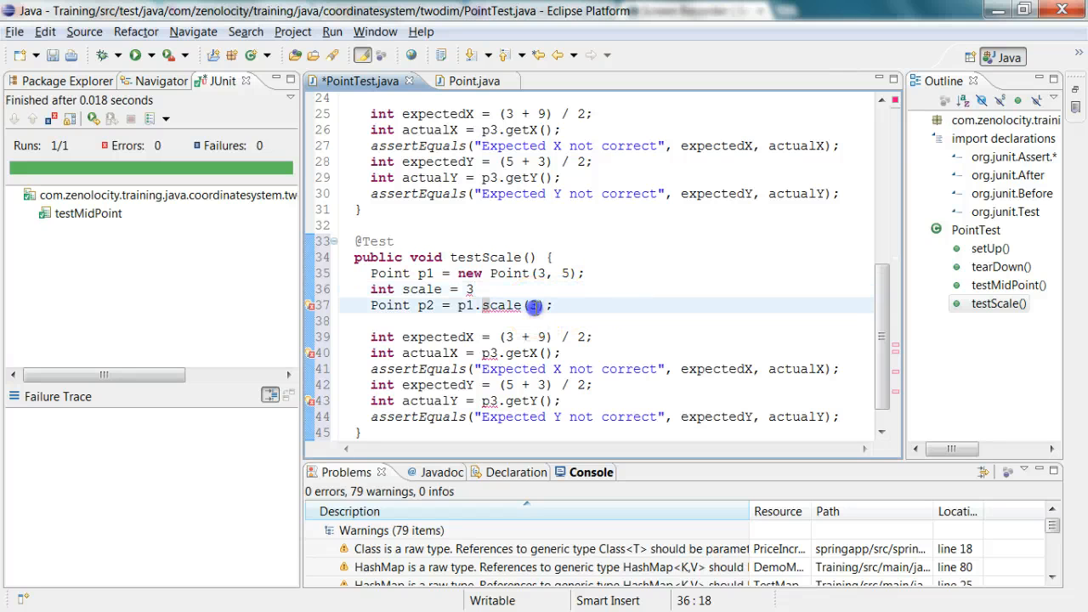
type("scale")
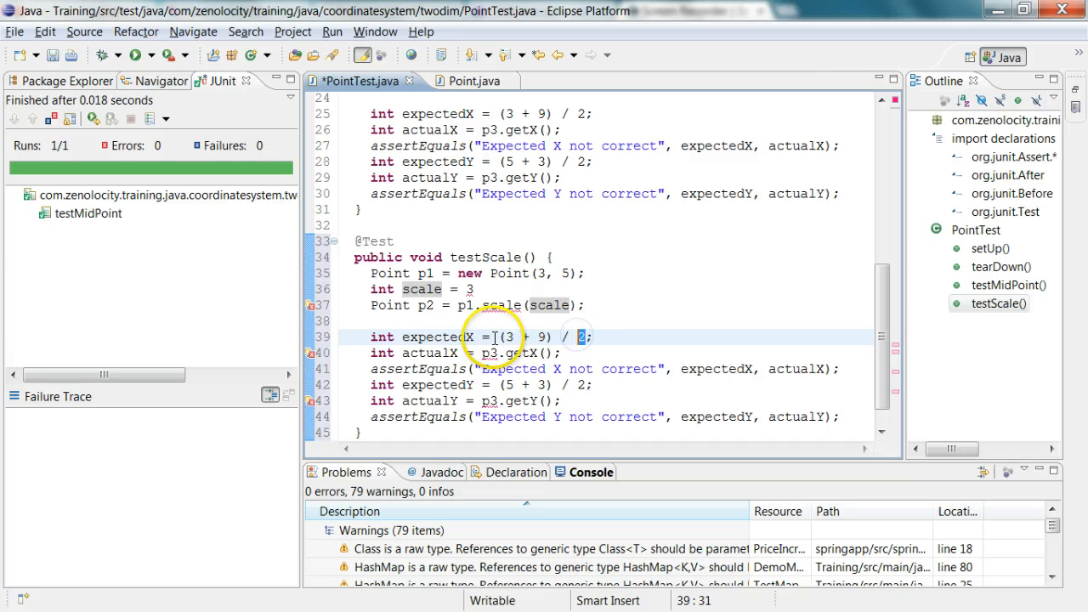
Step: Set expectedX to p1.x * scale and expectedY to p1.y * scale
left_click_drag(496, 337, 594, 336)
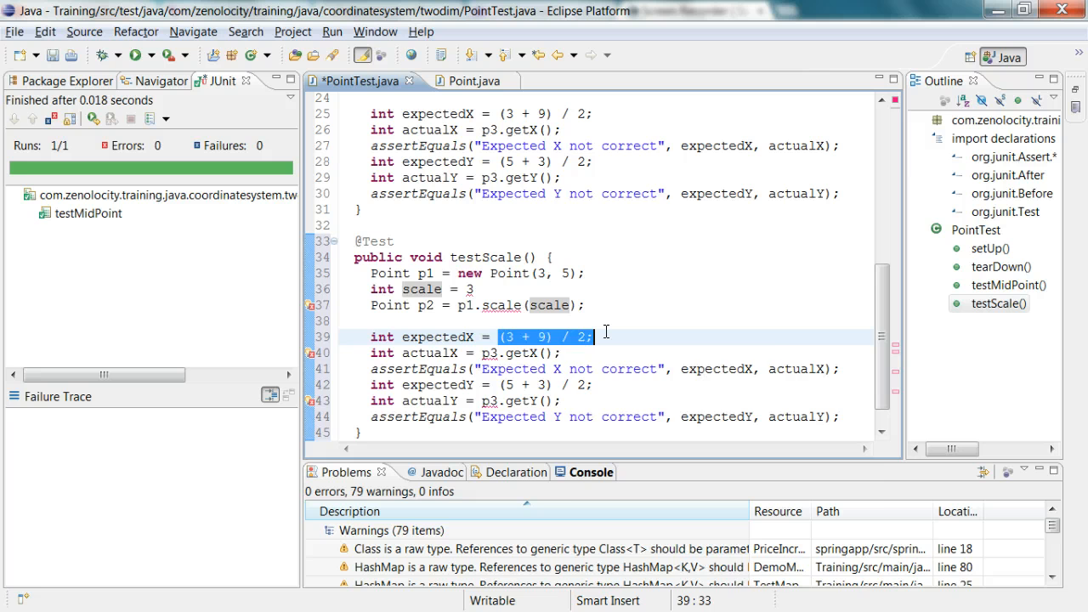
type("p1.x")
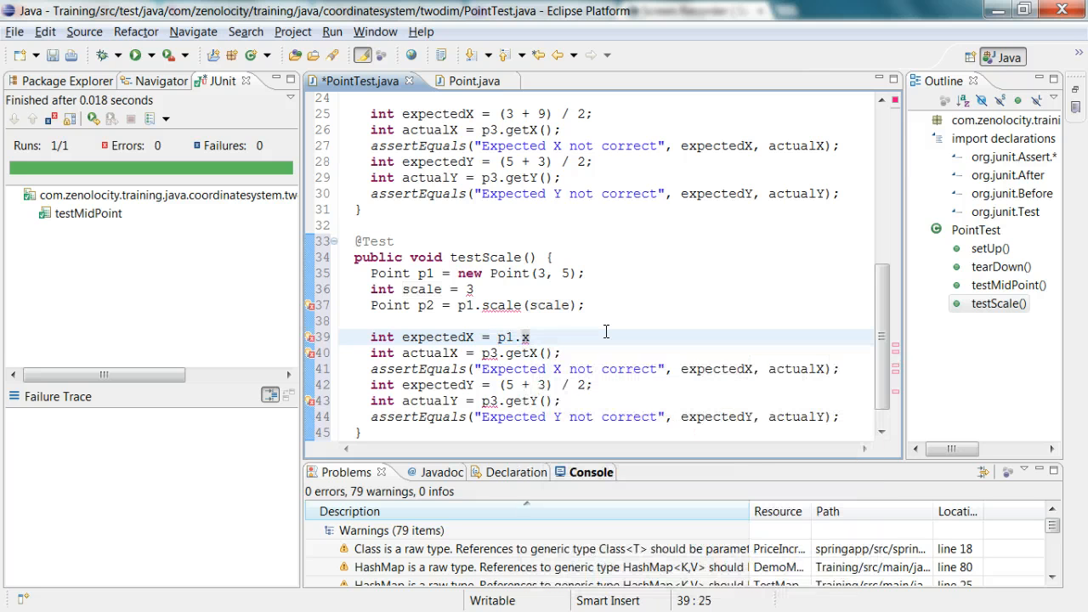
type("* s")
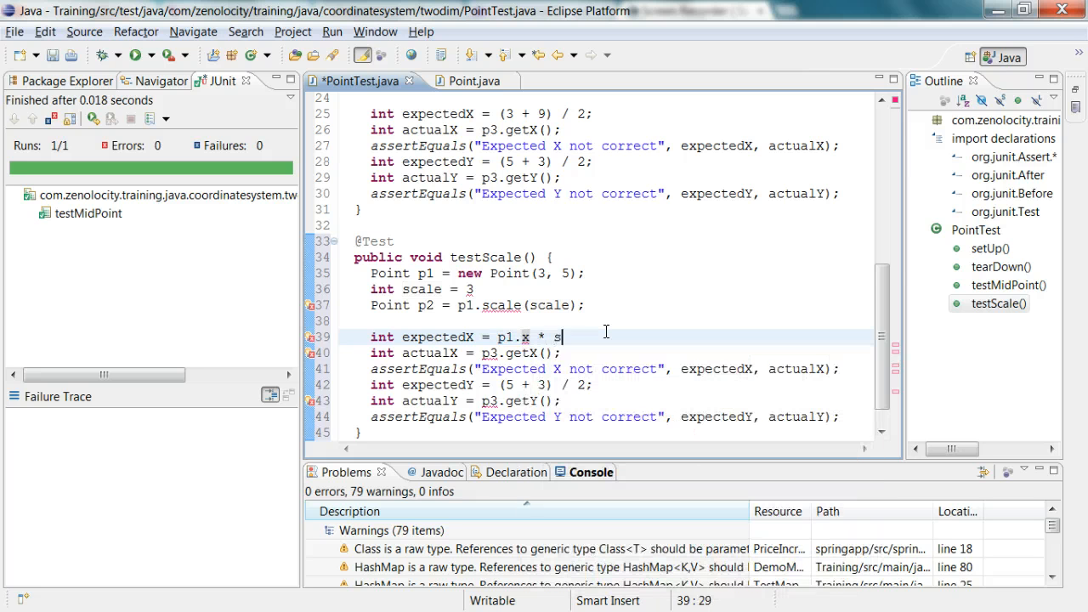
type("cale;")
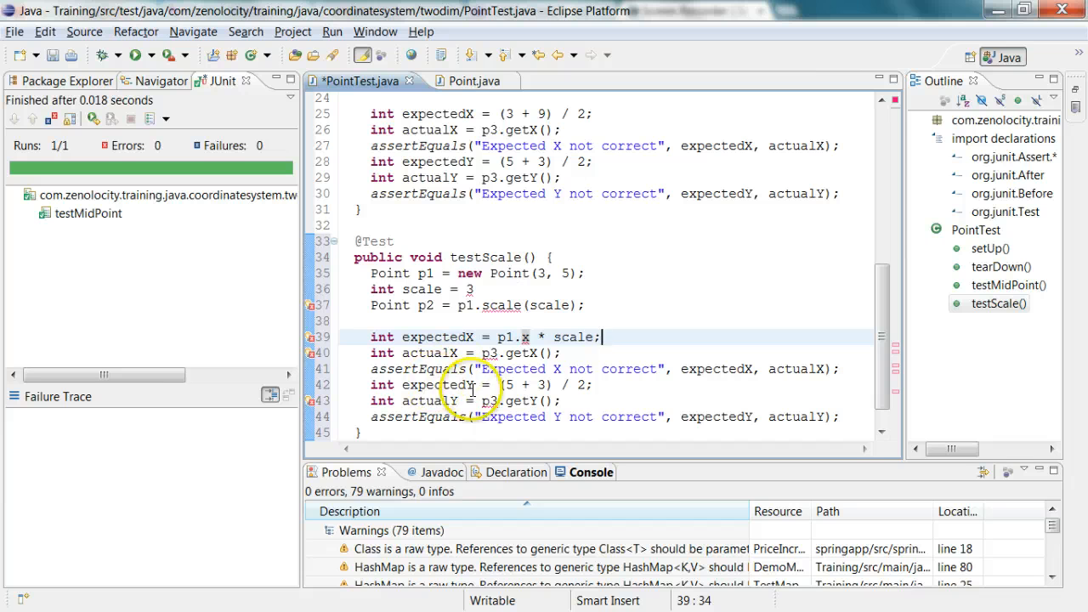
double_click(548, 337)
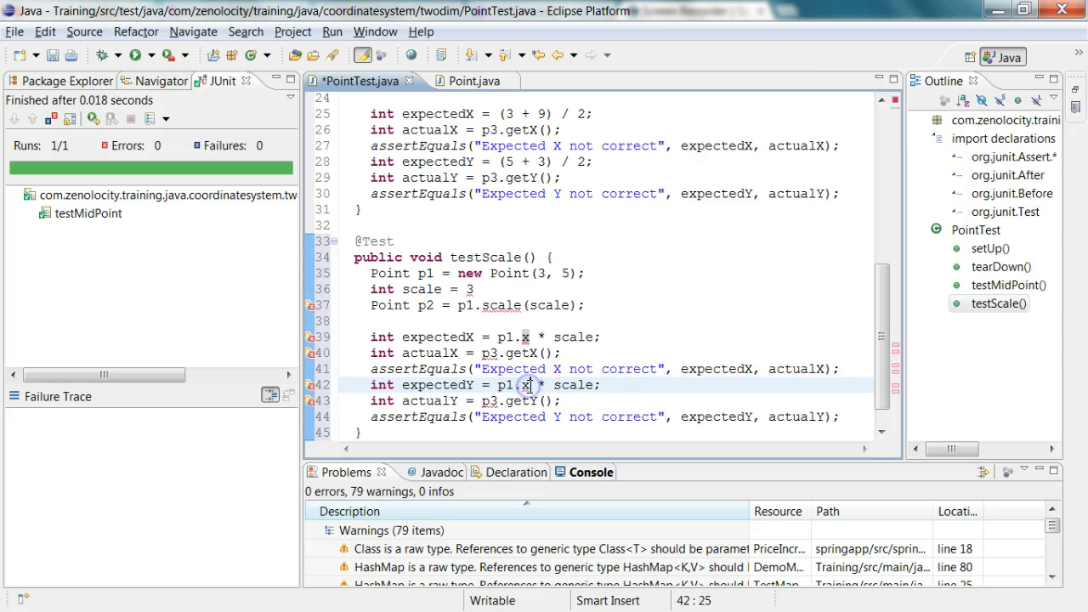
left_click(492, 304)
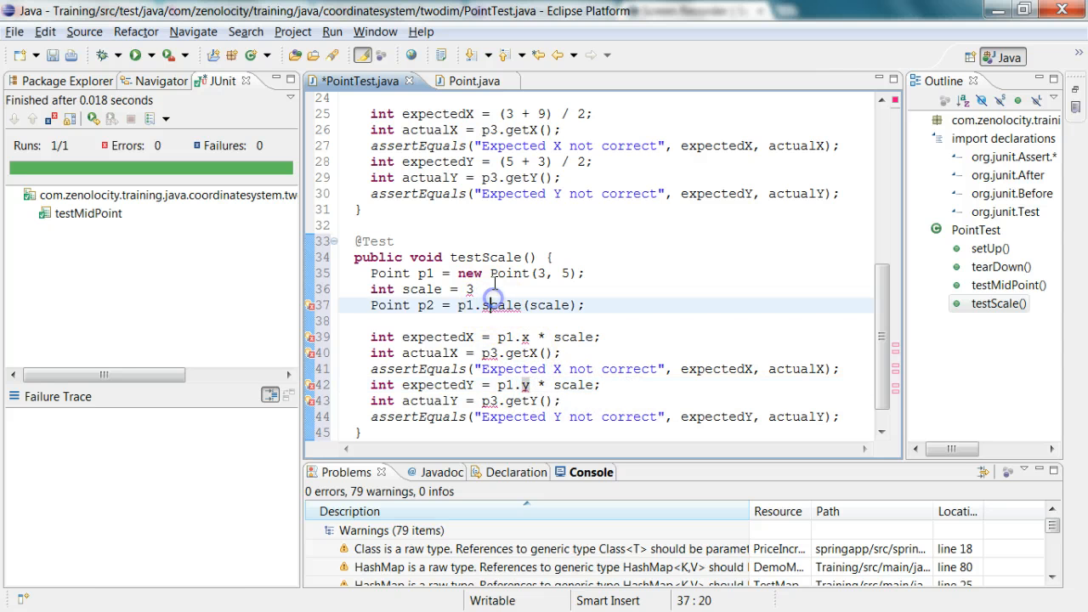
Step: Create a scale(int) stub in Point via Quick Fix and compare p2.getX()/getY() with p1's getters times scale
left_click(472, 289)
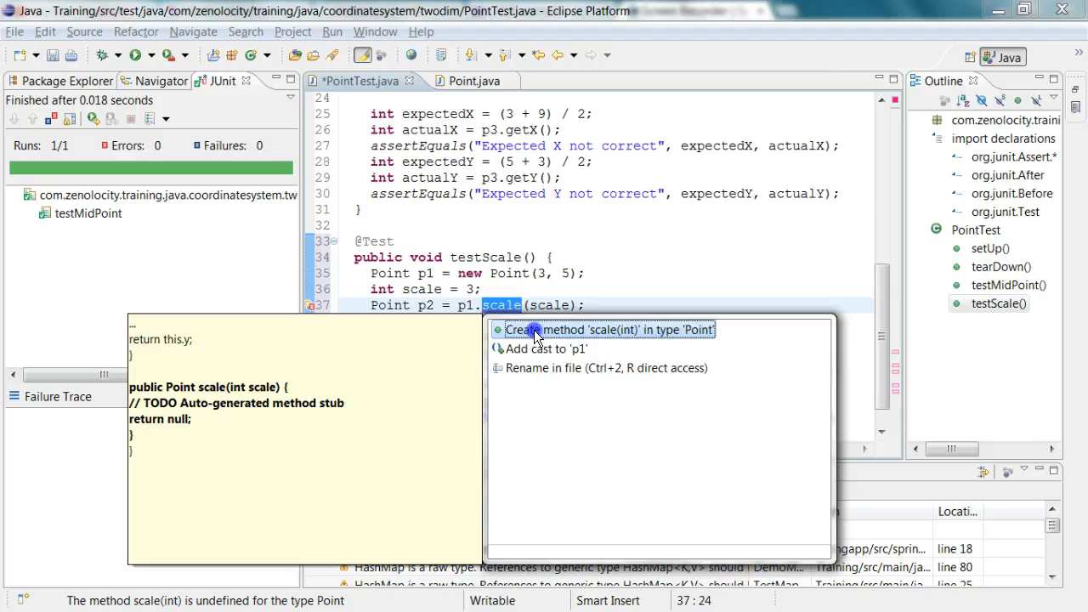
left_click(609, 330)
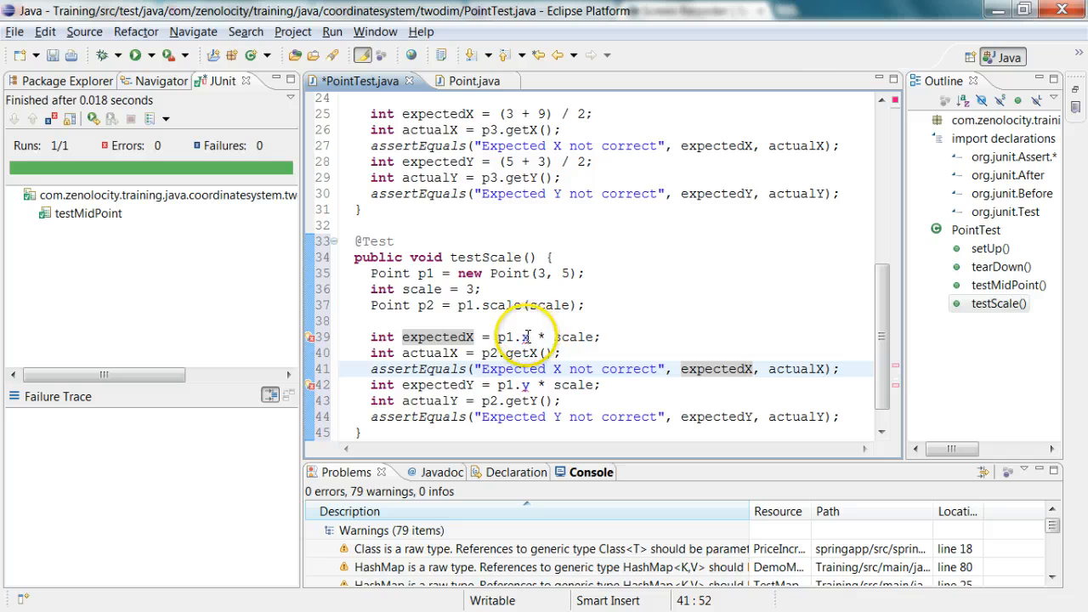
mouse_move(526, 337)
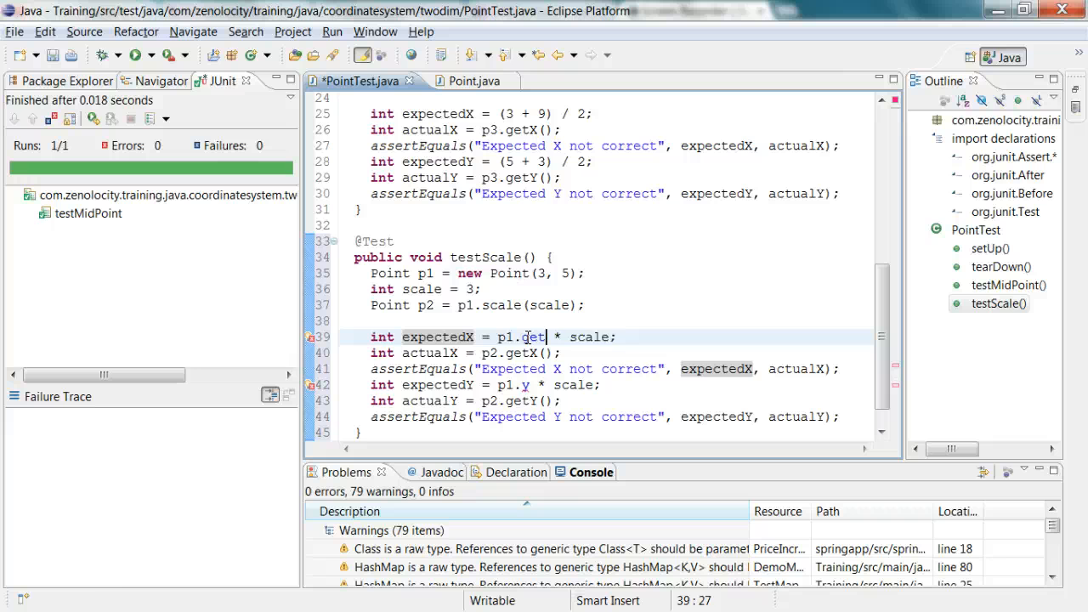
type("X();")
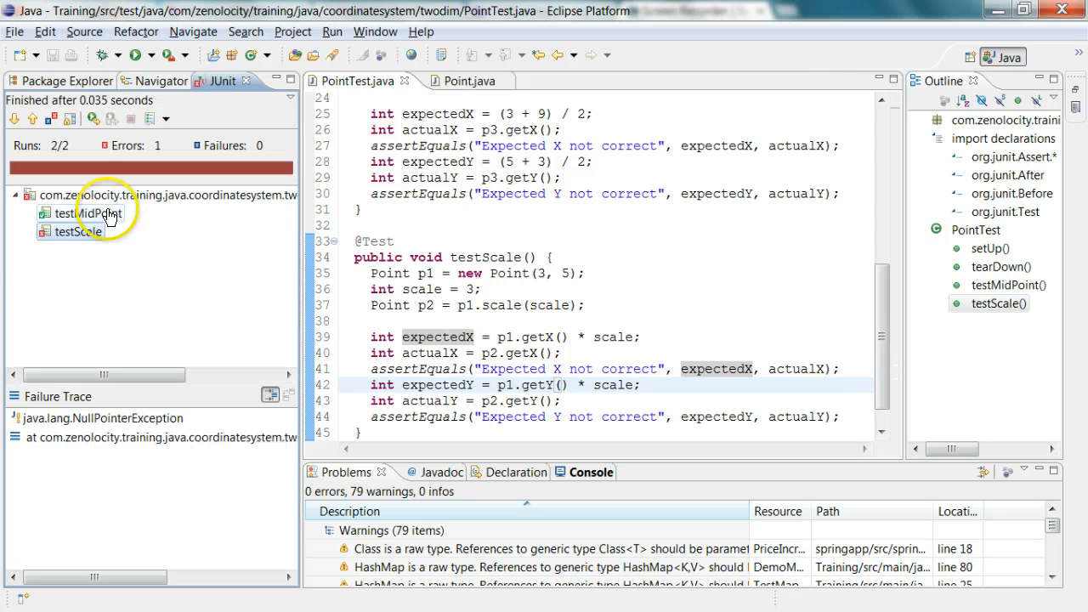
Step: Trace testScale's NullPointerException to Point's scale stub returning null, then highlight p2 in the test
left_click(78, 231)
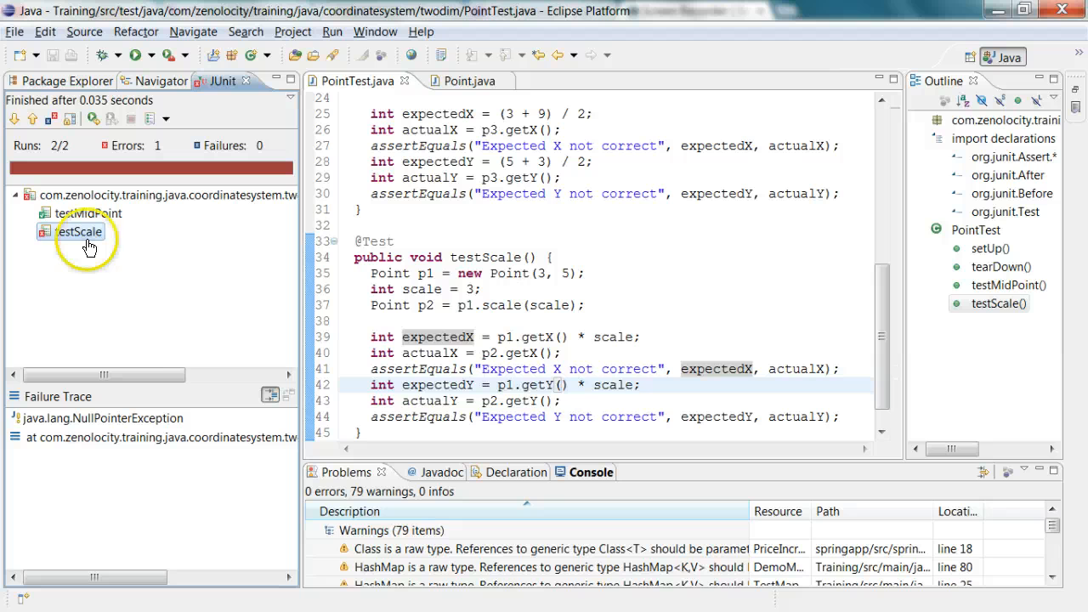
mouse_move(459, 82)
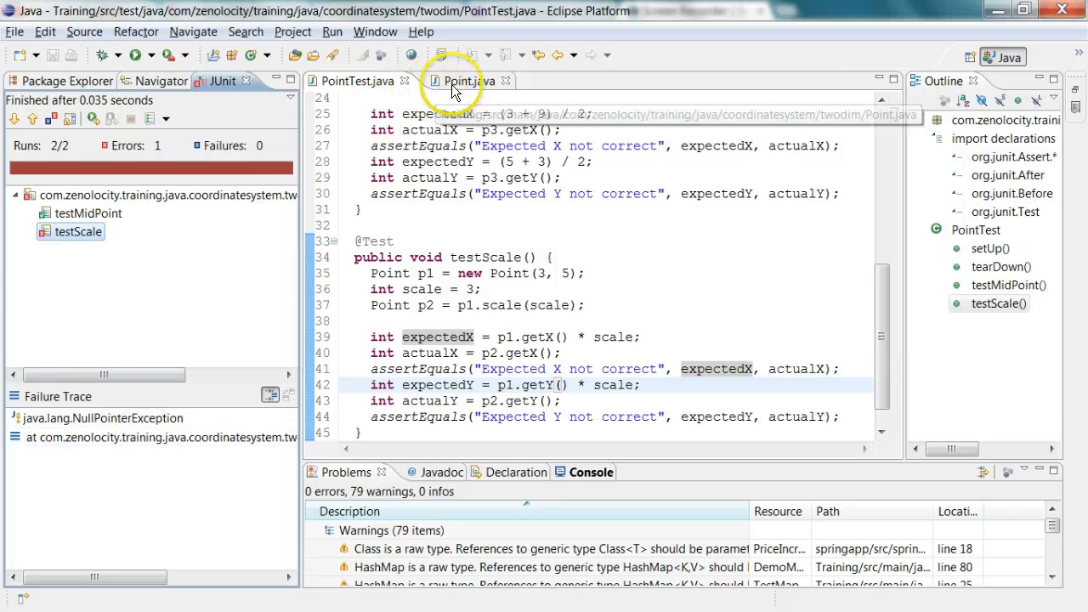
left_click(459, 81)
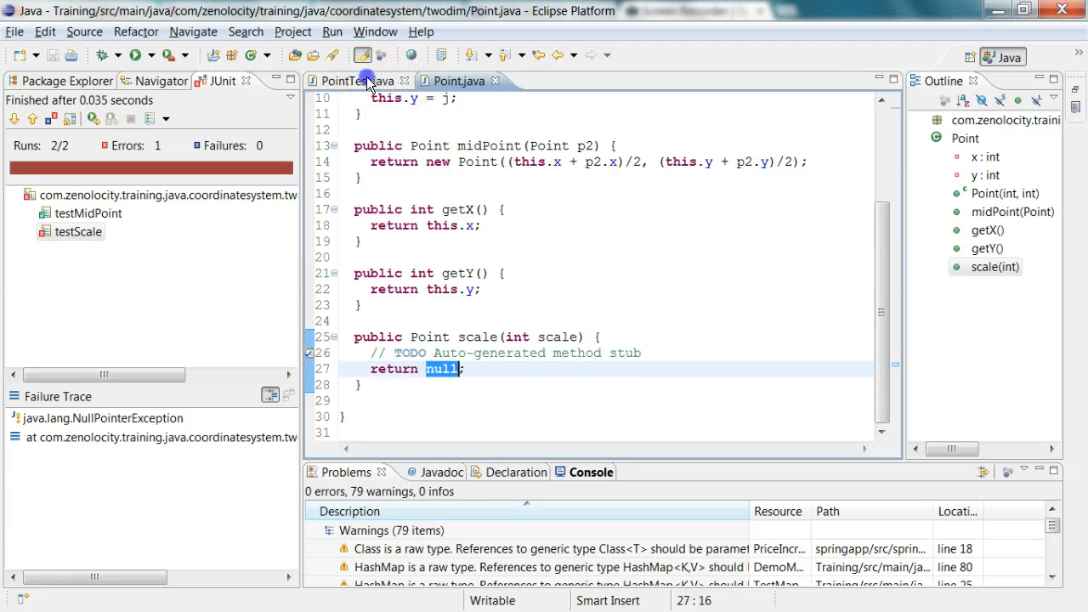
left_click(357, 79)
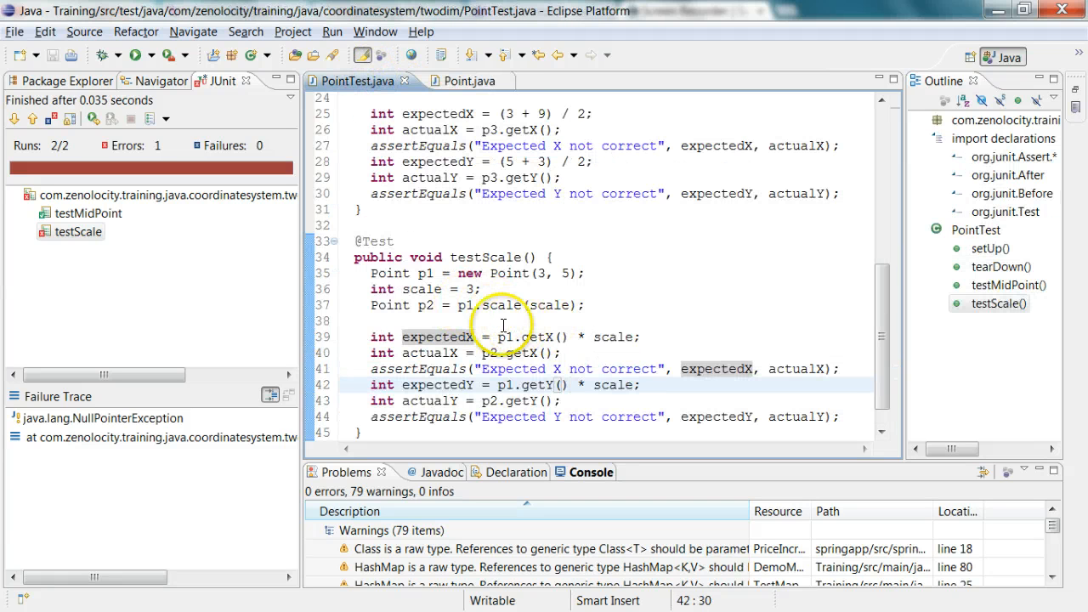
double_click(503, 306)
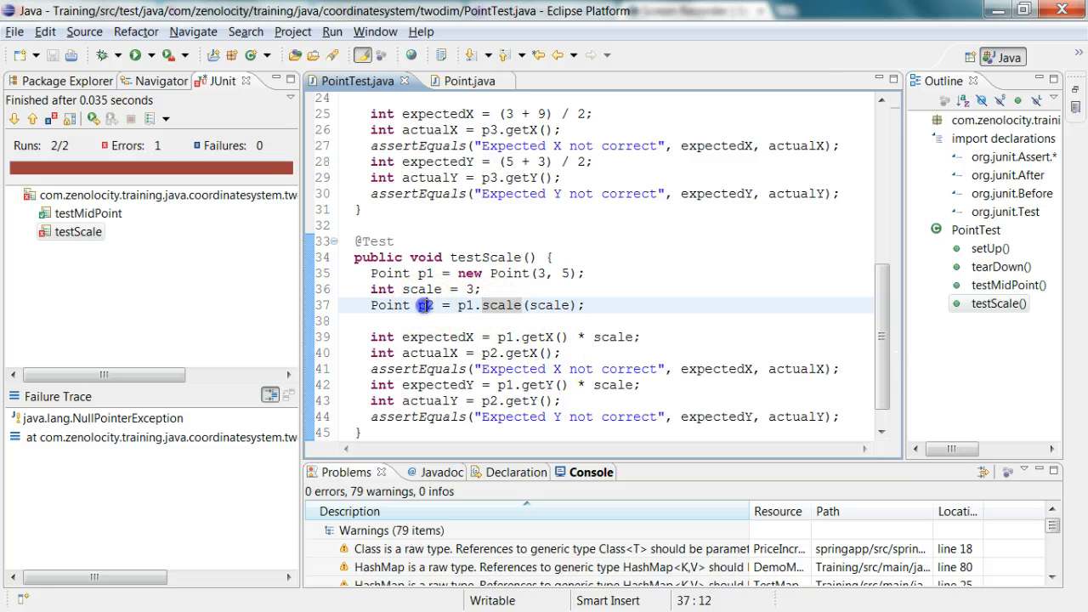
mouse_move(527, 351)
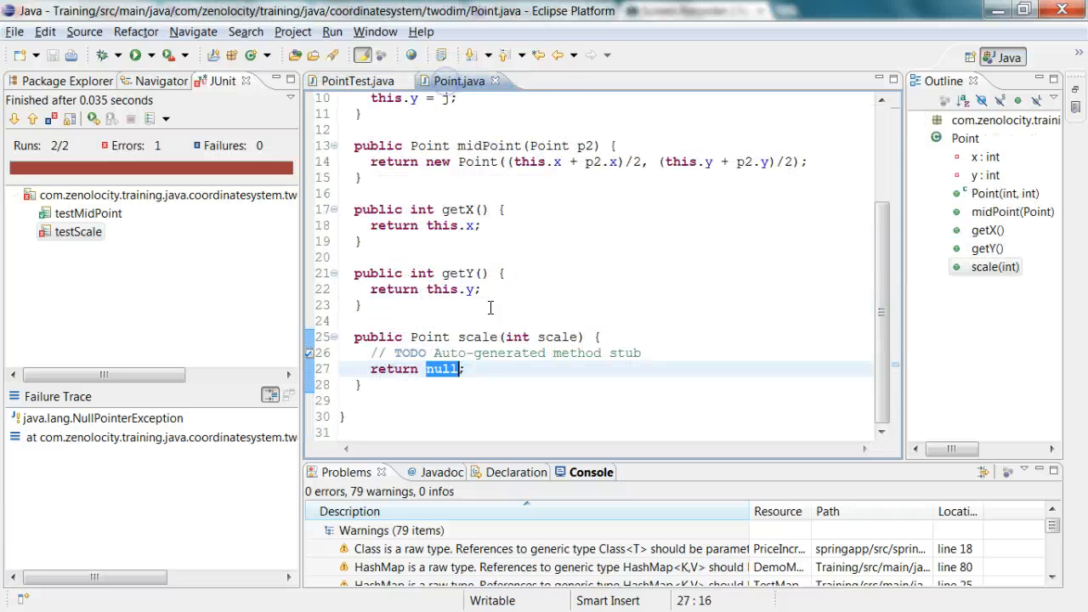
Step: Make scale return new Point(this.x * scale, this.y * scale) so JUnit passes 2/2
left_click(370, 161)
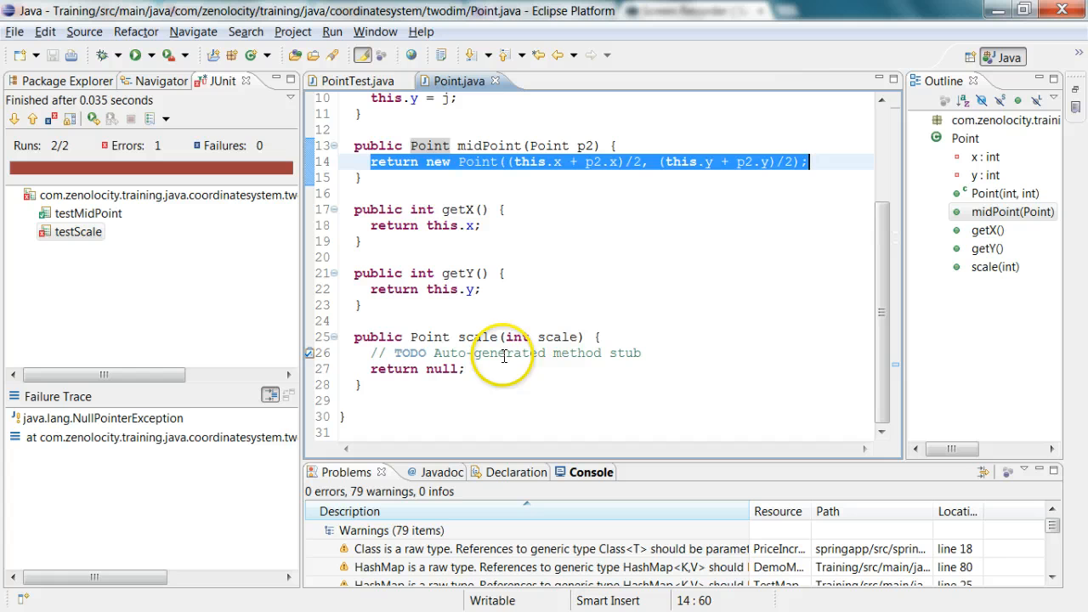
double_click(446, 367)
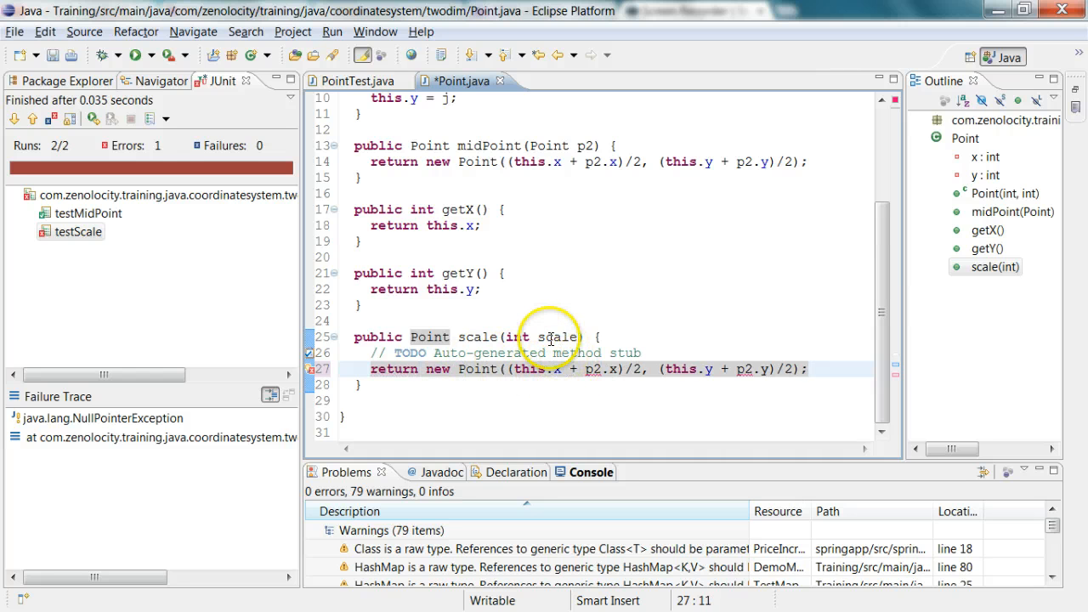
double_click(556, 337)
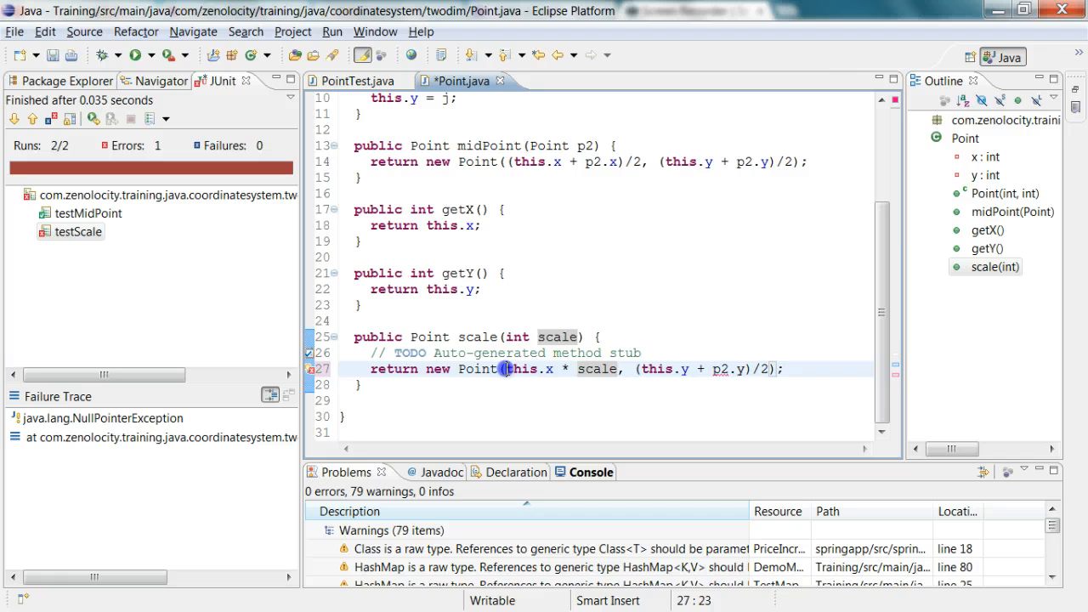
left_click_drag(506, 367, 620, 367)
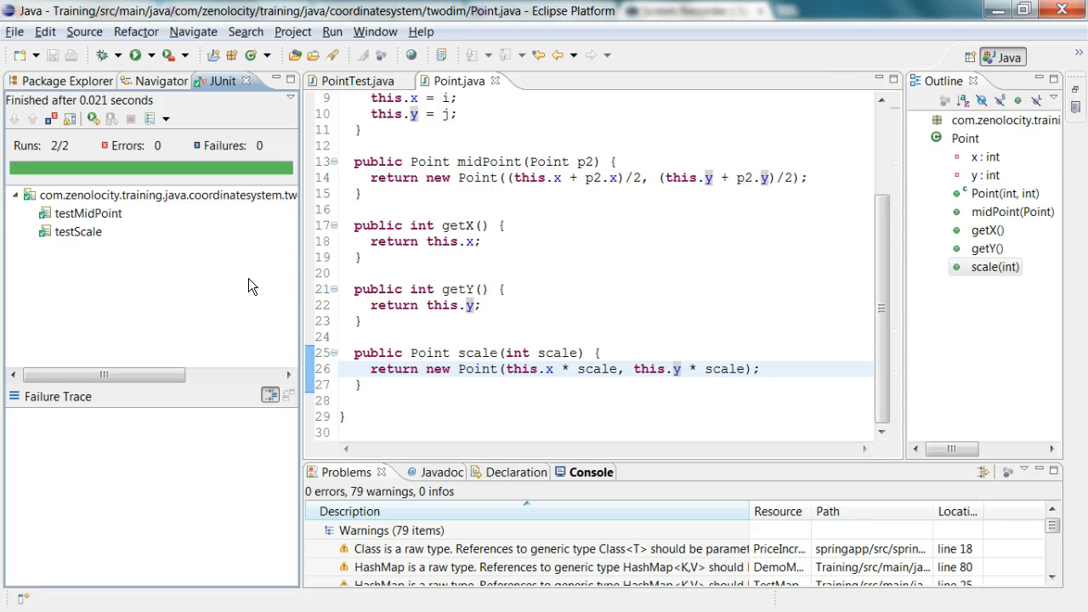
Step: Switch back to PointTest.java at the finished testScale method
left_click(355, 80)
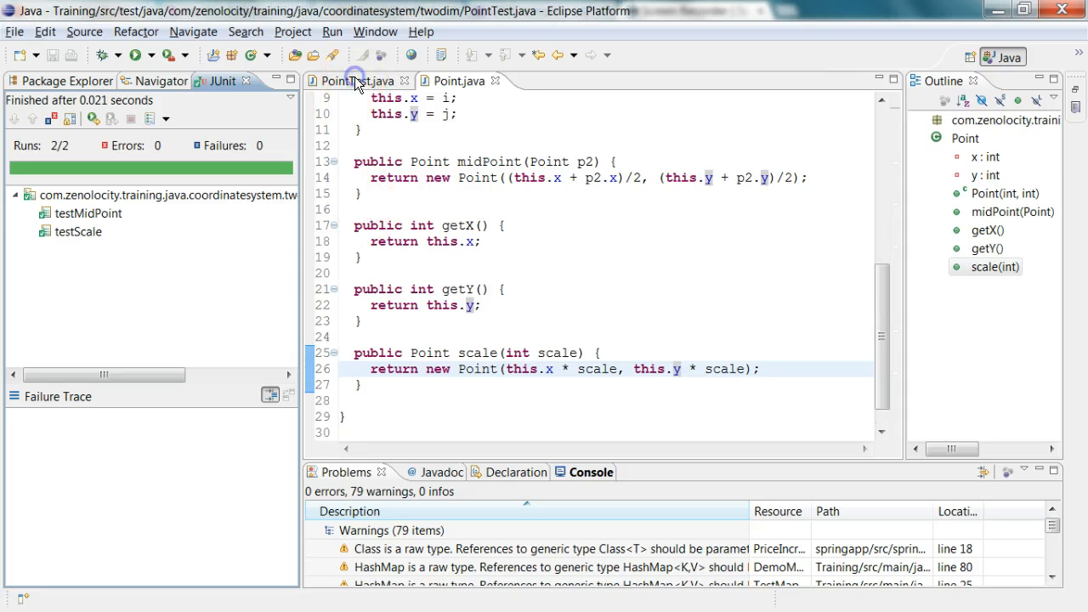
left_click(357, 82)
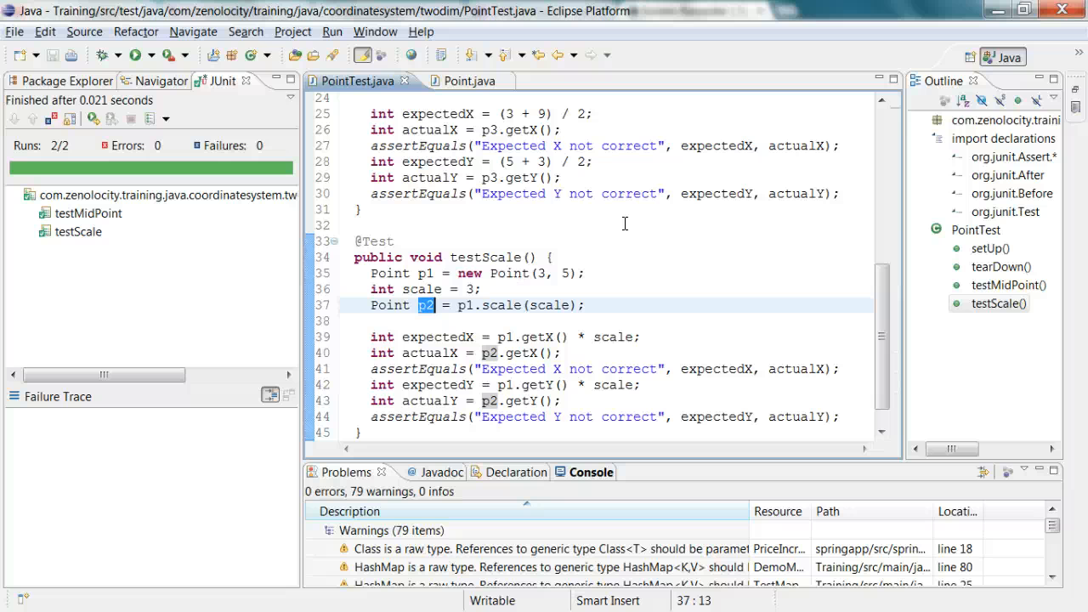
mouse_move(626, 227)
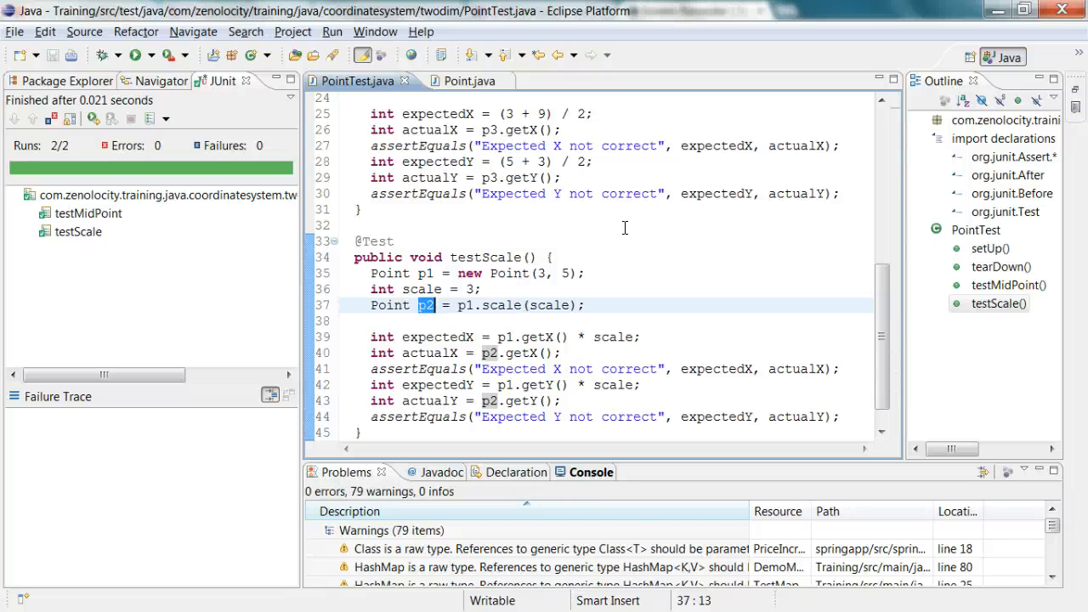